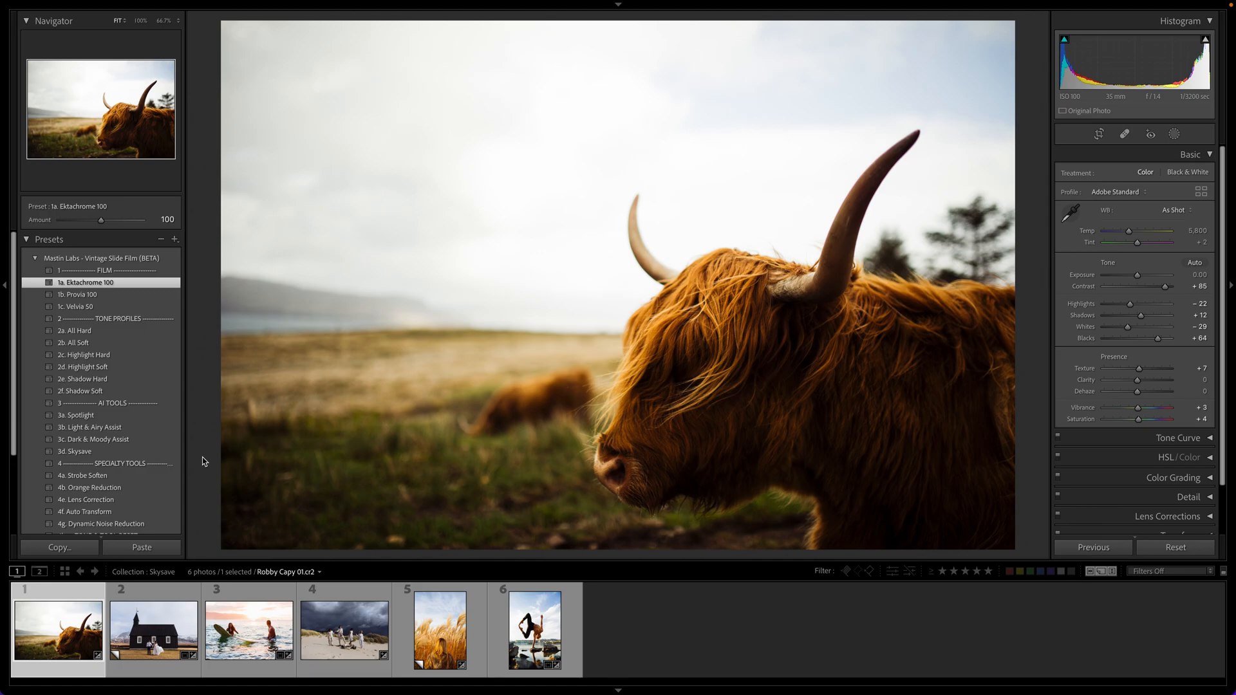
Step: Apply the Mastin Labs 3d. Skysave preset to the highland cow photo, replacing Ektachrome 100
left_click(77, 451)
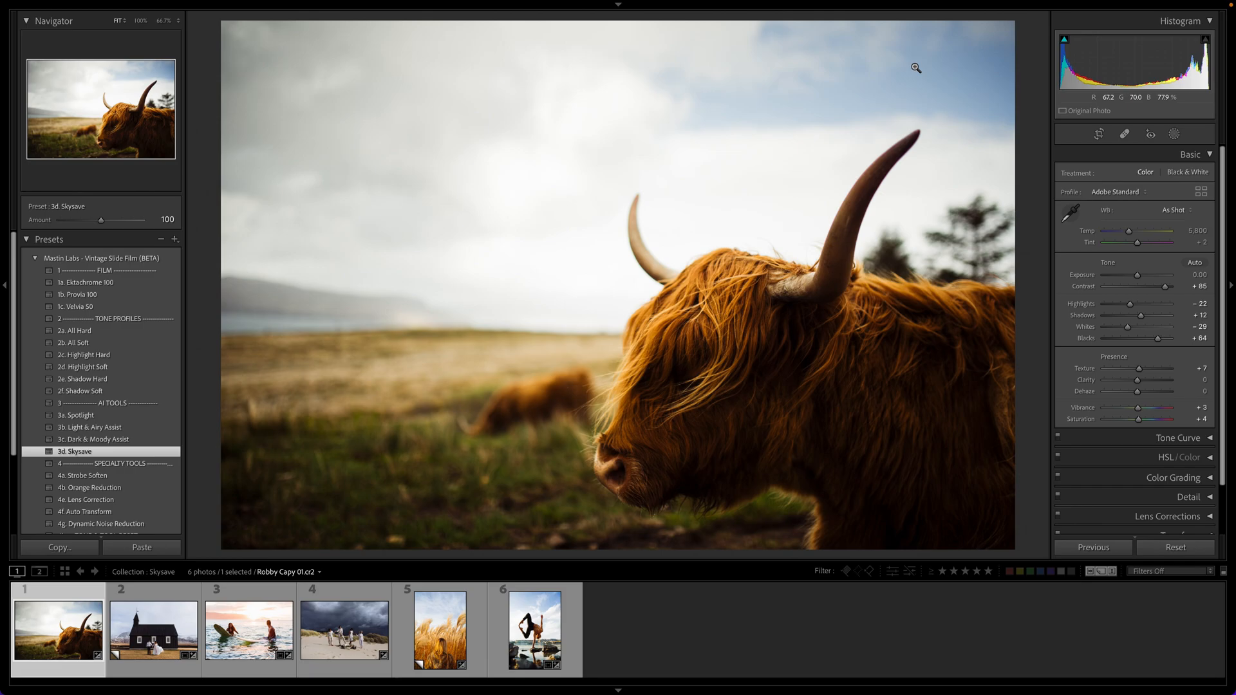
mouse_move(560, 223)
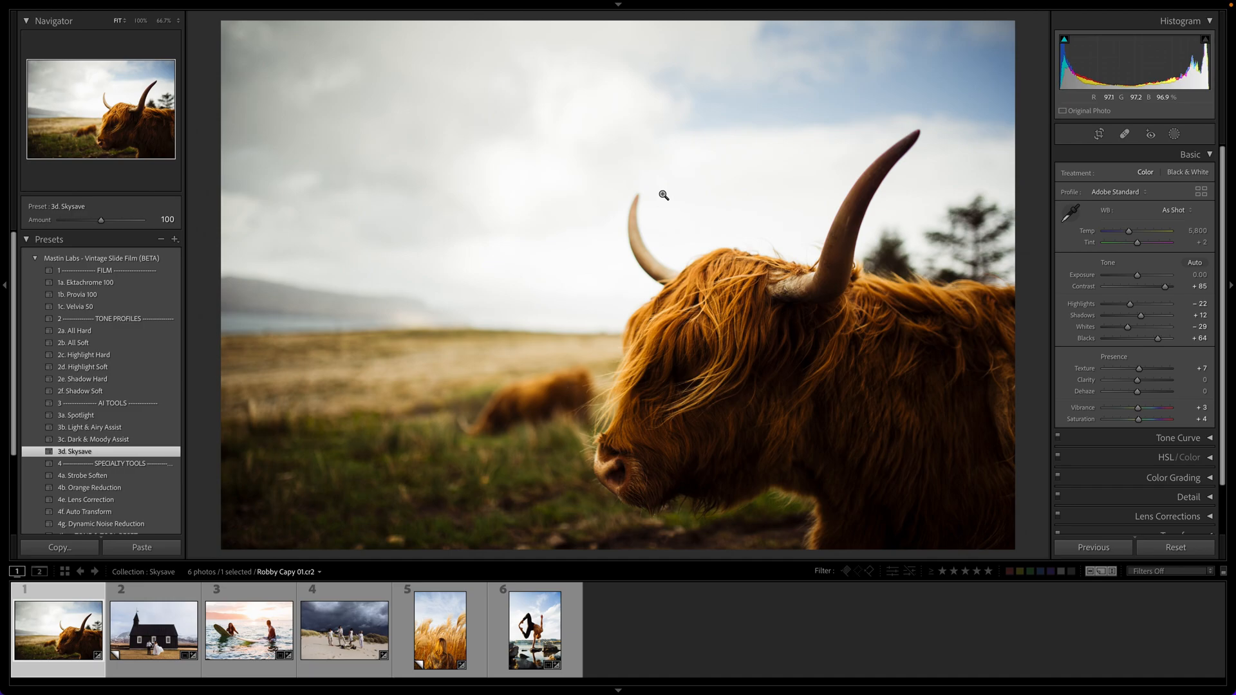
mouse_move(334, 161)
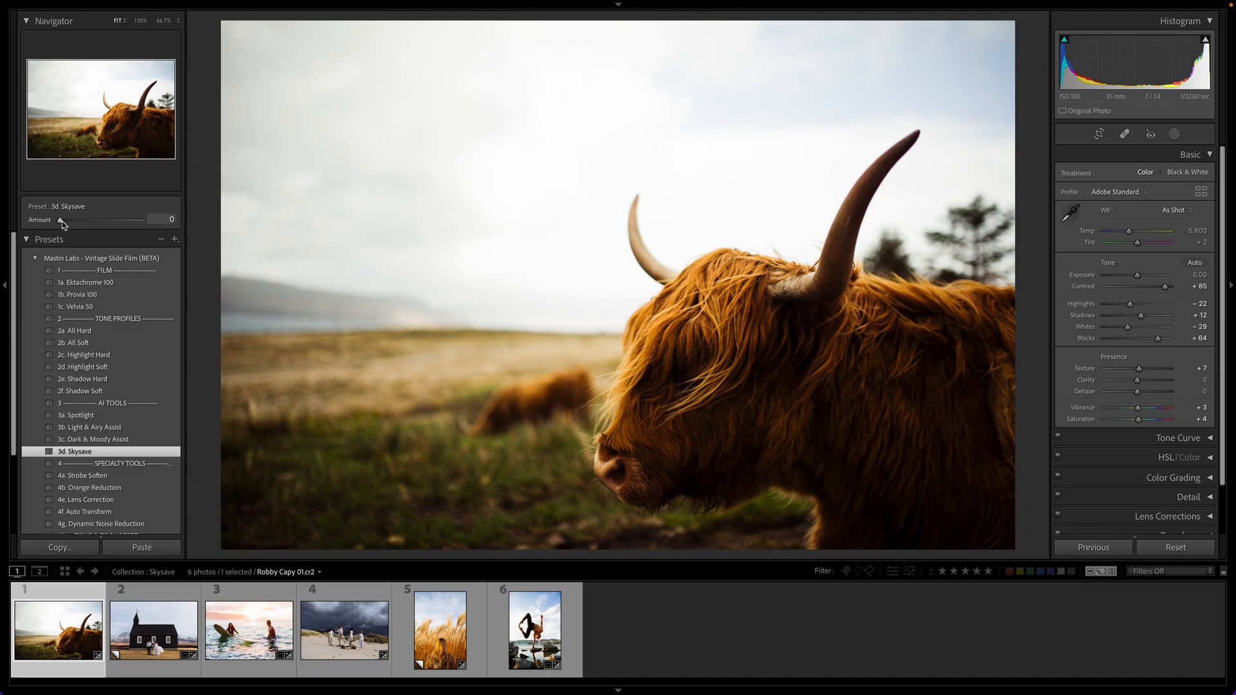
Step: Test the Skysave Amount slider, settle it at 148, then set Exposure to +0.25
left_click_drag(62, 219, 101, 219)
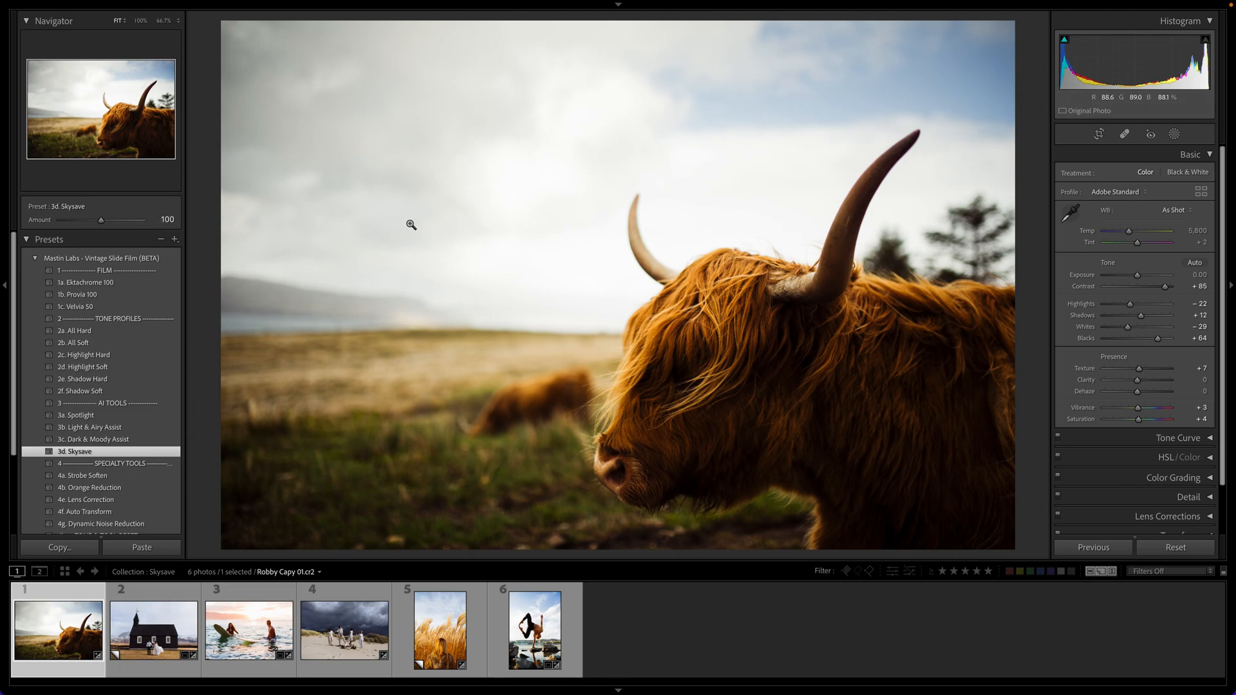
mouse_move(238, 259)
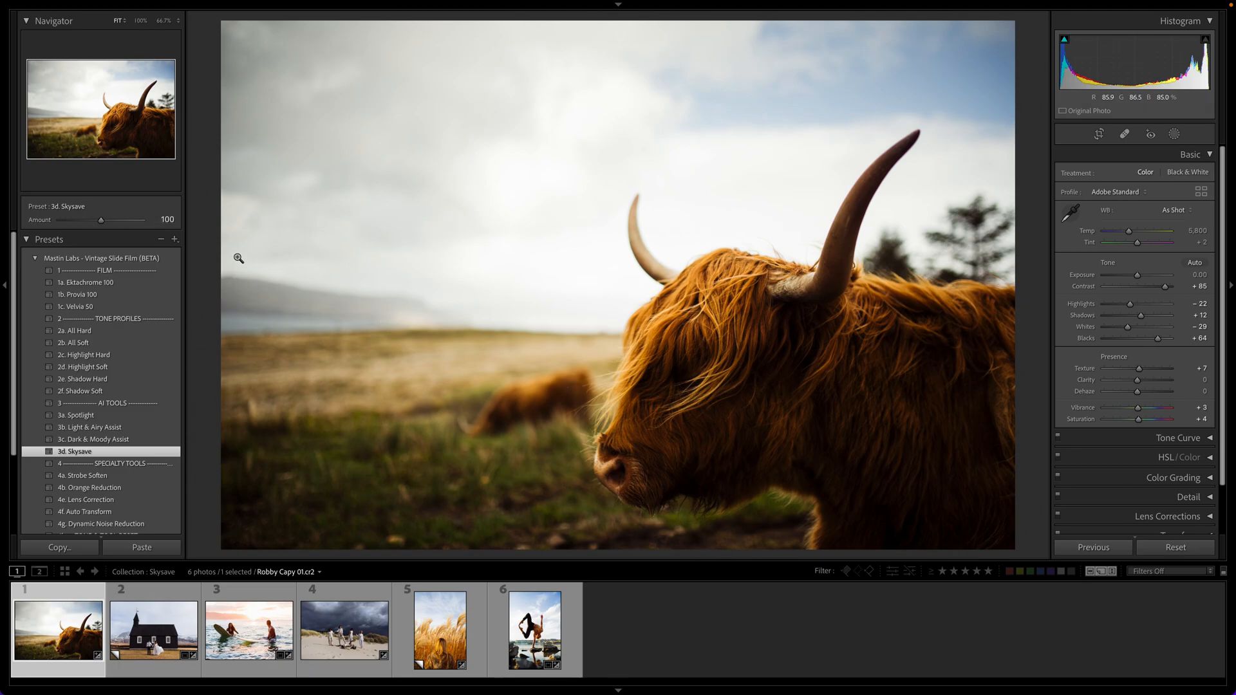
left_click_drag(100, 219, 109, 219)
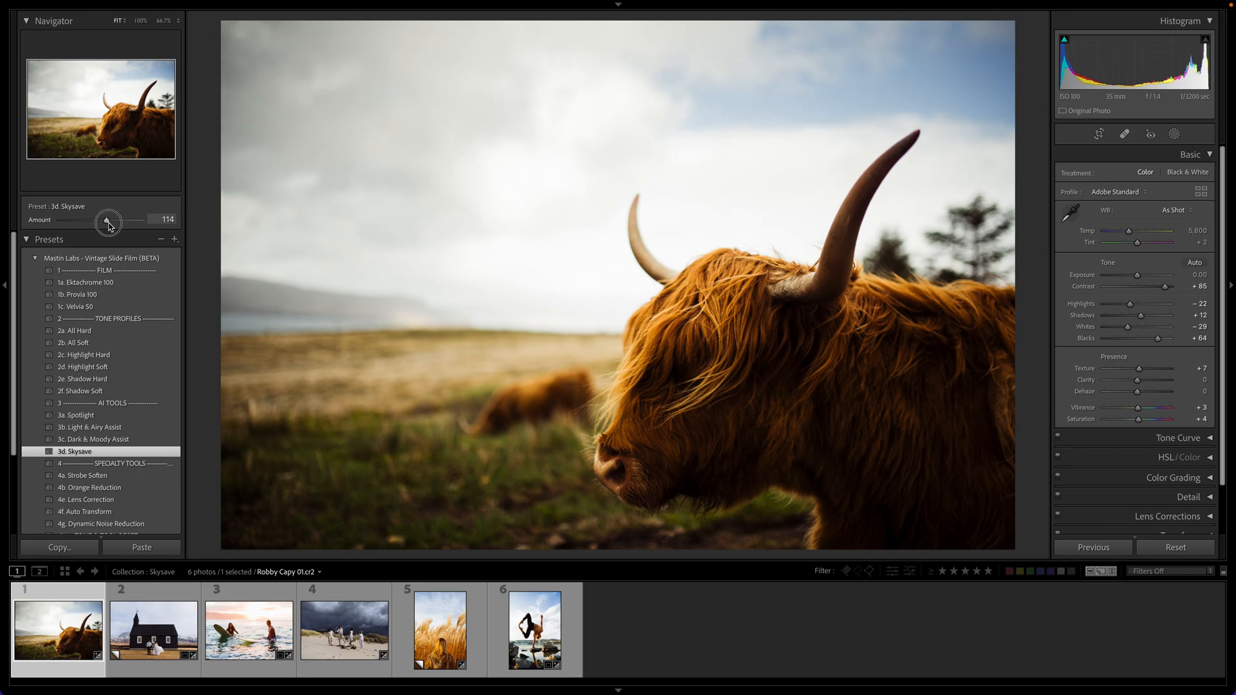
left_click_drag(108, 219, 149, 219)
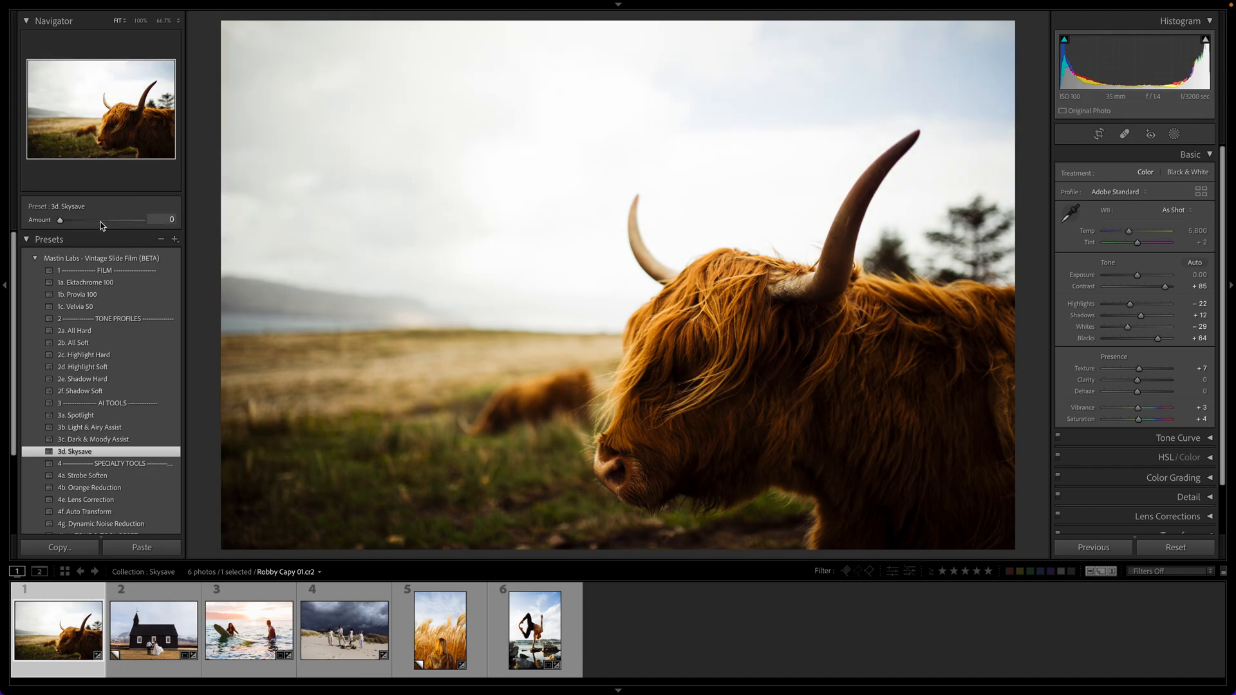
left_click_drag(70, 220, 114, 220)
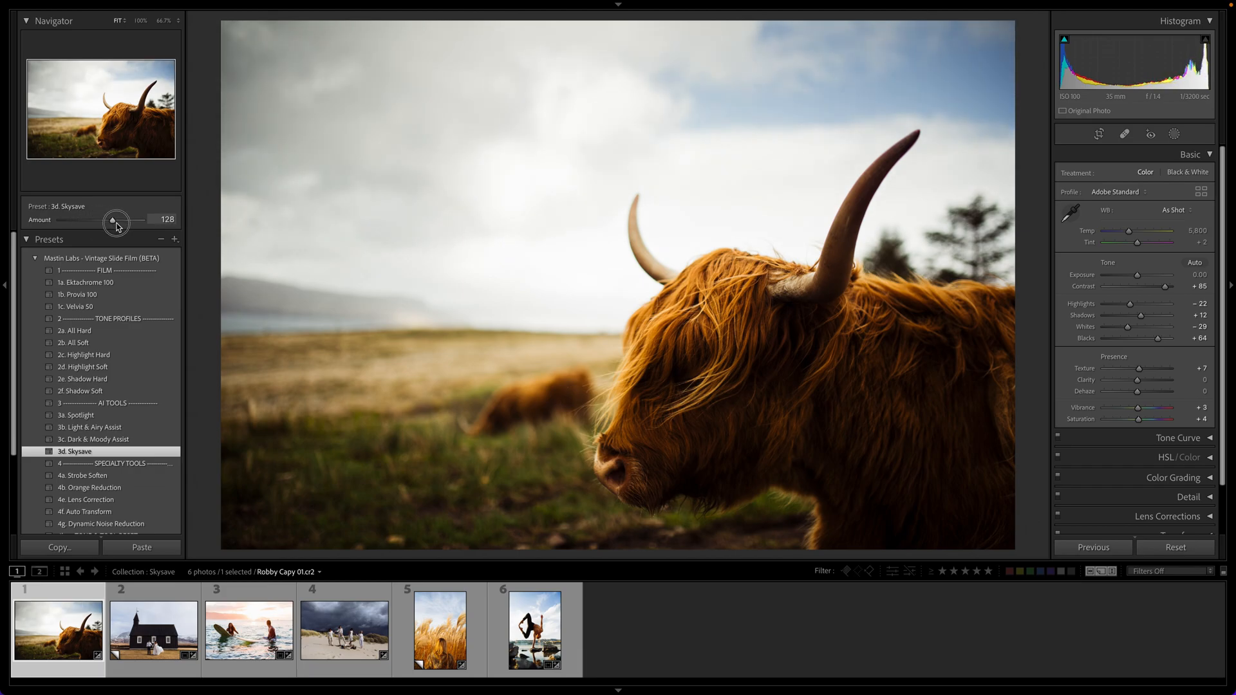
left_click_drag(115, 220, 123, 221)
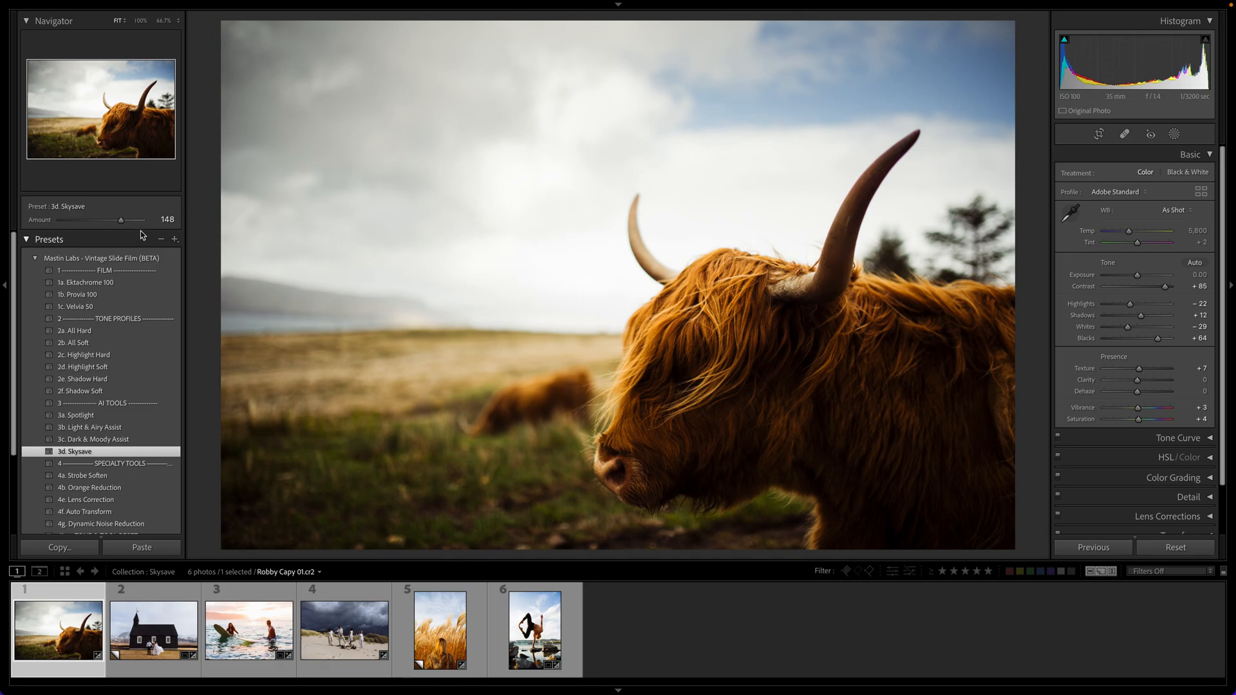
mouse_move(944, 90)
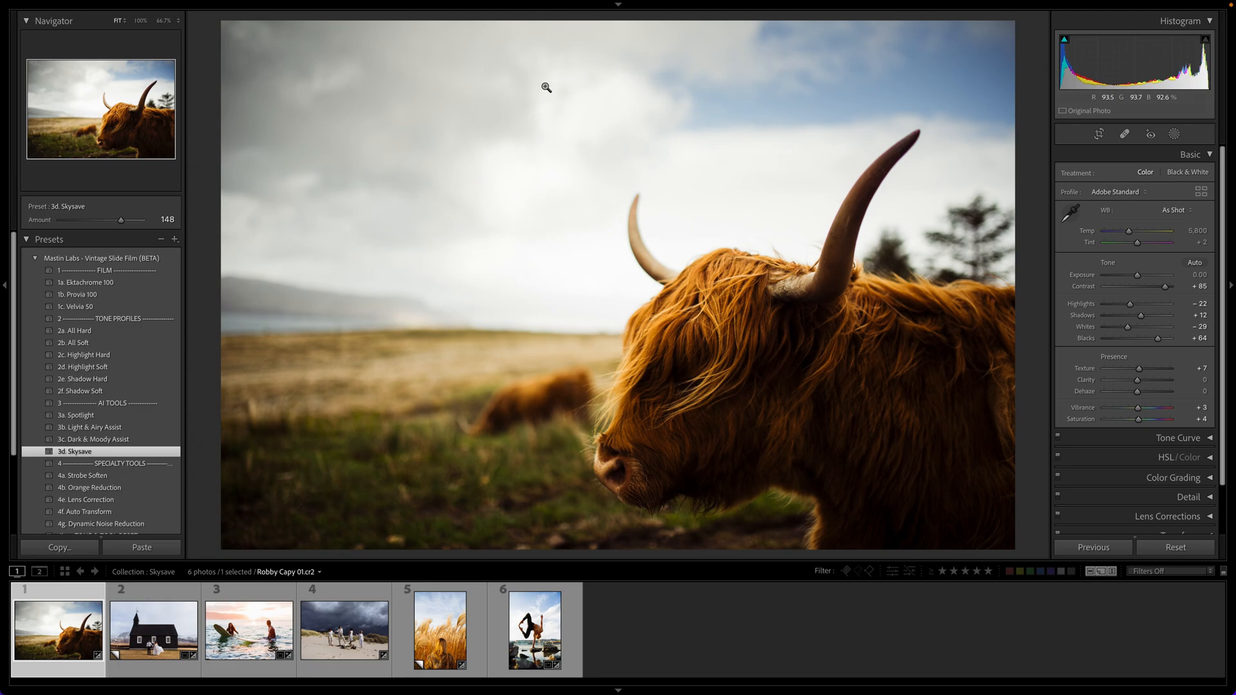
mouse_move(1137, 280)
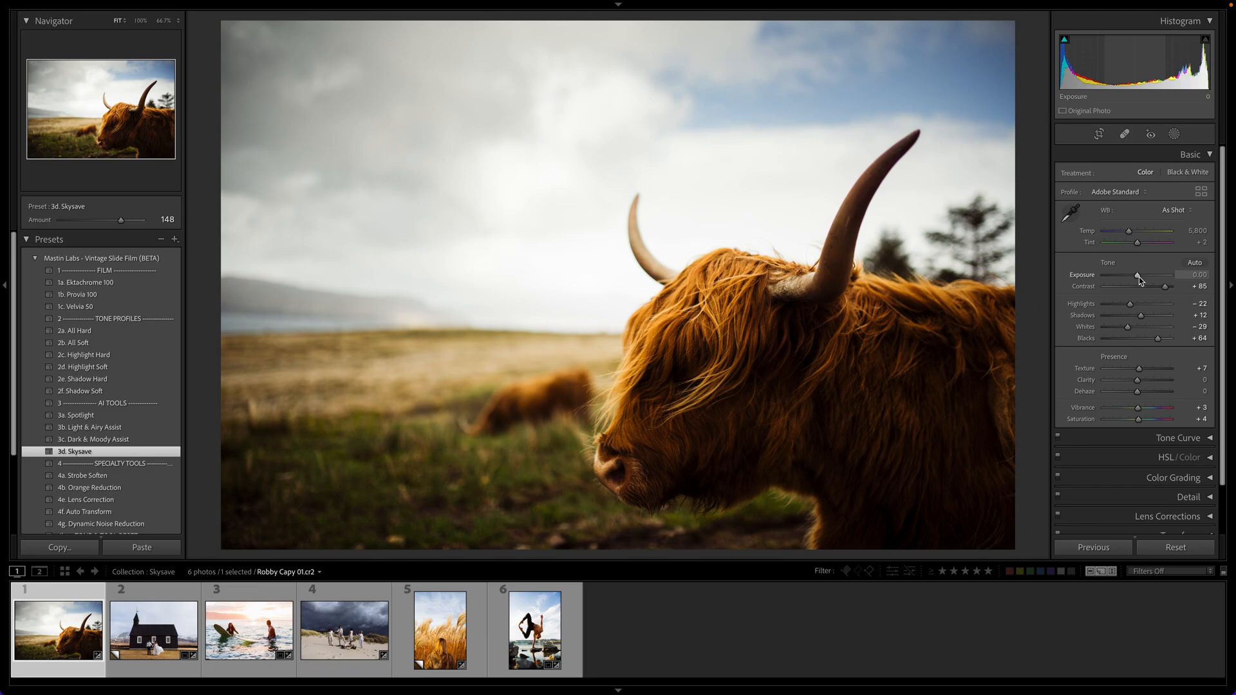
left_click_drag(1137, 281, 1158, 280)
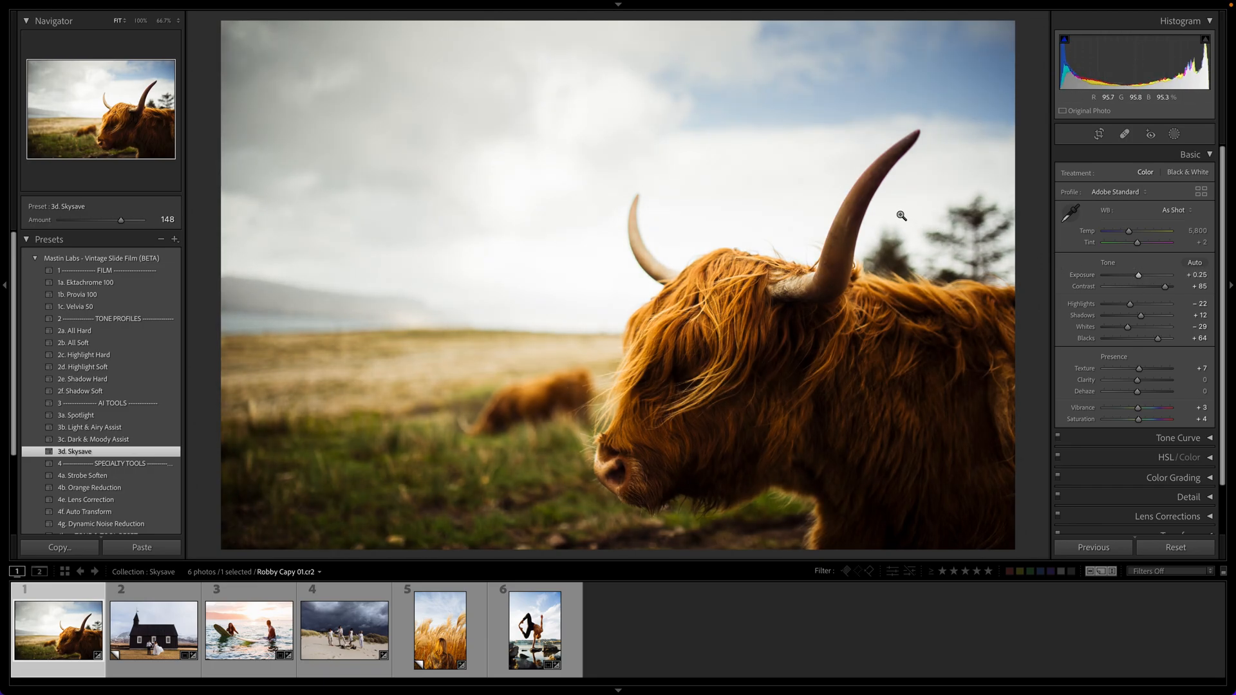
mouse_move(874, 131)
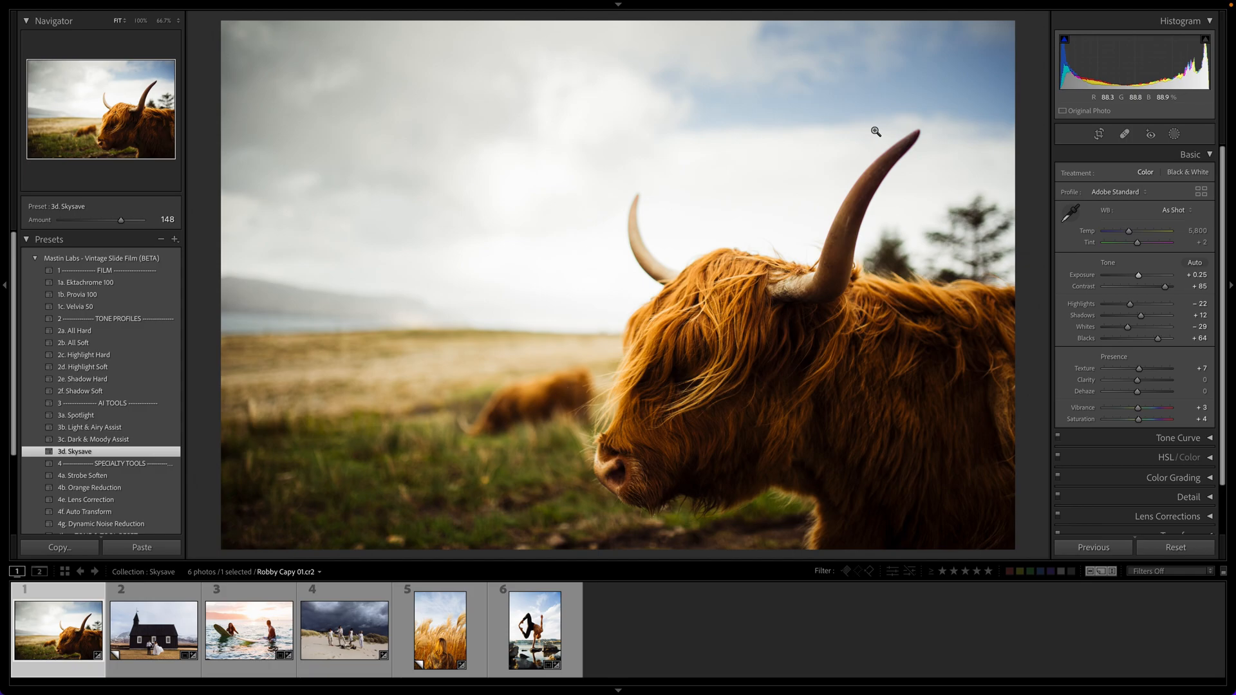
mouse_move(774, 345)
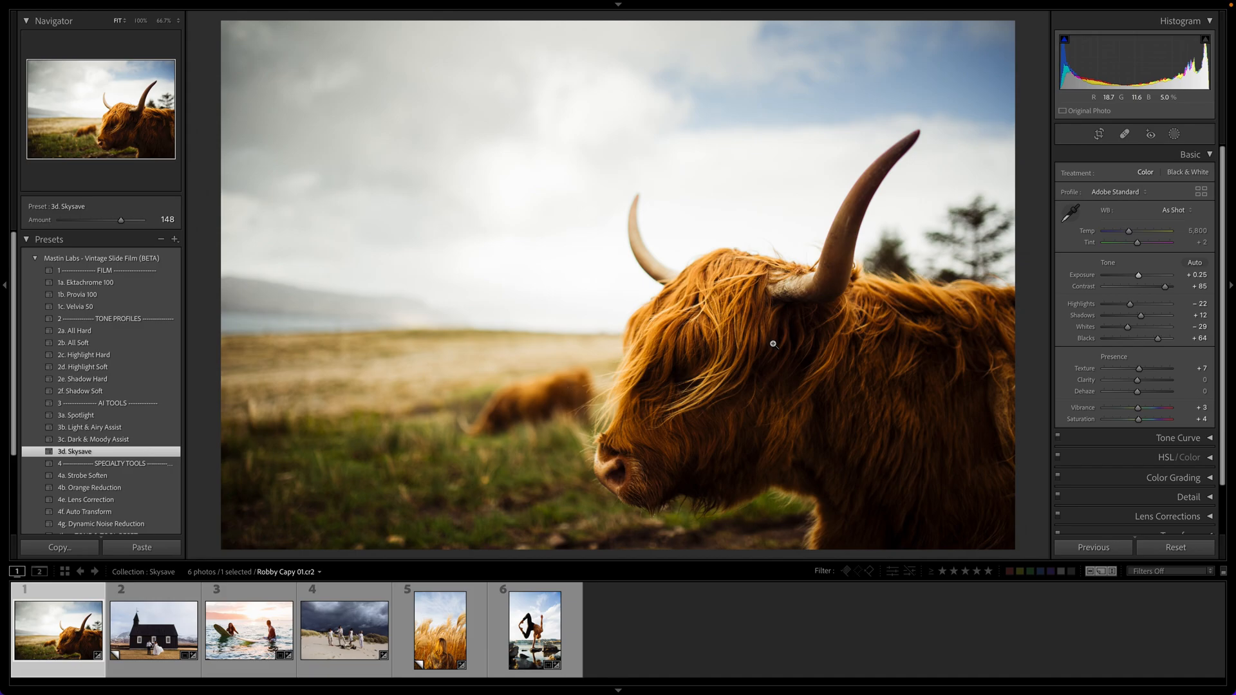
mouse_move(740, 330)
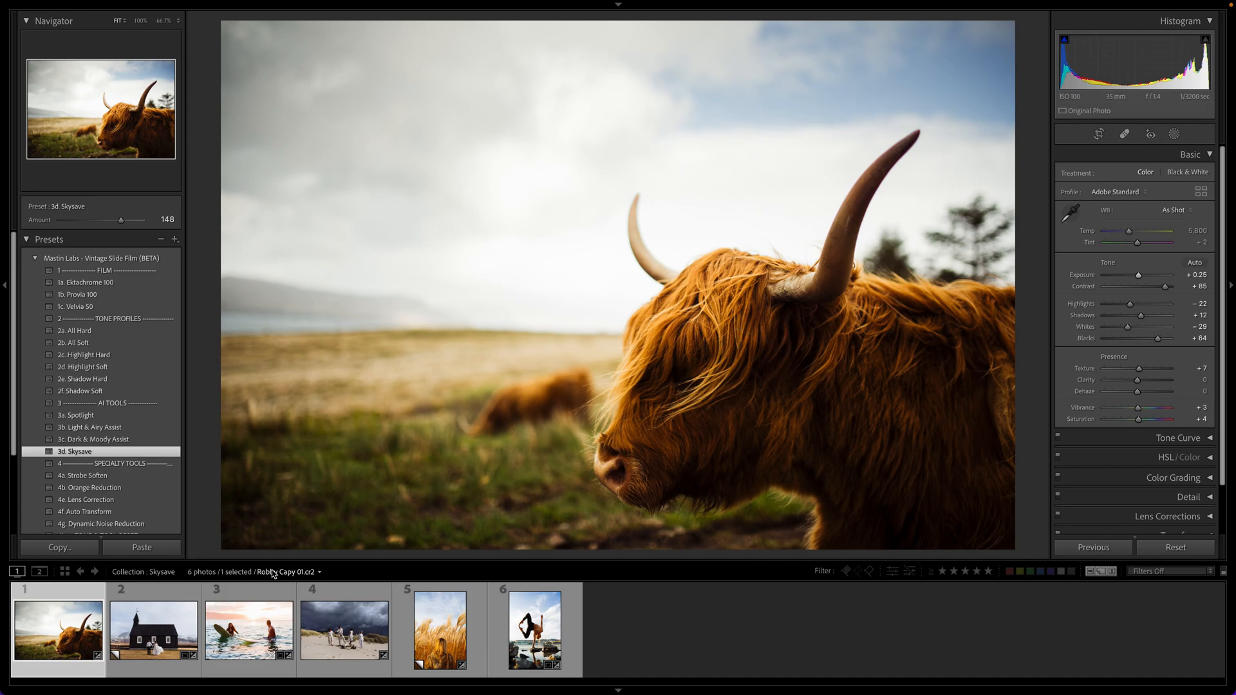
Step: Select filmstrip photo 2 and apply 3d. Skysave, settling its amount at 40
left_click(153, 629)
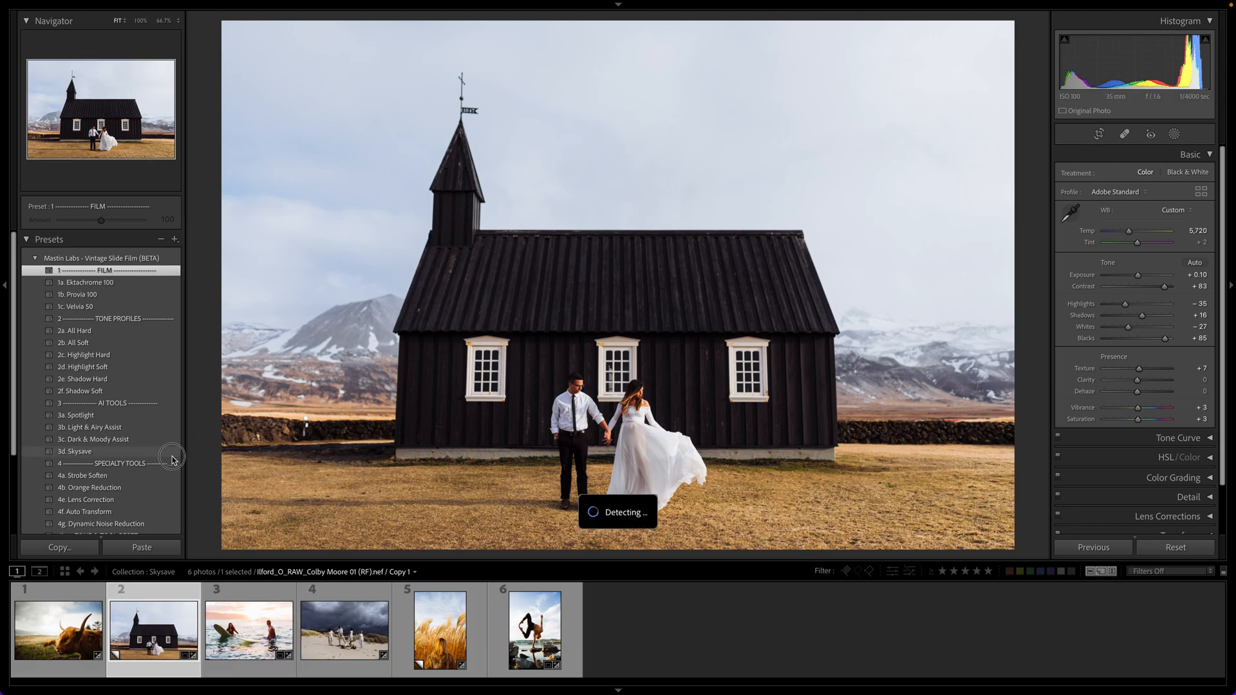
left_click(77, 451)
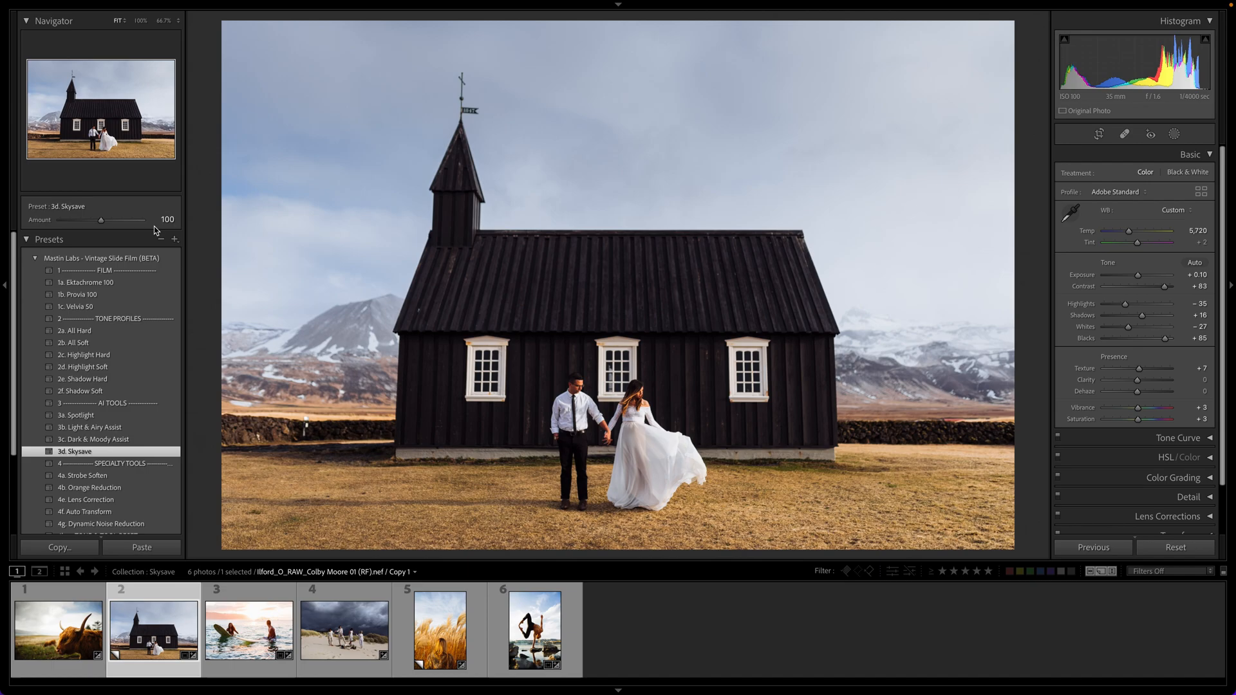
left_click_drag(92, 220, 120, 220)
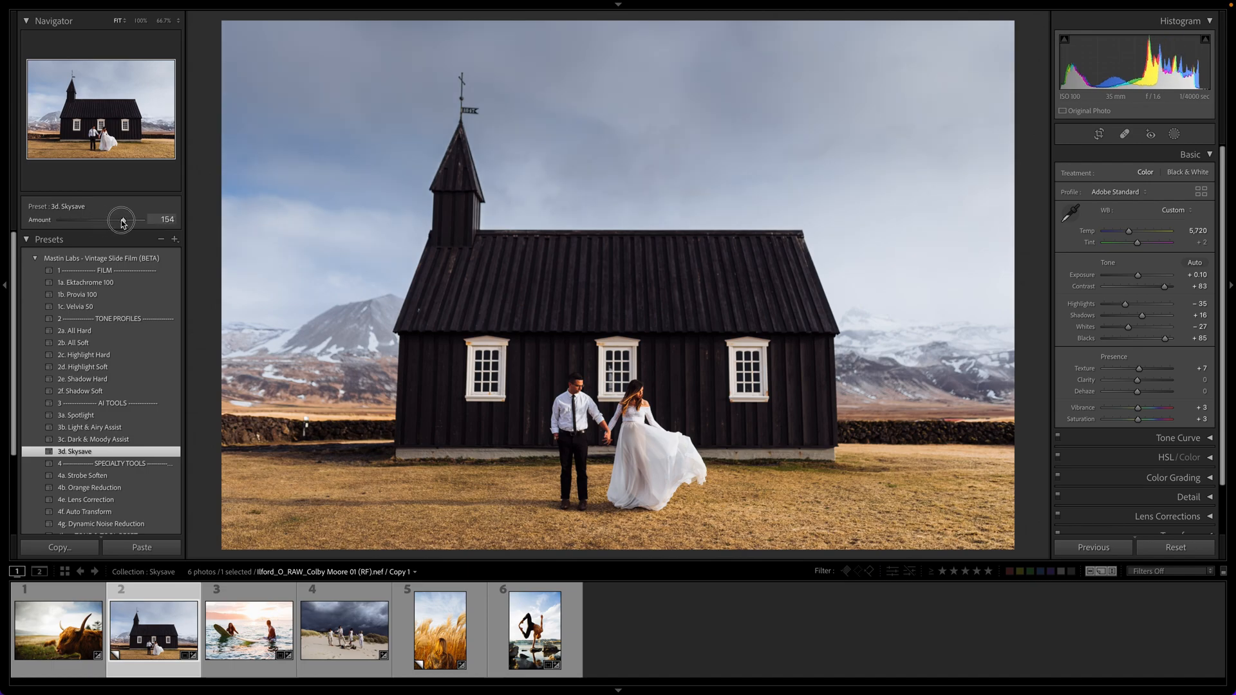
left_click_drag(123, 221, 60, 220)
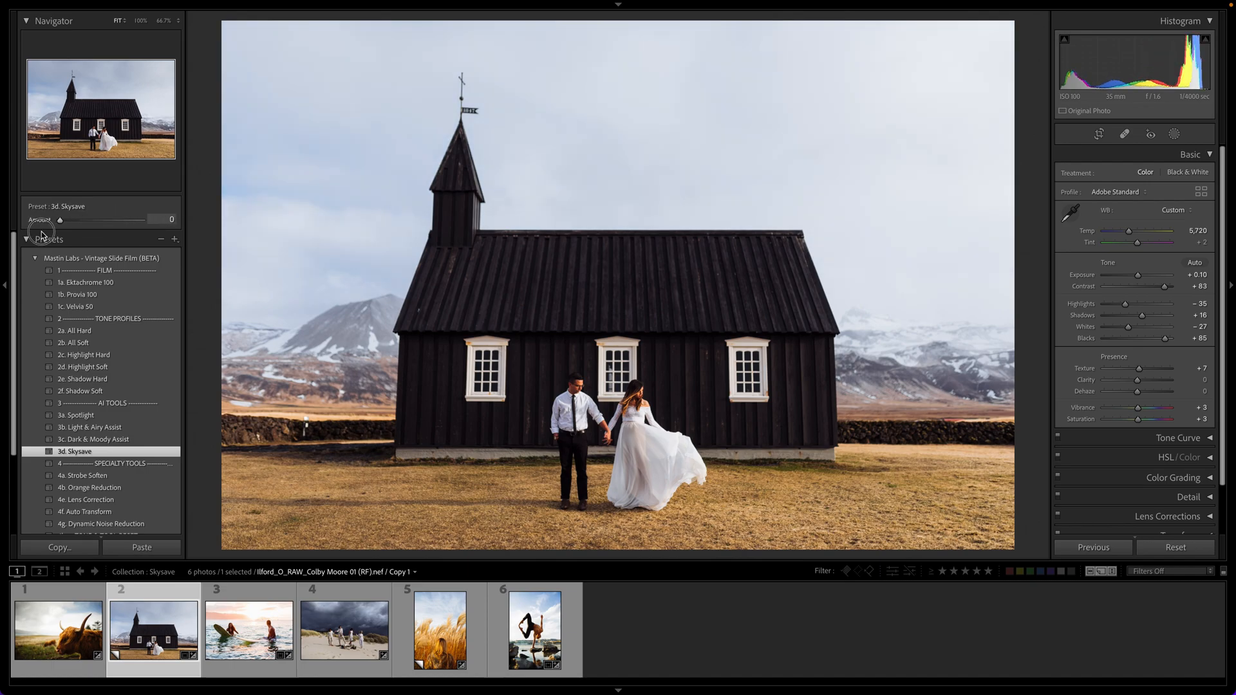
left_click_drag(60, 218, 70, 219)
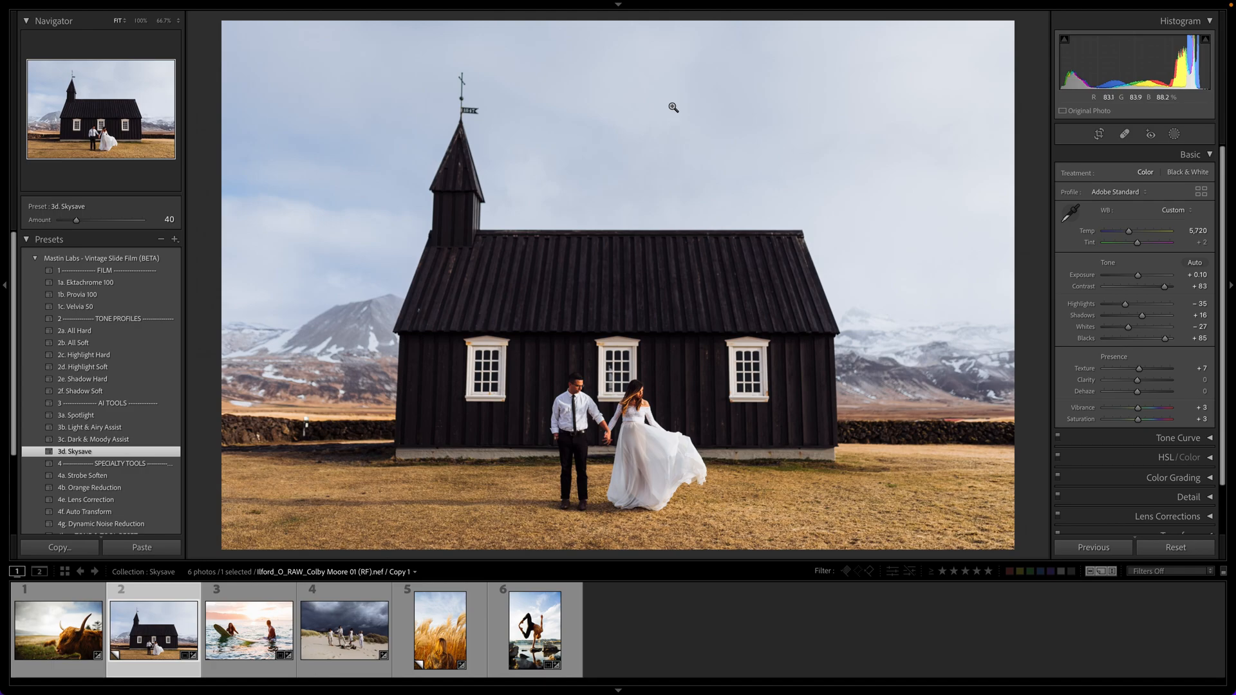
mouse_move(383, 488)
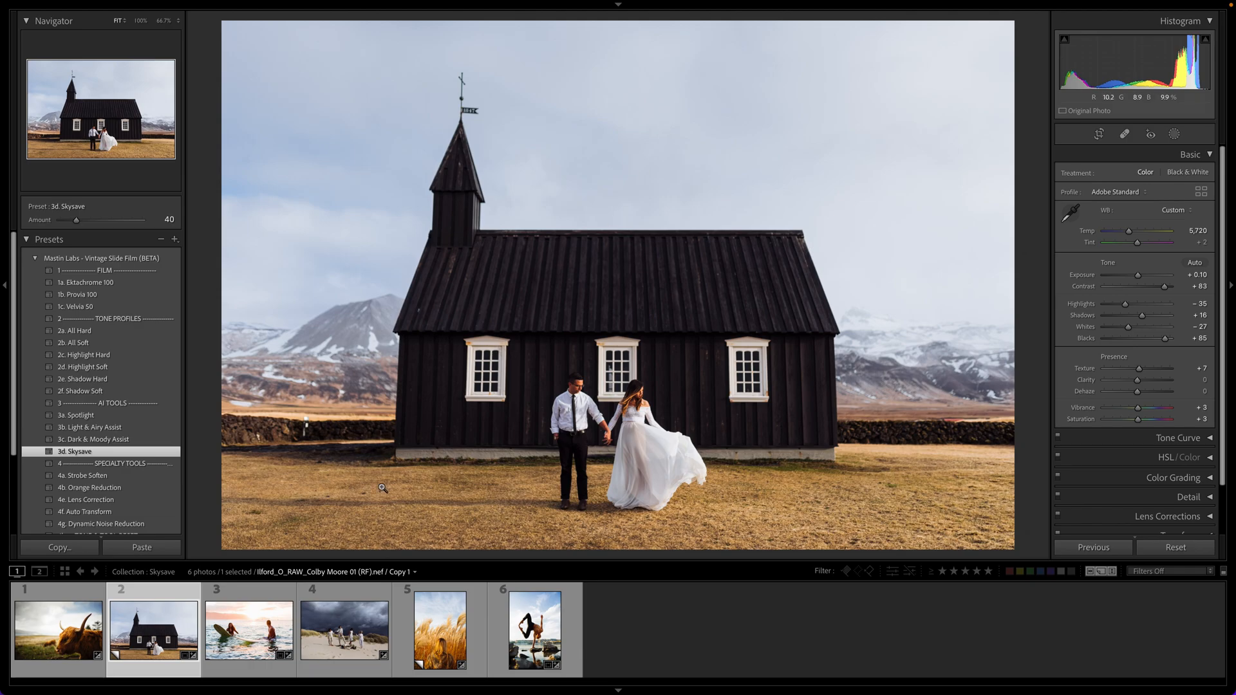
Step: Select the surfers photo and raise its Exposure from -5.00 to +0.50
left_click(248, 628)
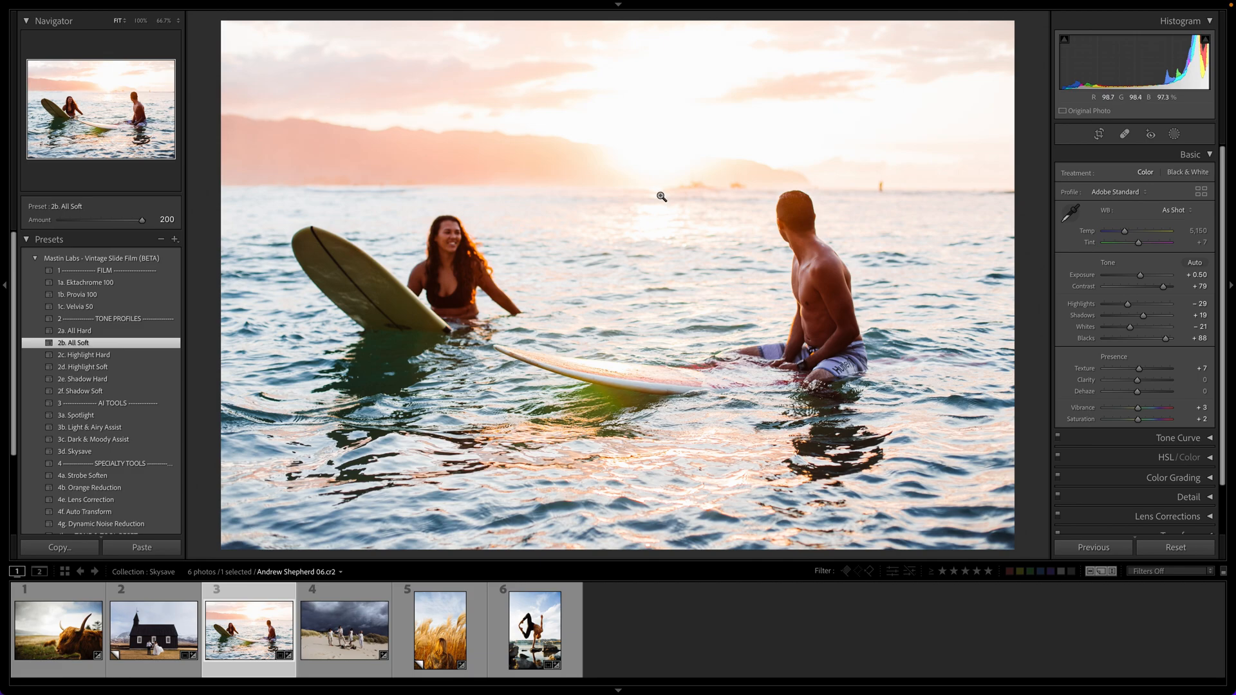
mouse_move(652, 134)
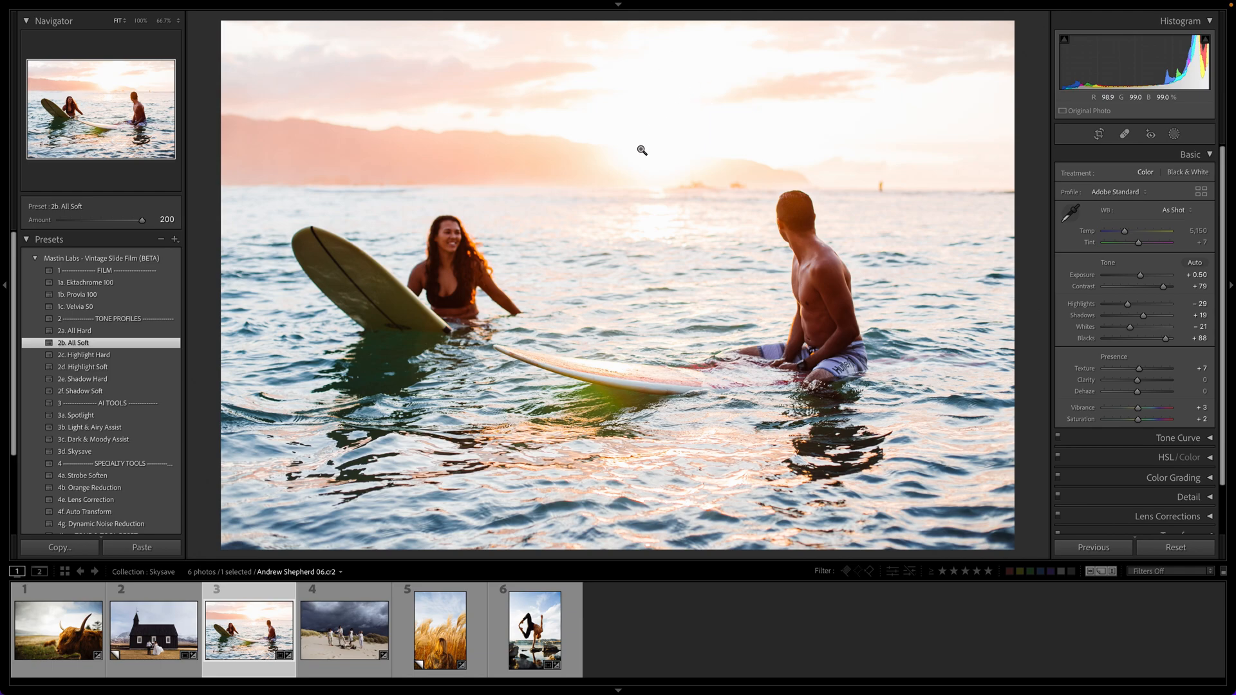
mouse_move(797, 185)
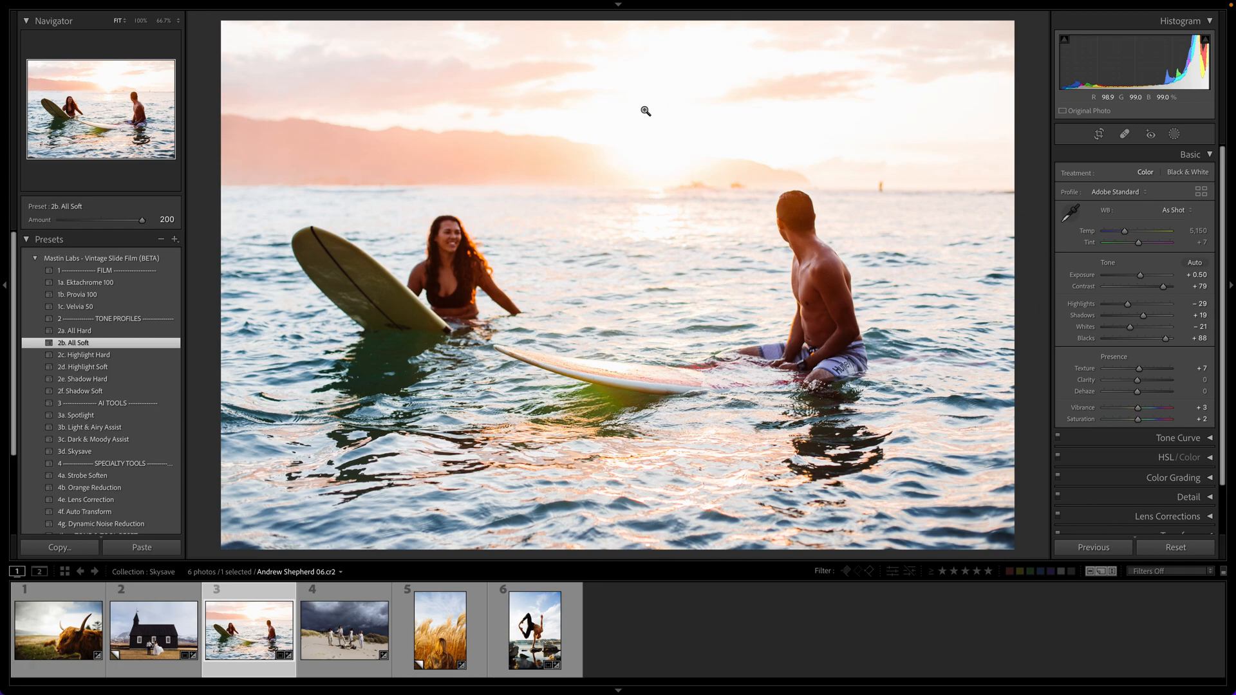
mouse_move(673, 123)
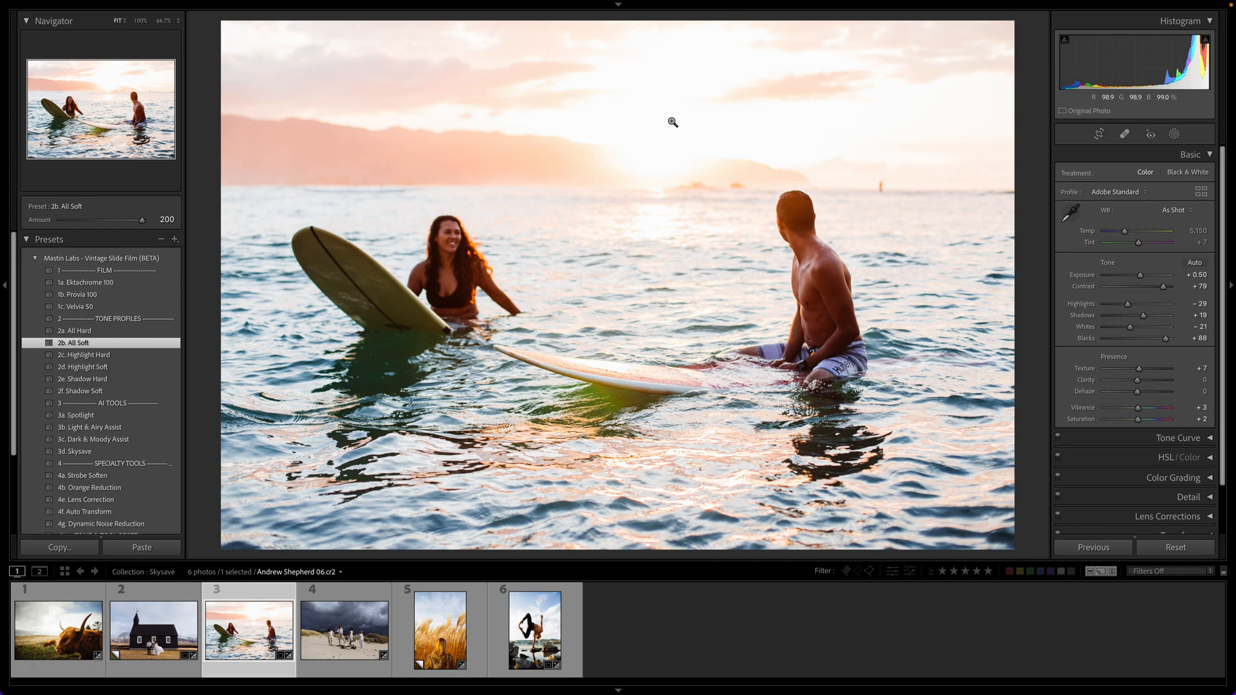
mouse_move(1133, 281)
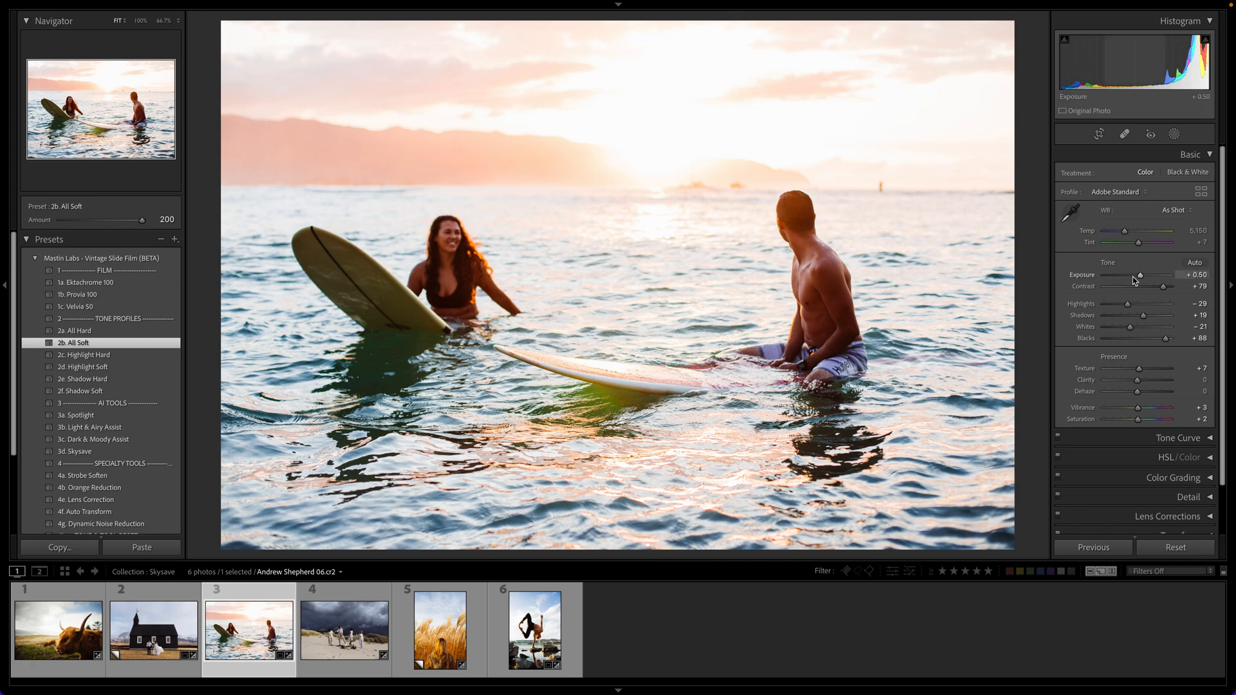
left_click_drag(1140, 274, 1103, 274)
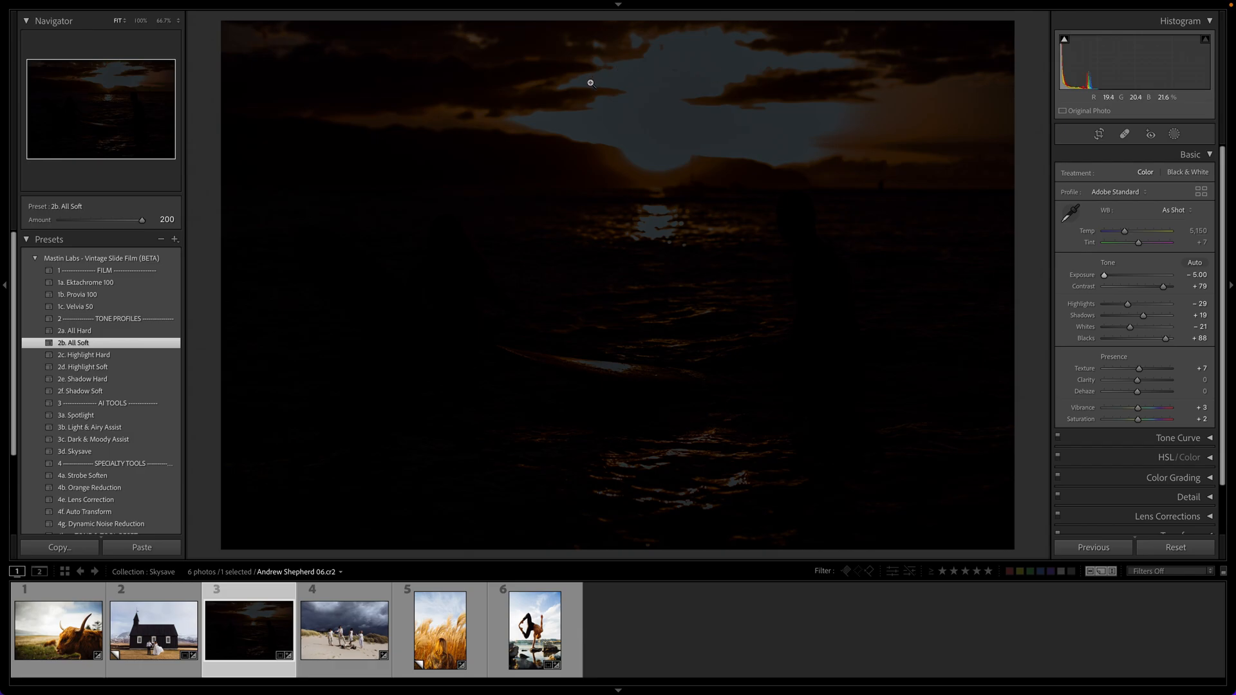
mouse_move(1137, 278)
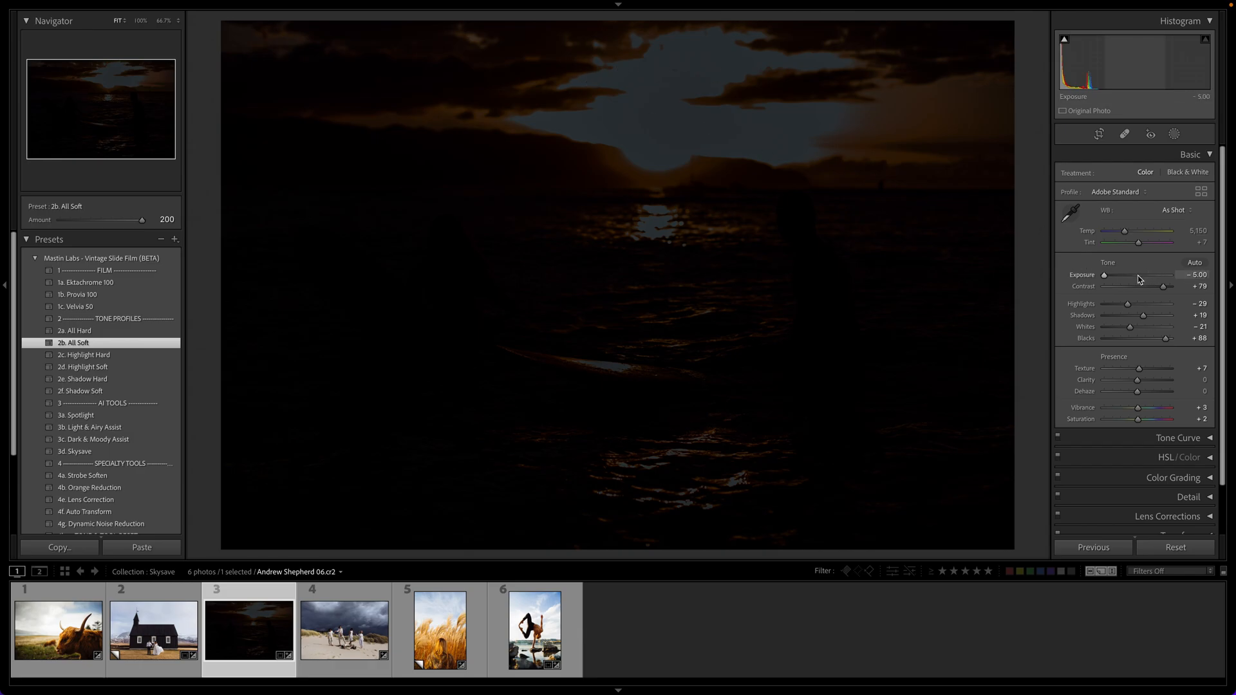
left_click_drag(1105, 275, 1133, 274)
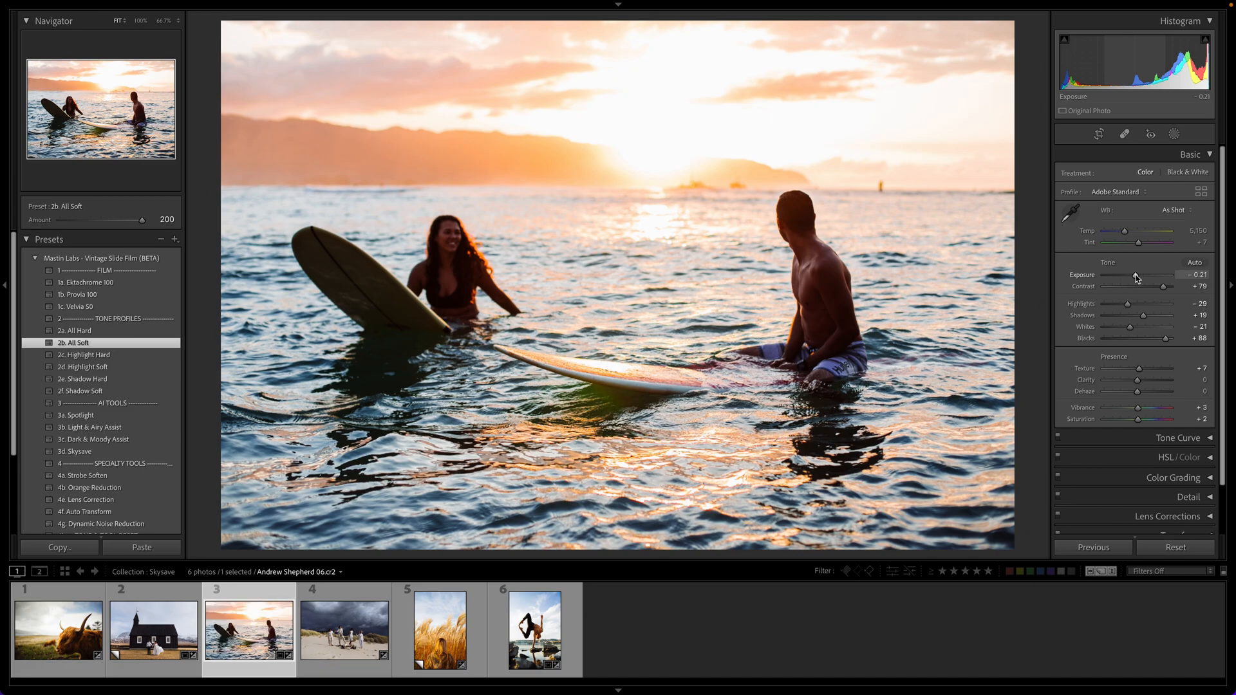
left_click_drag(1125, 280, 1146, 280)
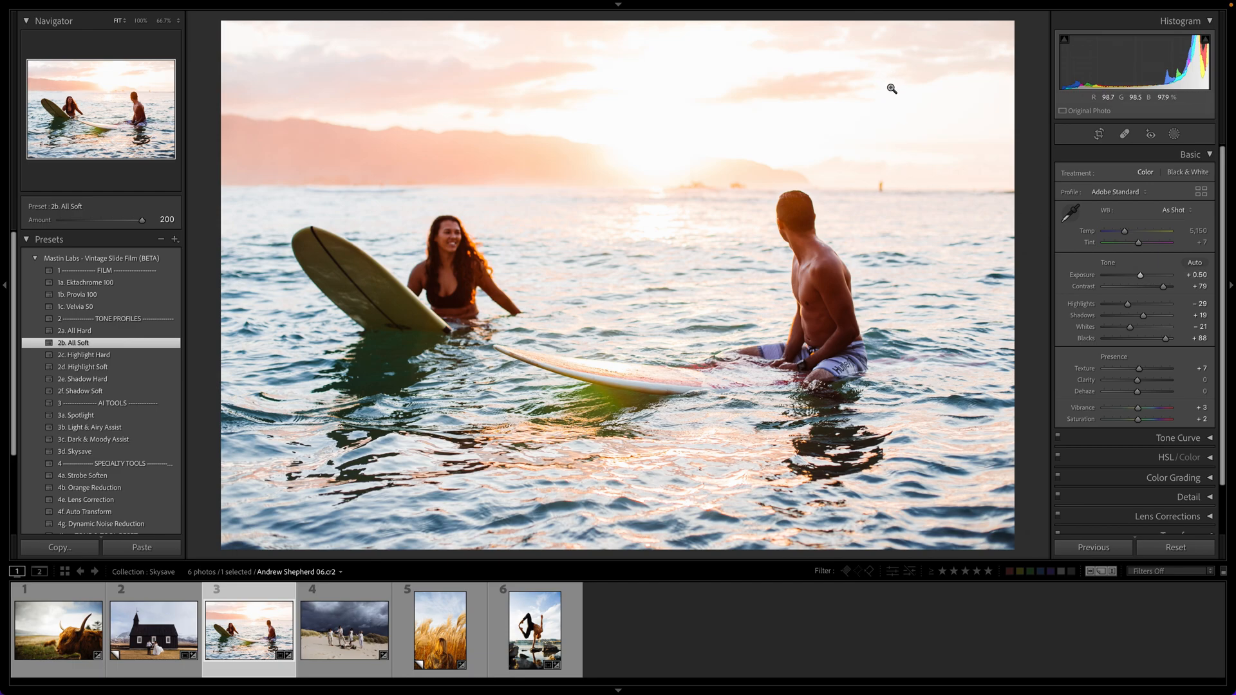
mouse_move(710, 281)
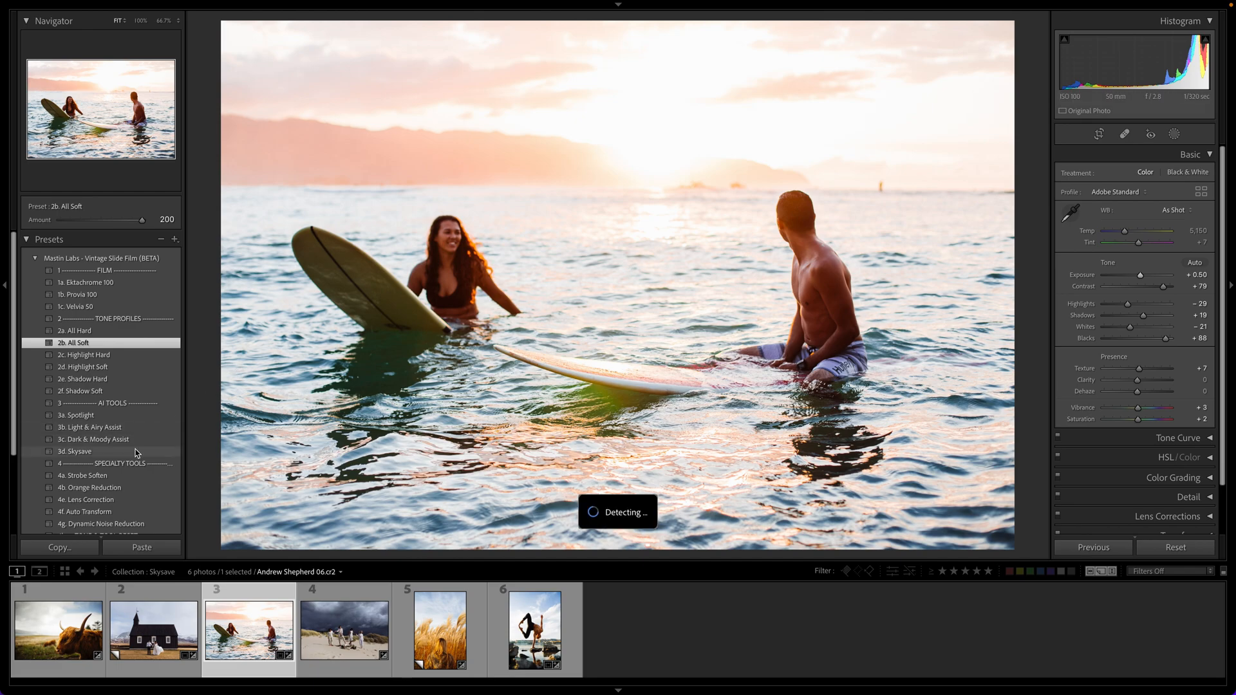
Step: Apply 3d. Skysave to the surfers photo and set Exposure to +0.75
left_click(76, 451)
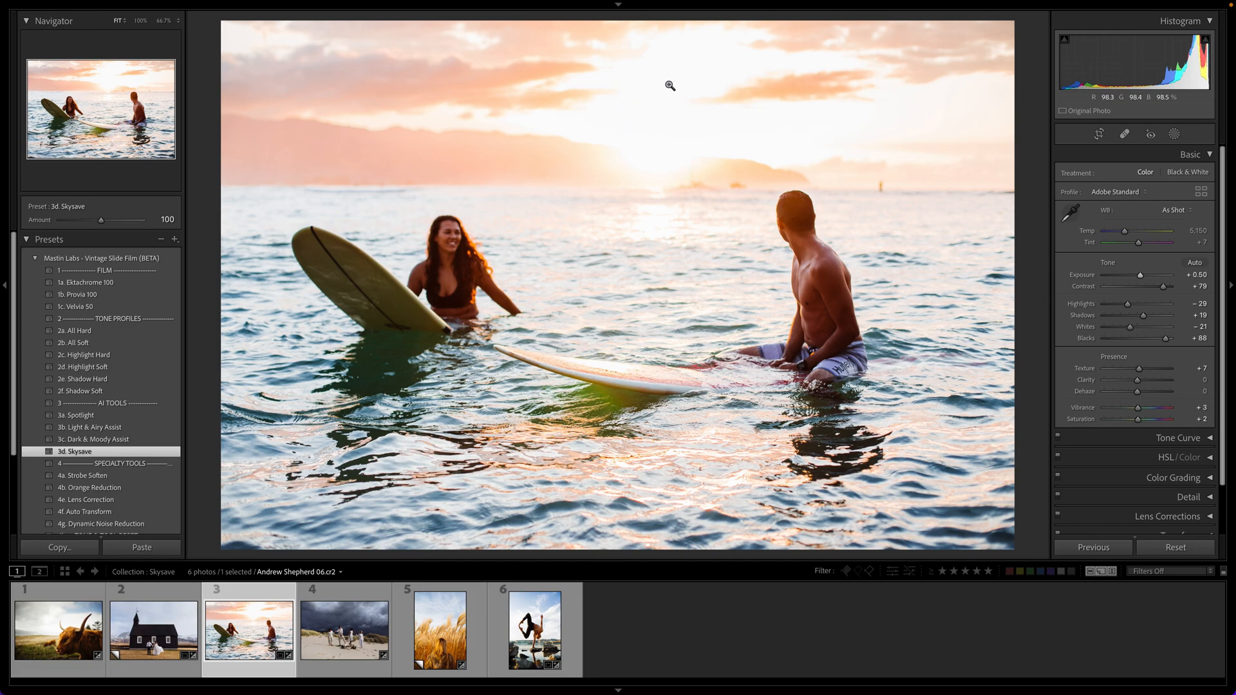
mouse_move(556, 166)
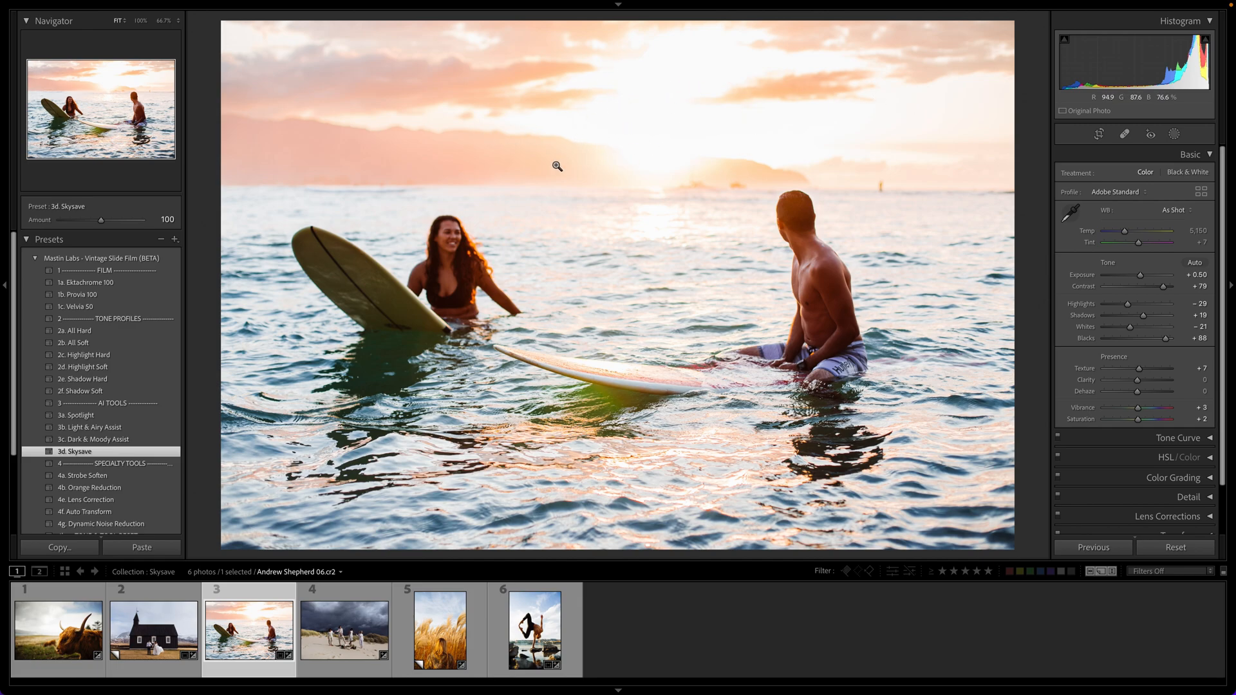
mouse_move(1053, 277)
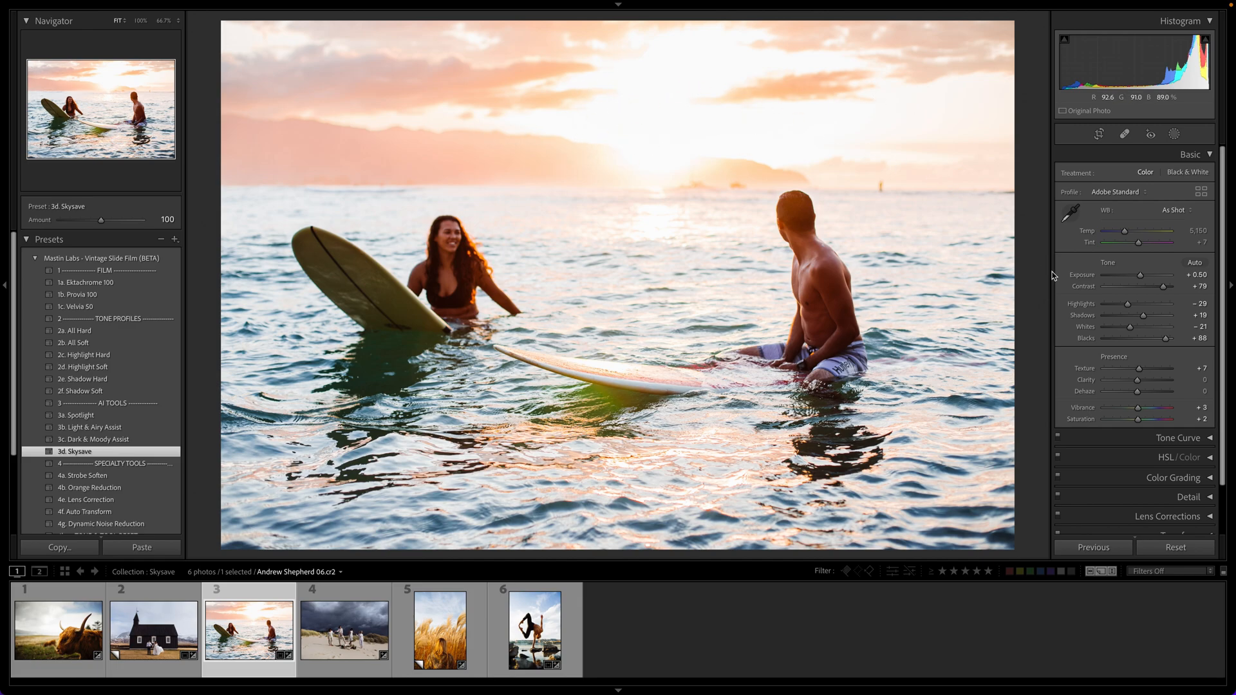
left_click_drag(1125, 281, 1141, 280)
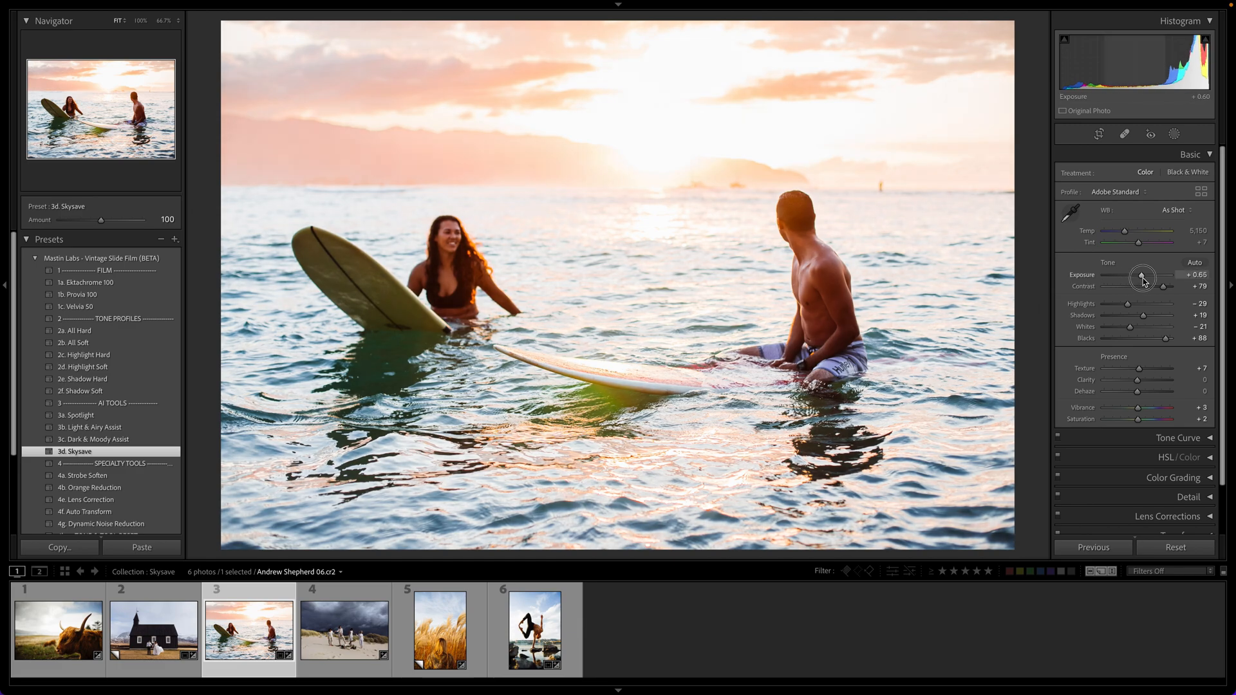
left_click_drag(1141, 280, 1147, 280)
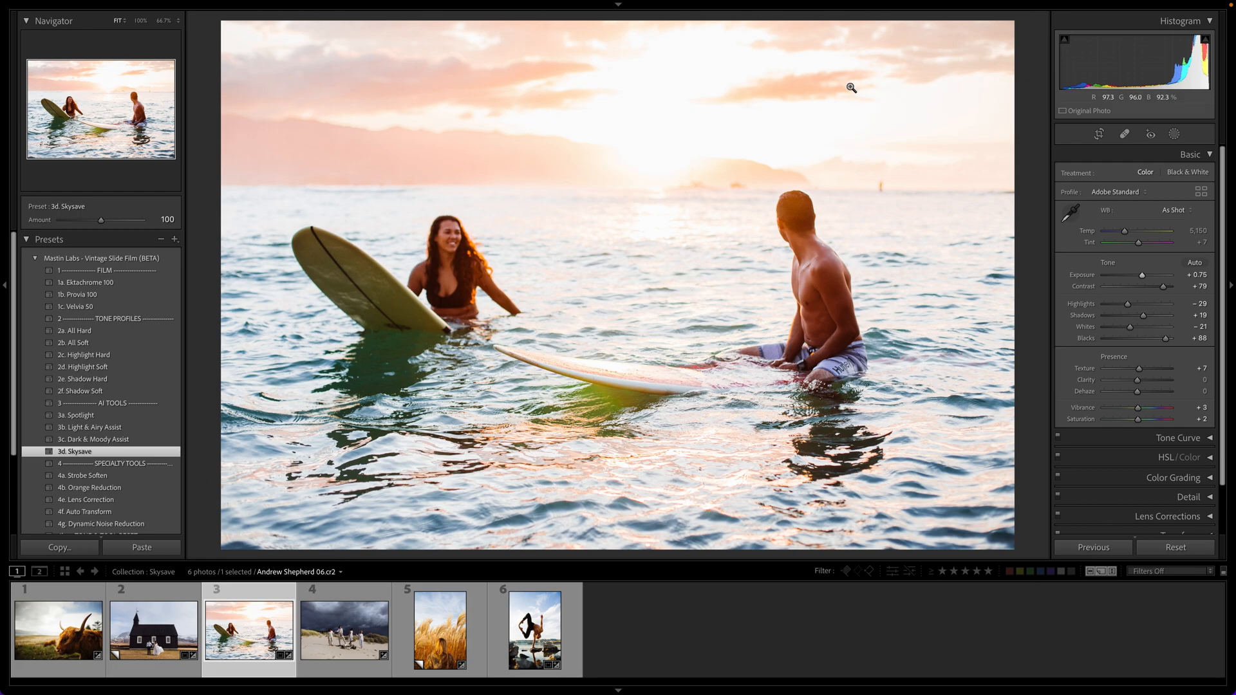
mouse_move(666, 118)
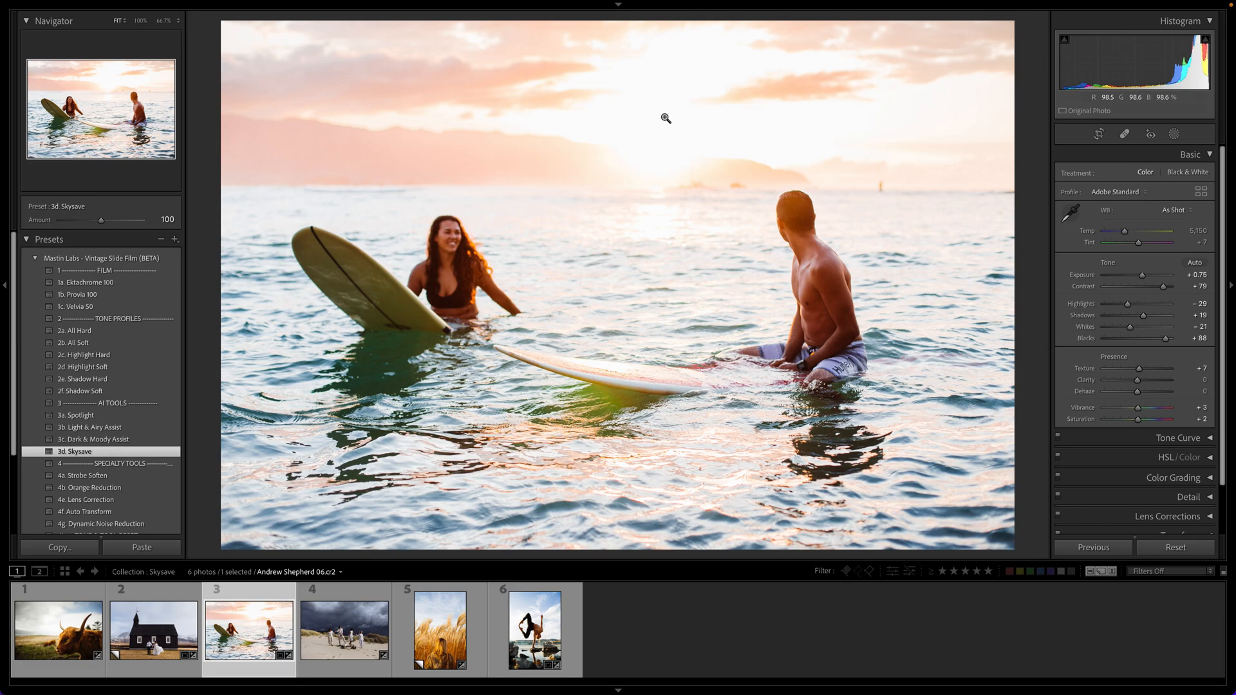
mouse_move(624, 123)
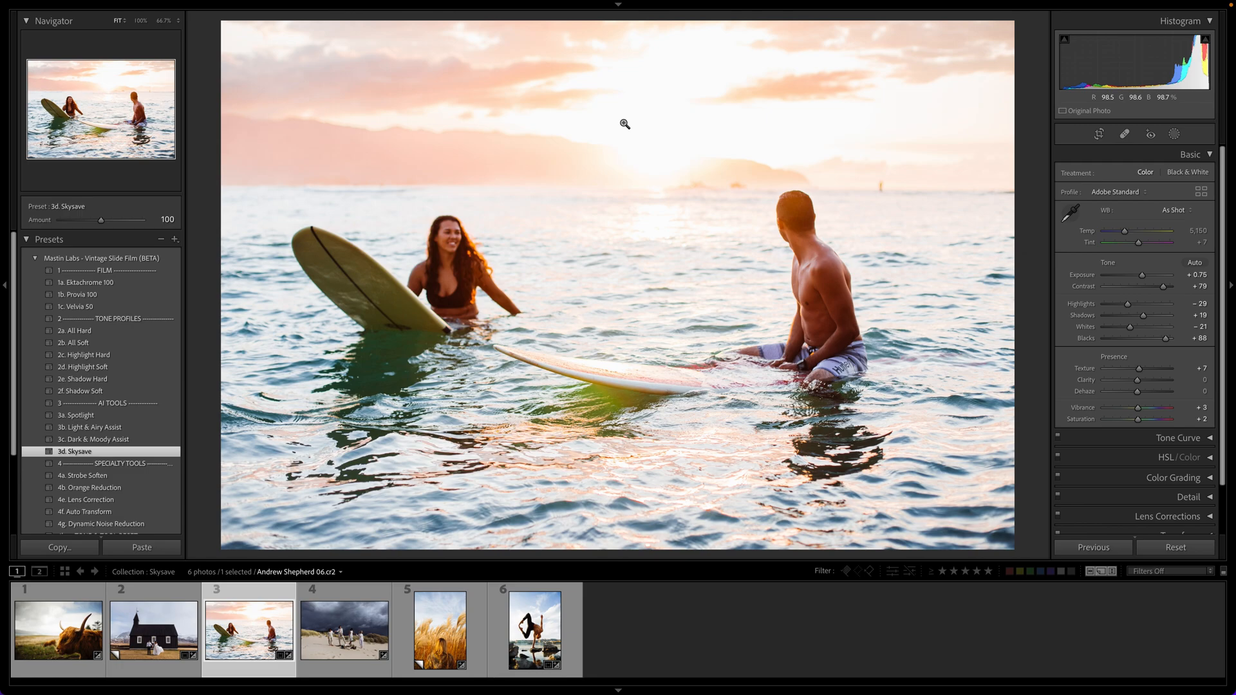
mouse_move(481, 80)
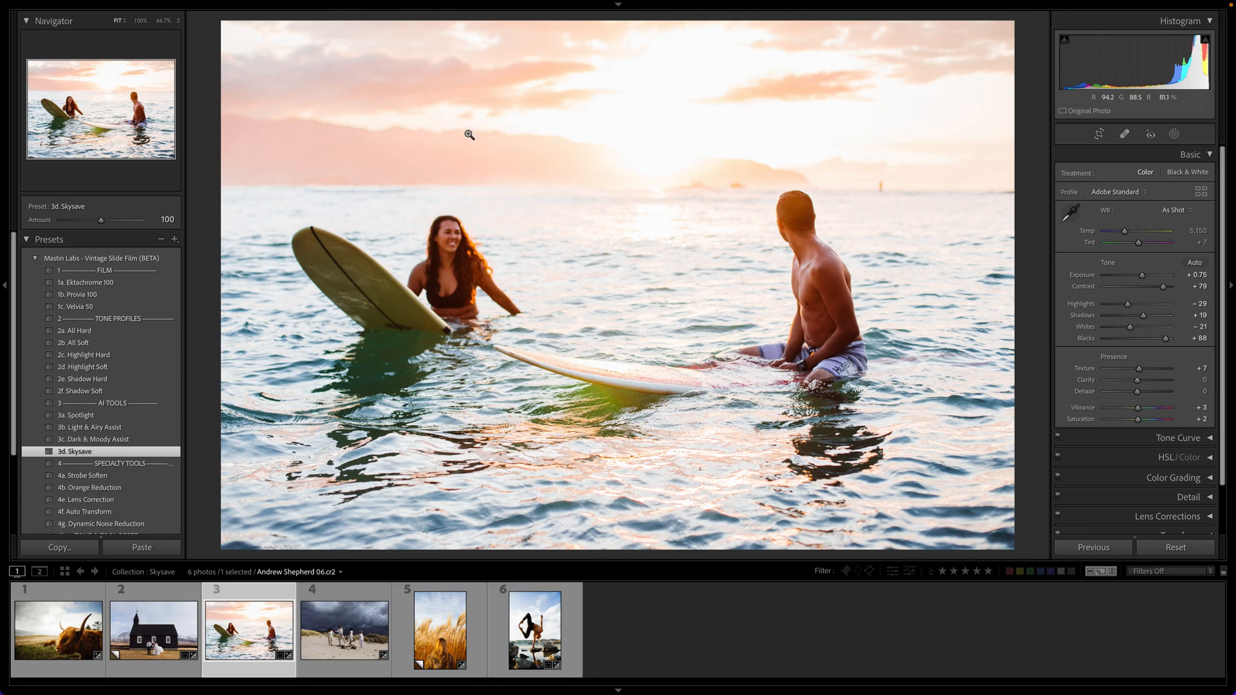
Step: Compare the Skysave amount from 200 down to 0, leaving it at 100
left_click_drag(97, 222, 101, 222)
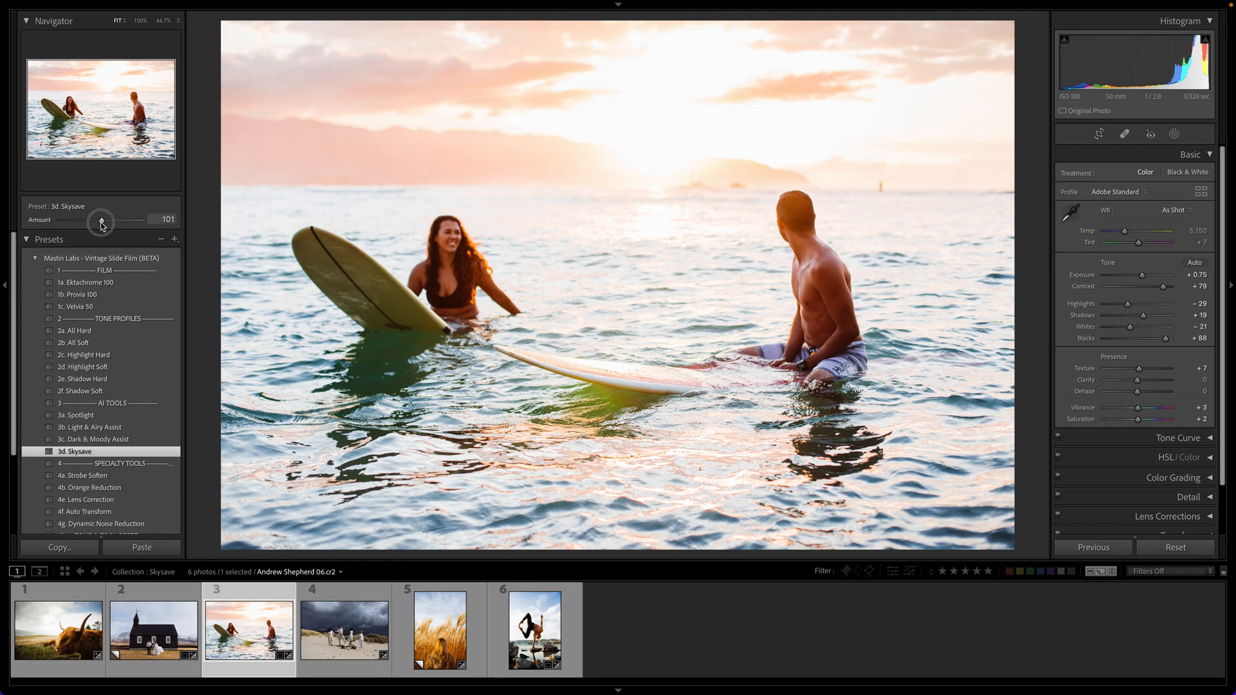
left_click_drag(100, 222, 130, 222)
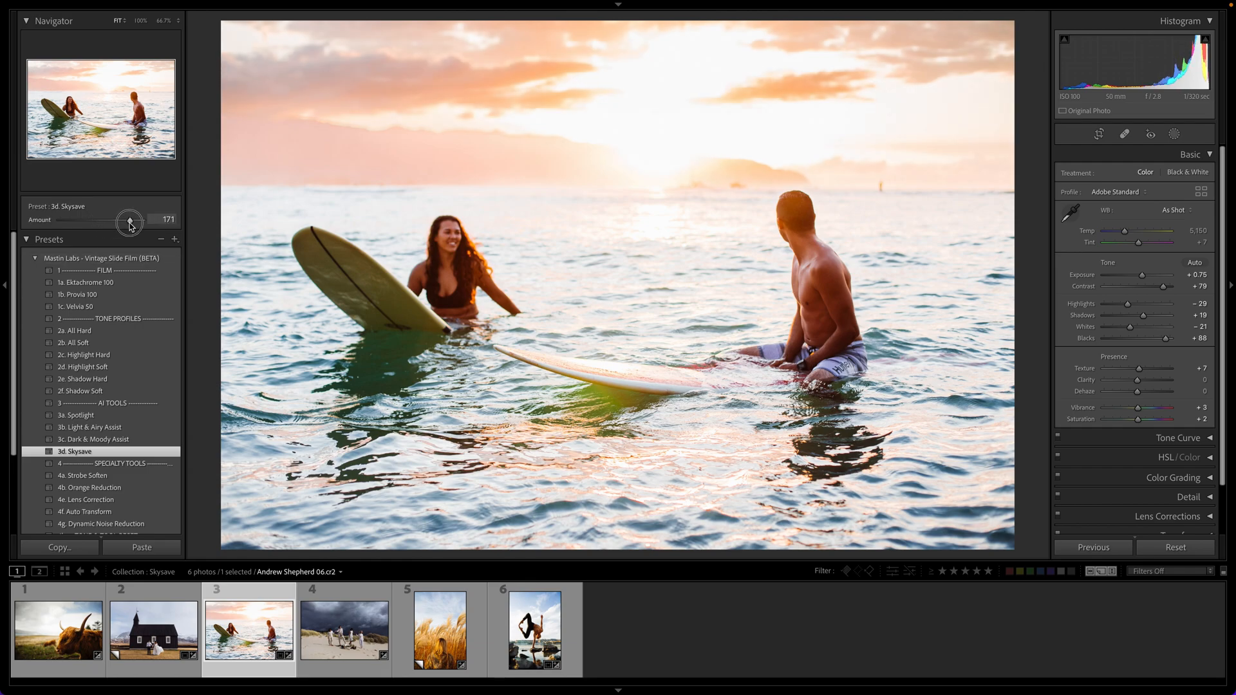
left_click_drag(128, 220, 143, 220)
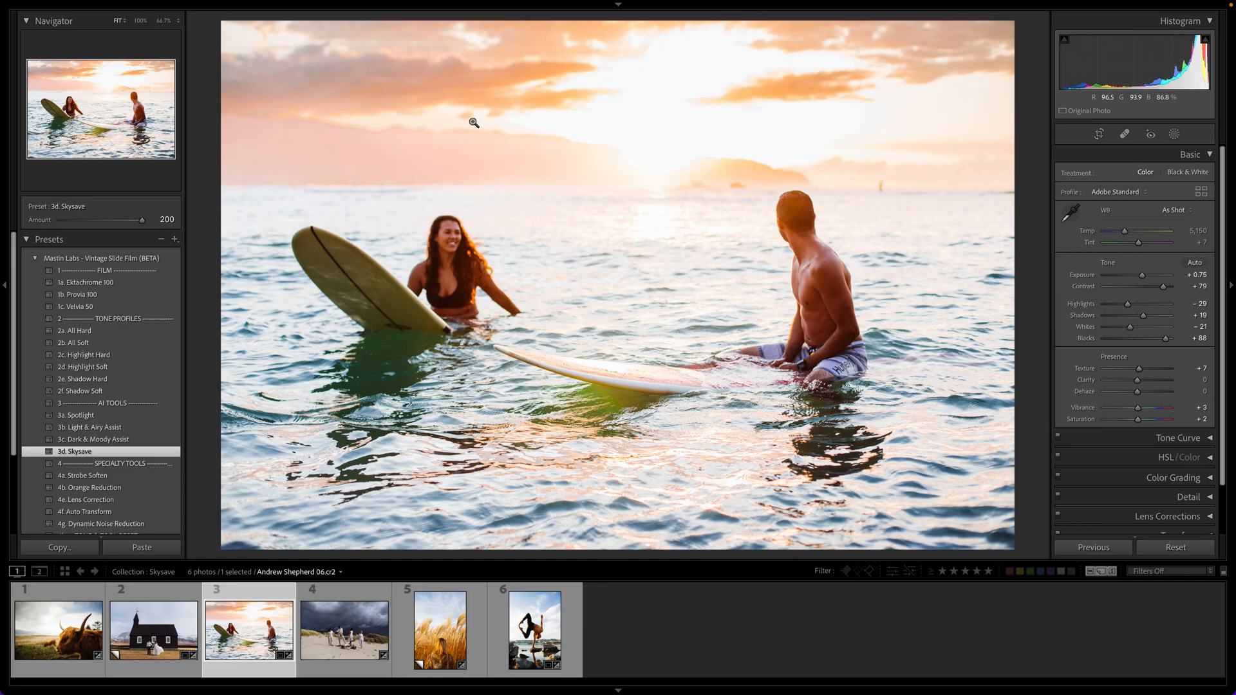
mouse_move(432, 166)
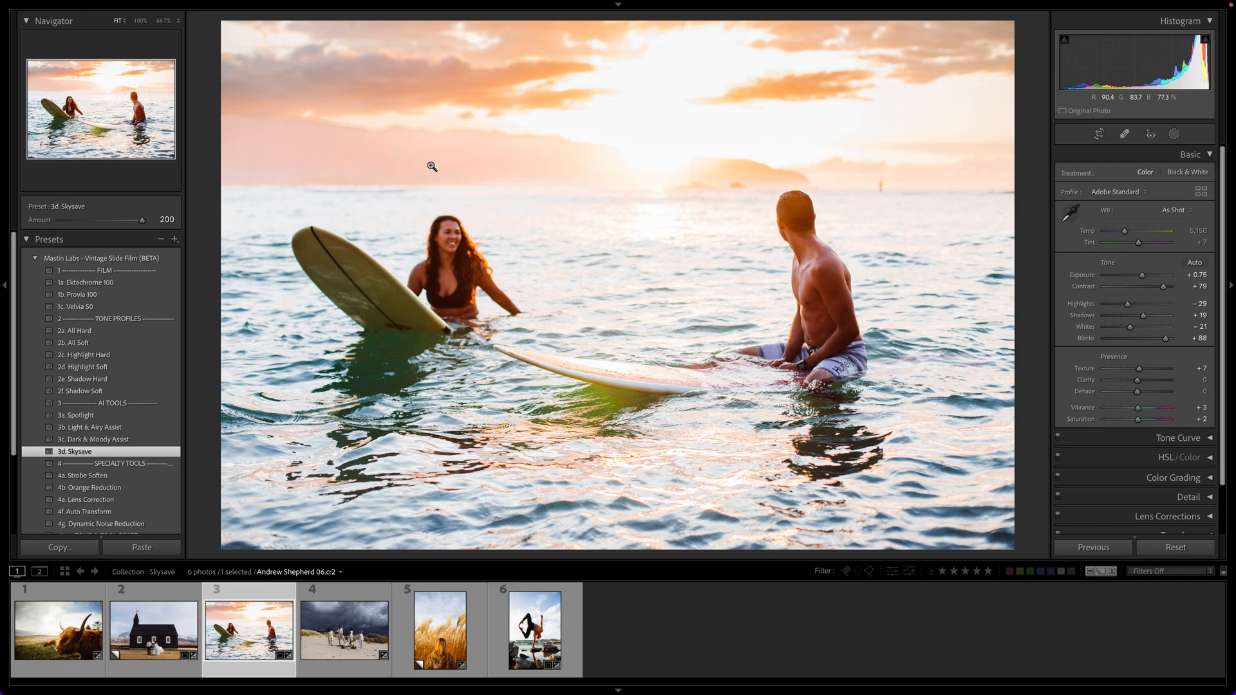
mouse_move(101, 226)
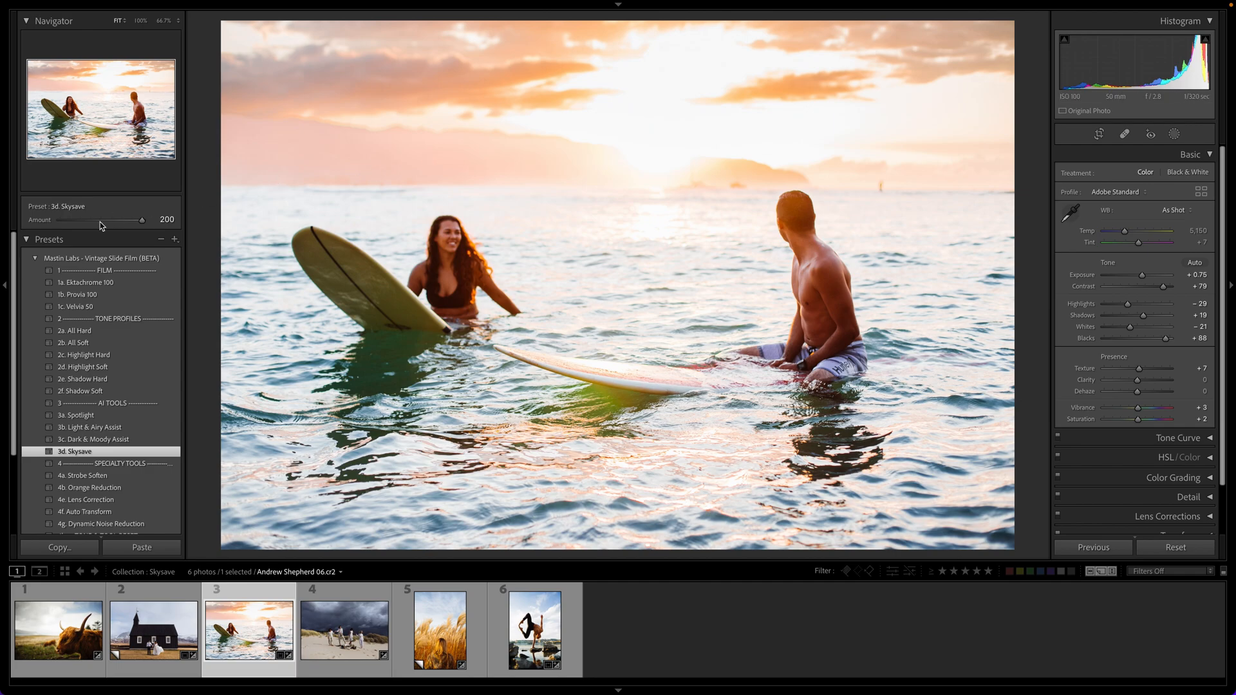
left_click_drag(142, 218, 59, 218)
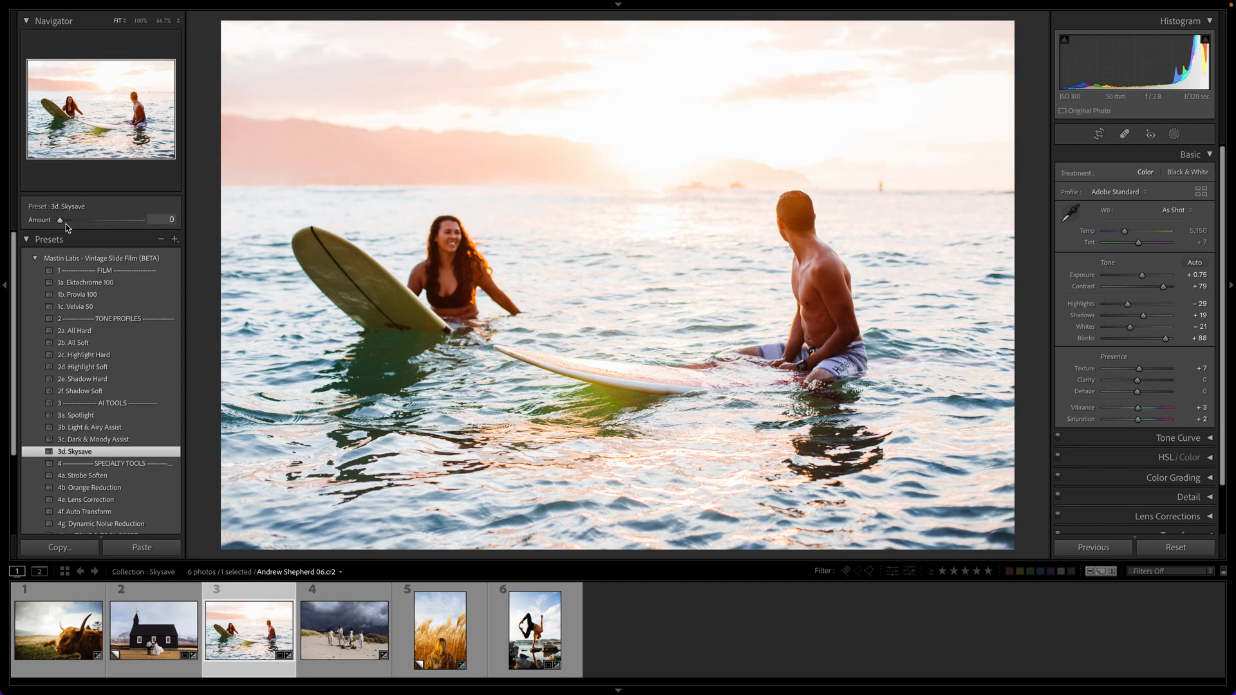
left_click_drag(62, 220, 101, 220)
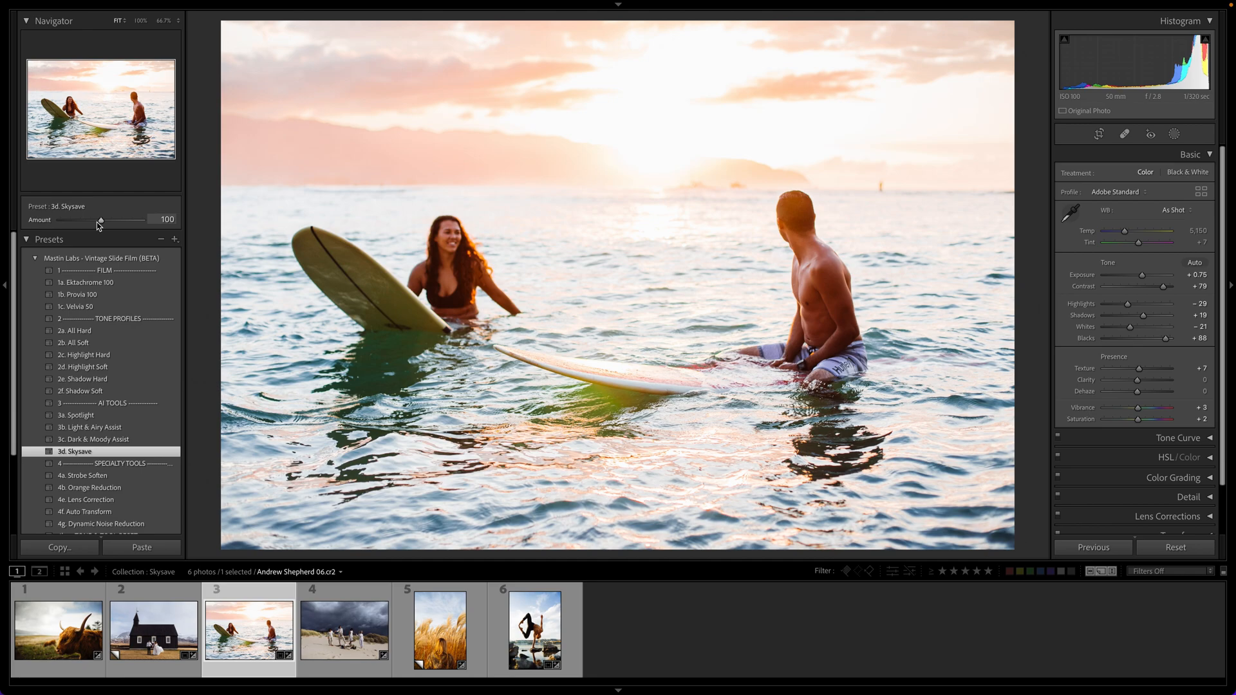
mouse_move(512, 114)
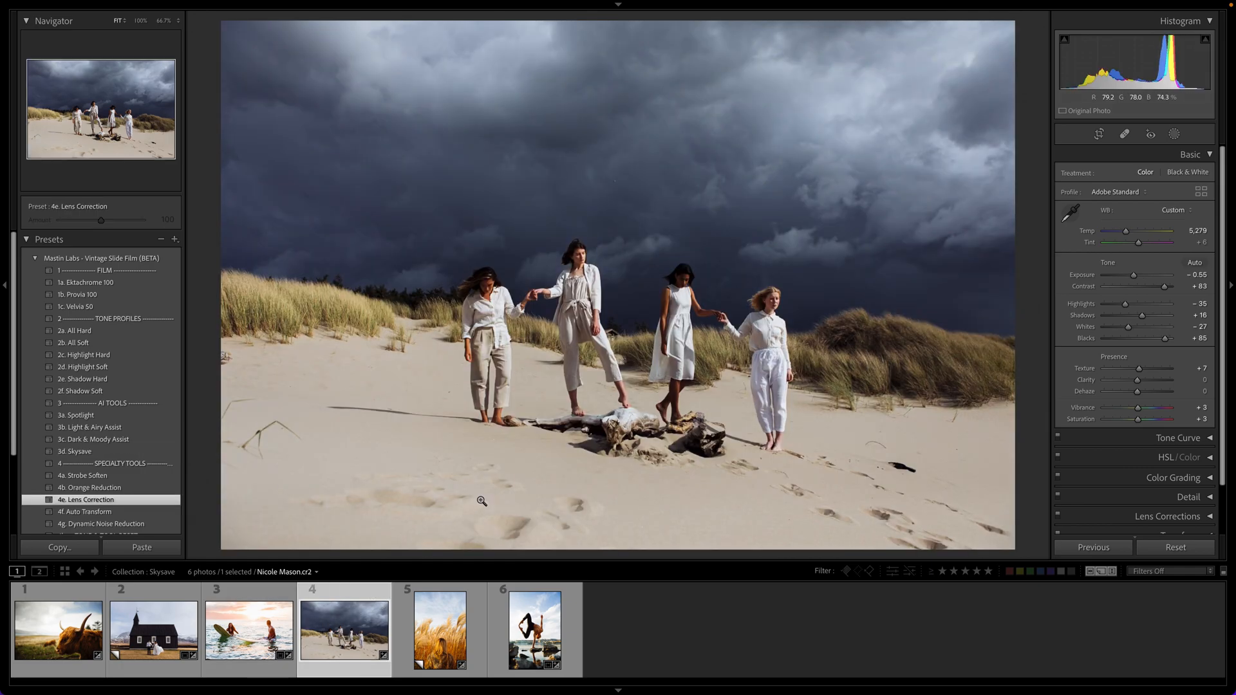
Step: Select filmstrip photo 4 and heal one spot in its stormy sky
left_click(481, 502)
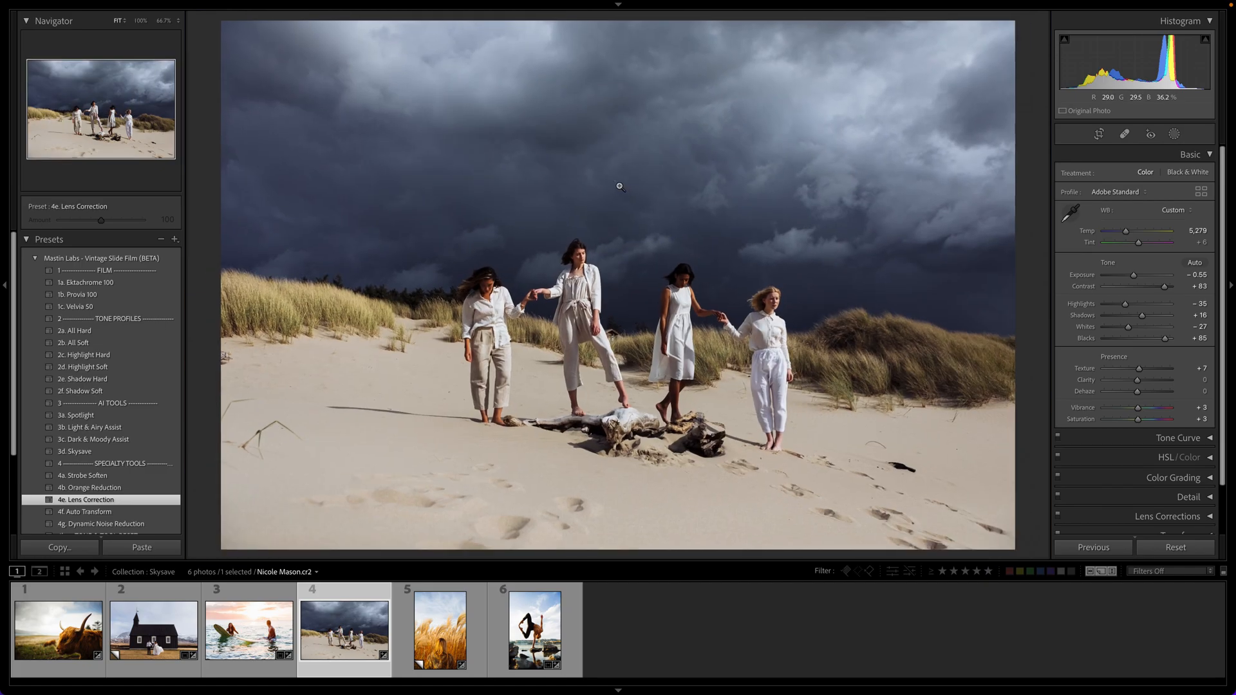
left_click(1124, 134)
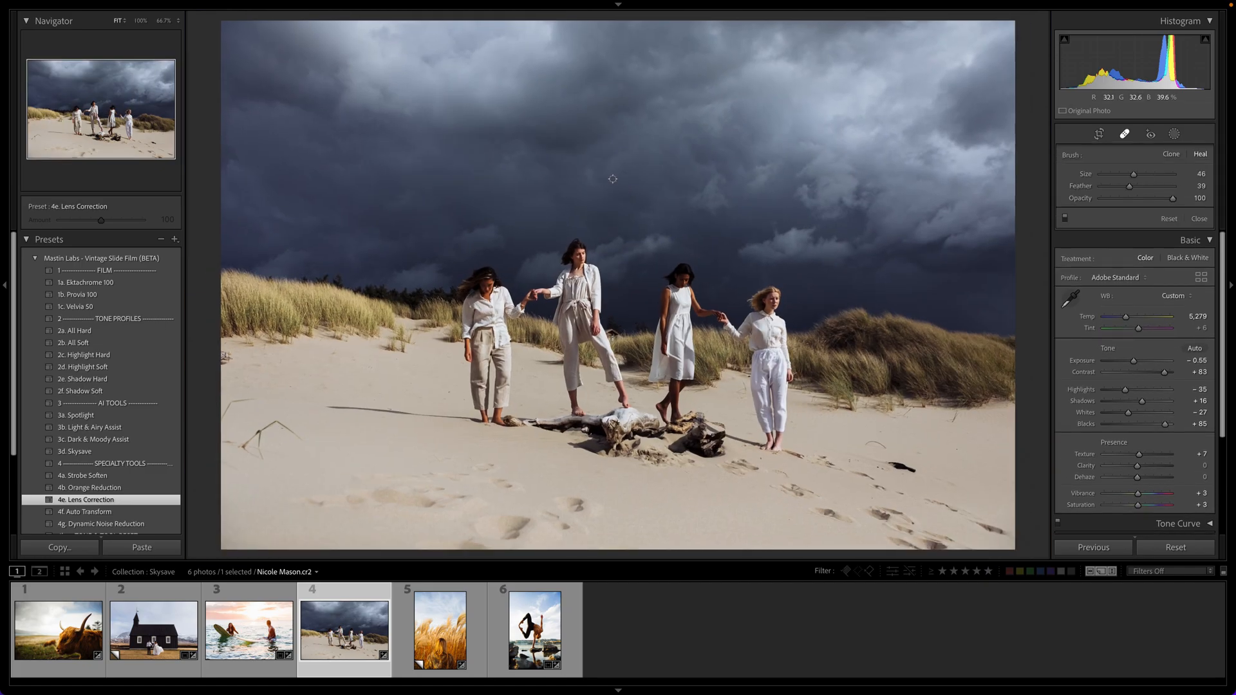
left_click(601, 189)
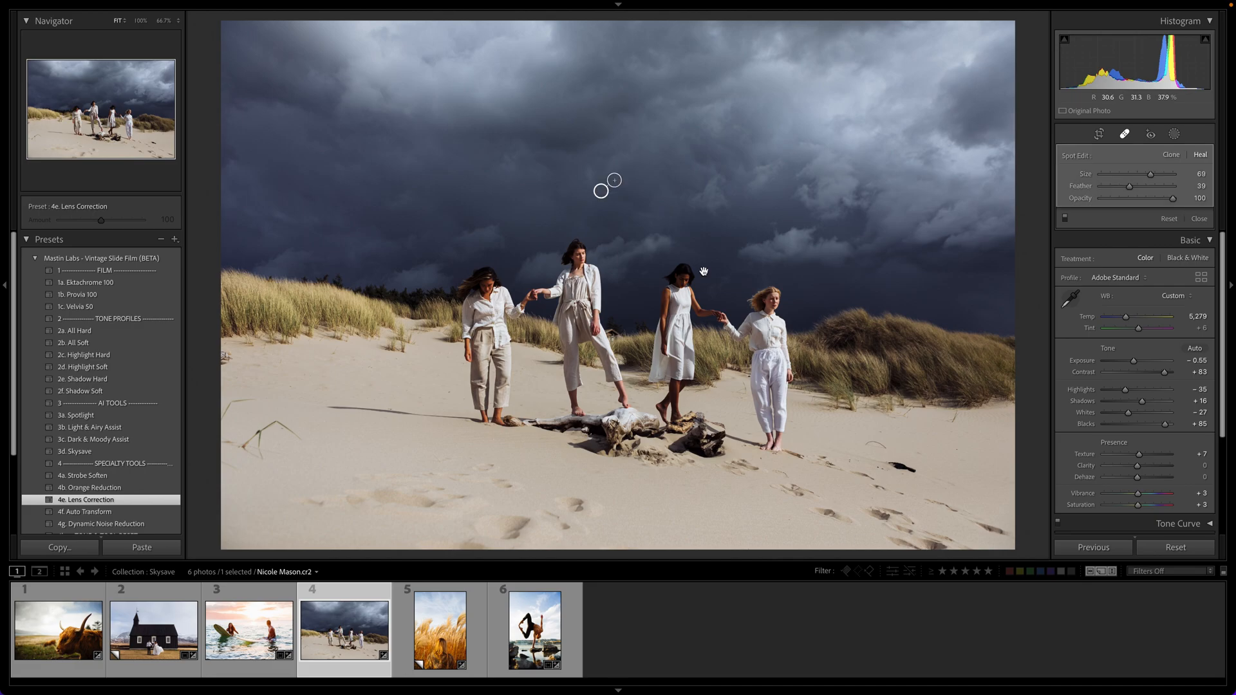
left_click(1198, 218)
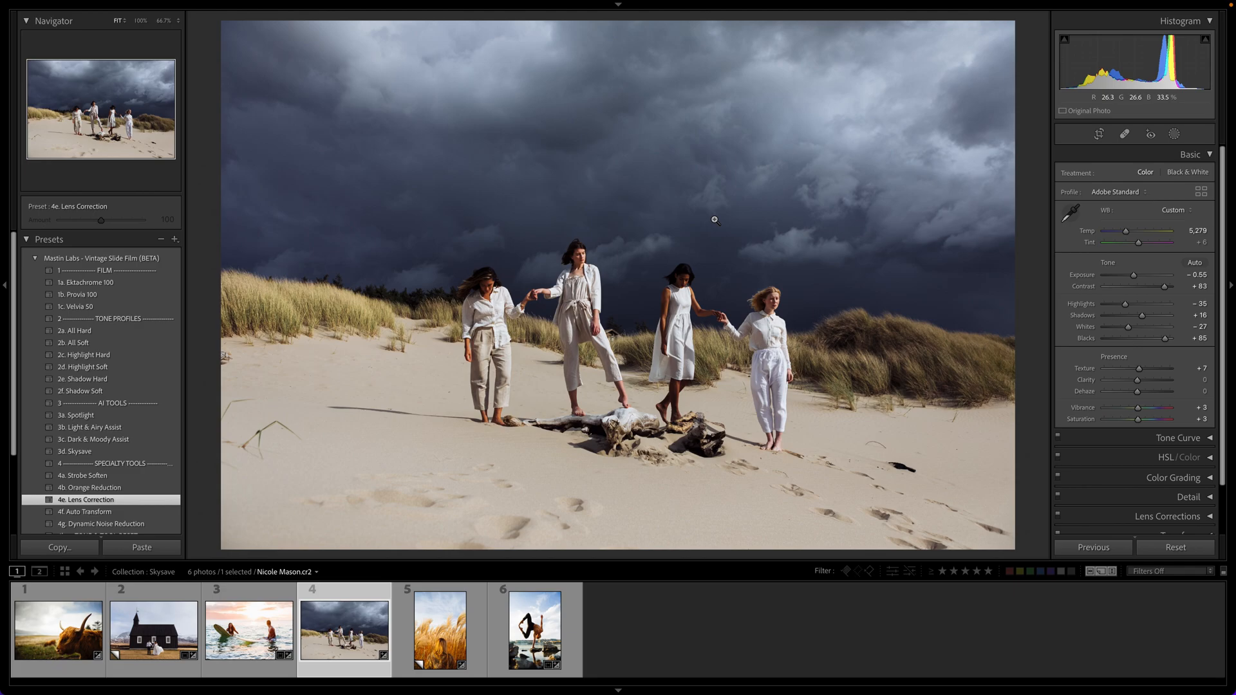
mouse_move(643, 308)
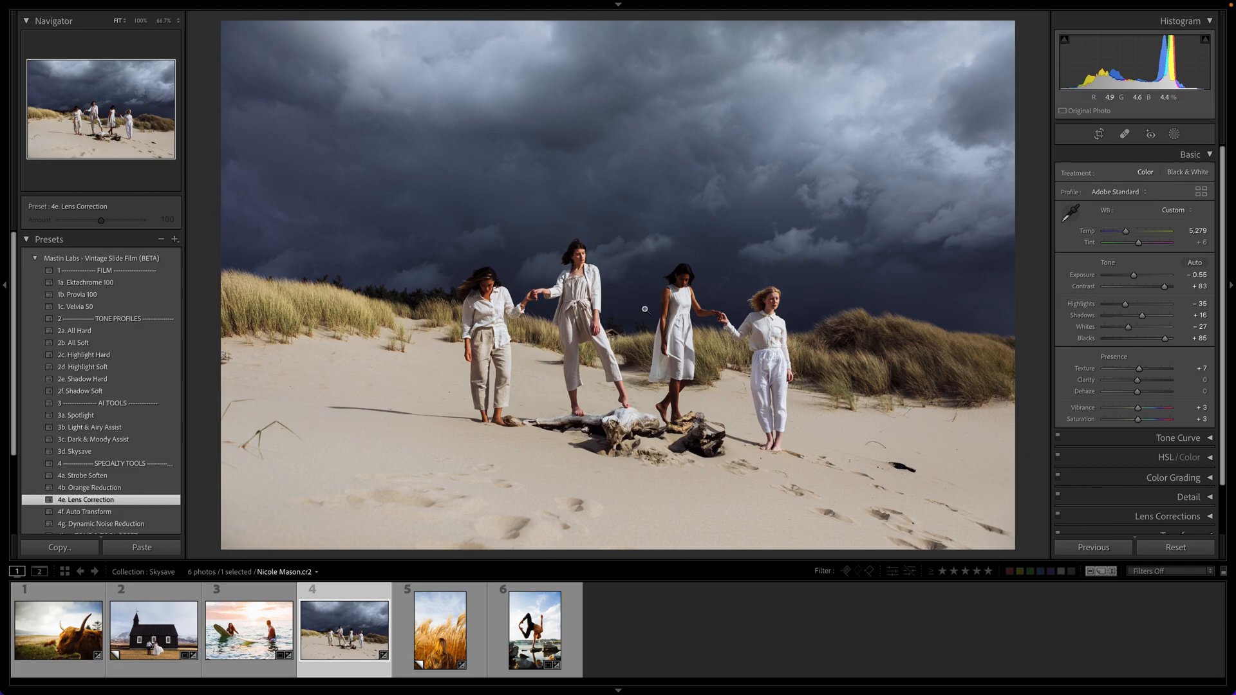
mouse_move(779, 40)
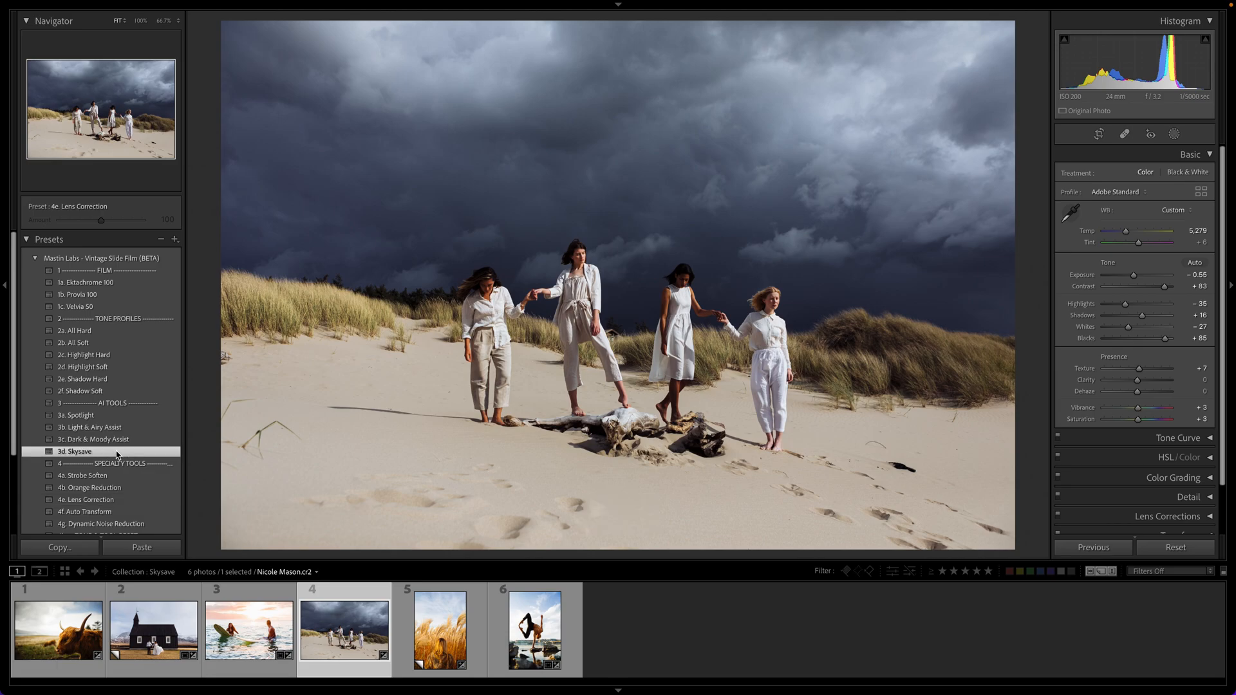
Step: Apply 3d. Skysave to the dune photo and settle its amount at 145
left_click(75, 450)
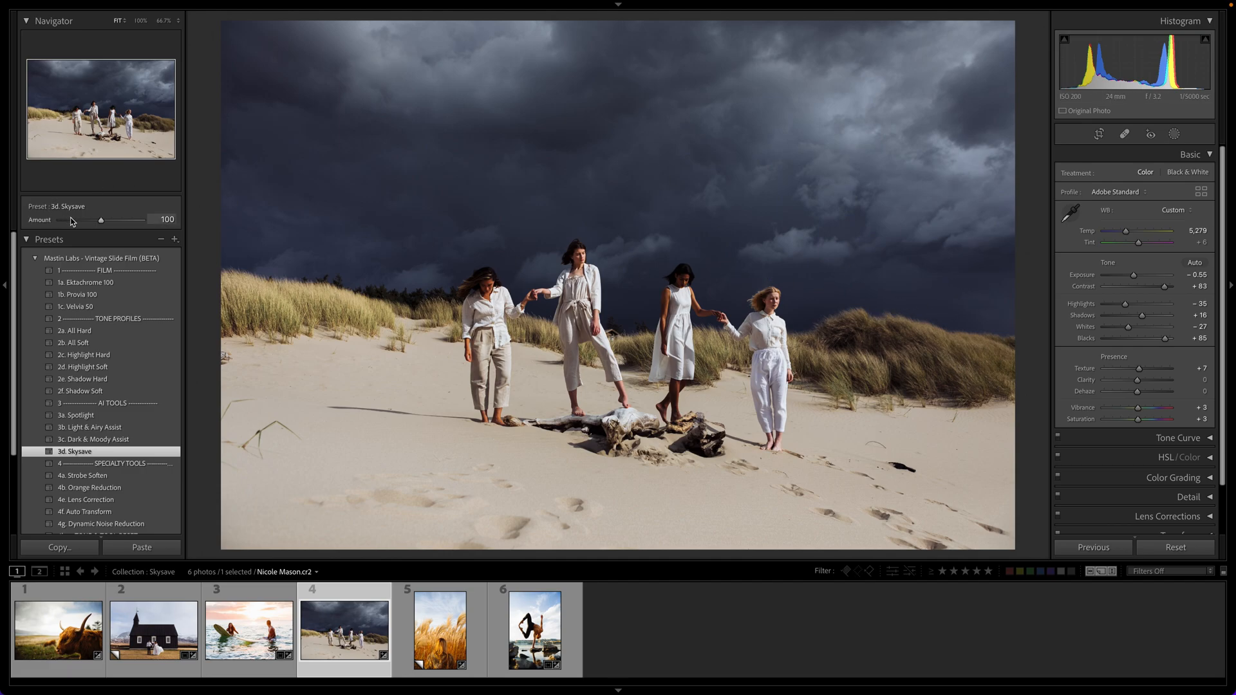
left_click_drag(101, 220, 136, 220)
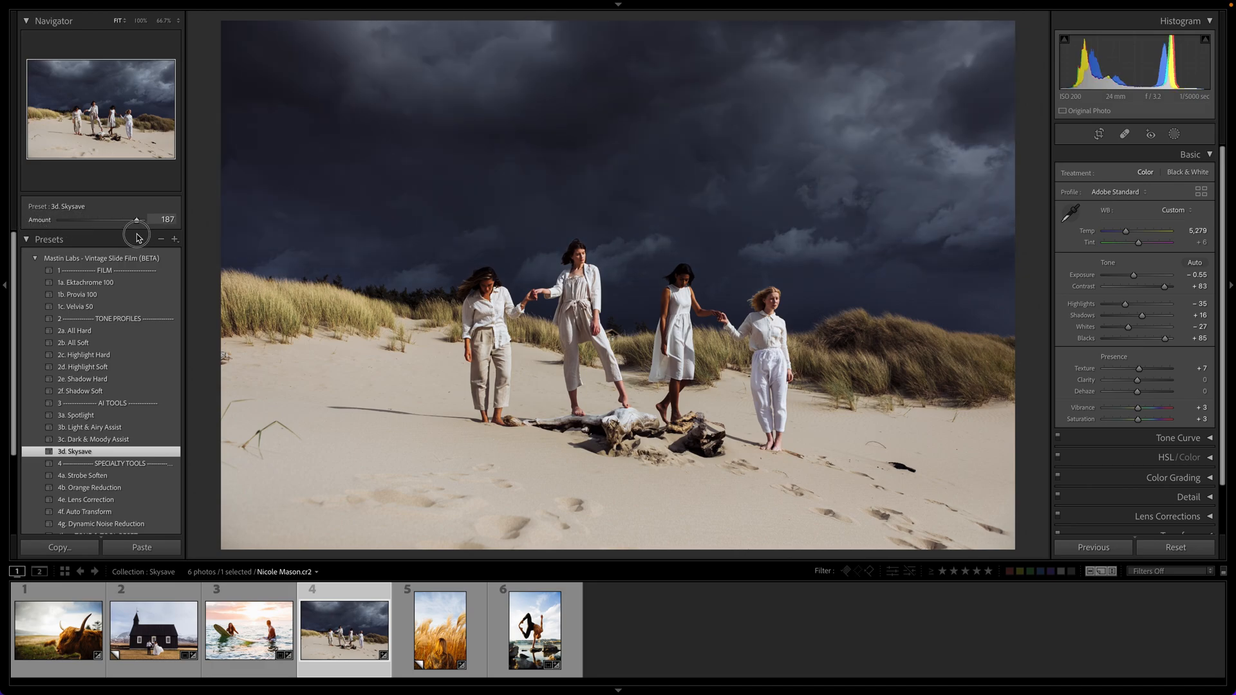
left_click_drag(136, 220, 115, 221)
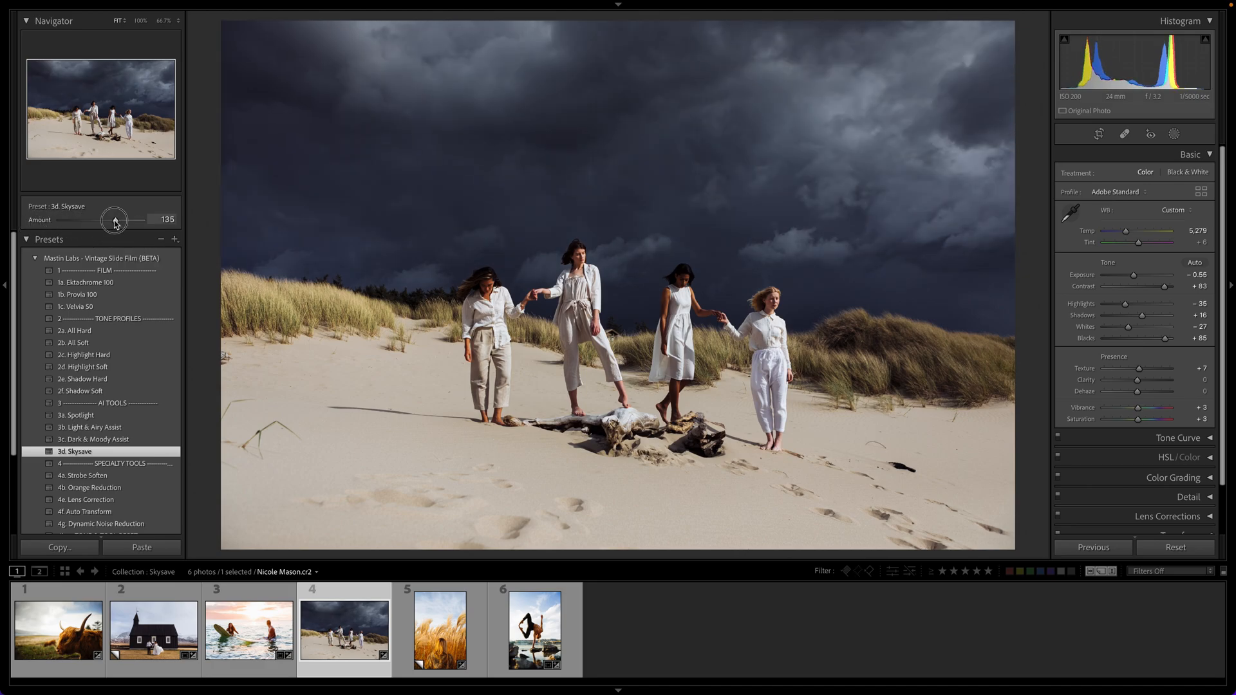
left_click_drag(116, 220, 101, 220)
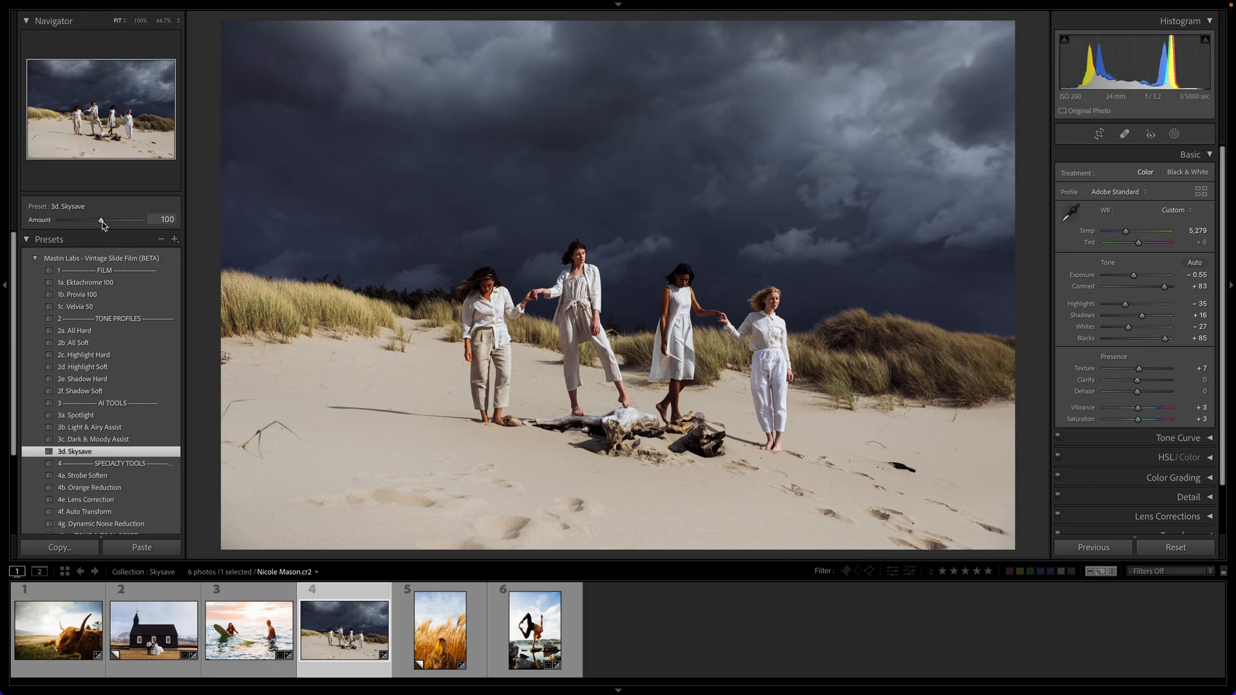
left_click_drag(101, 220, 112, 220)
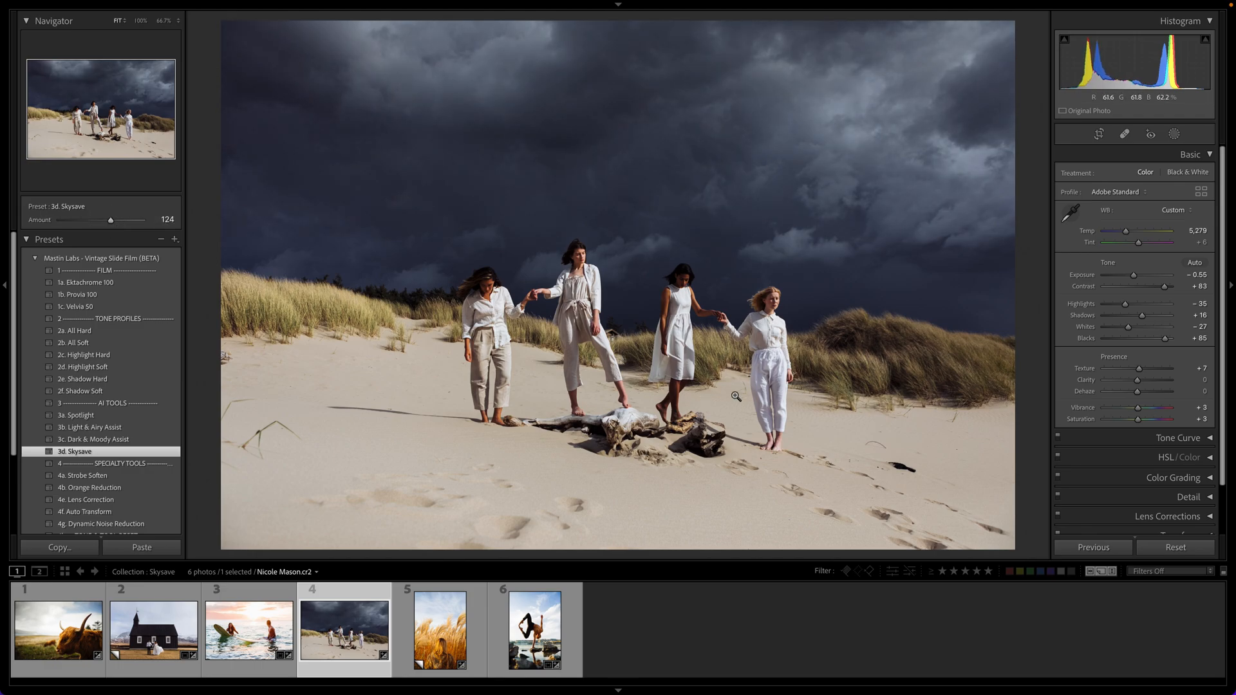
left_click_drag(110, 219, 115, 219)
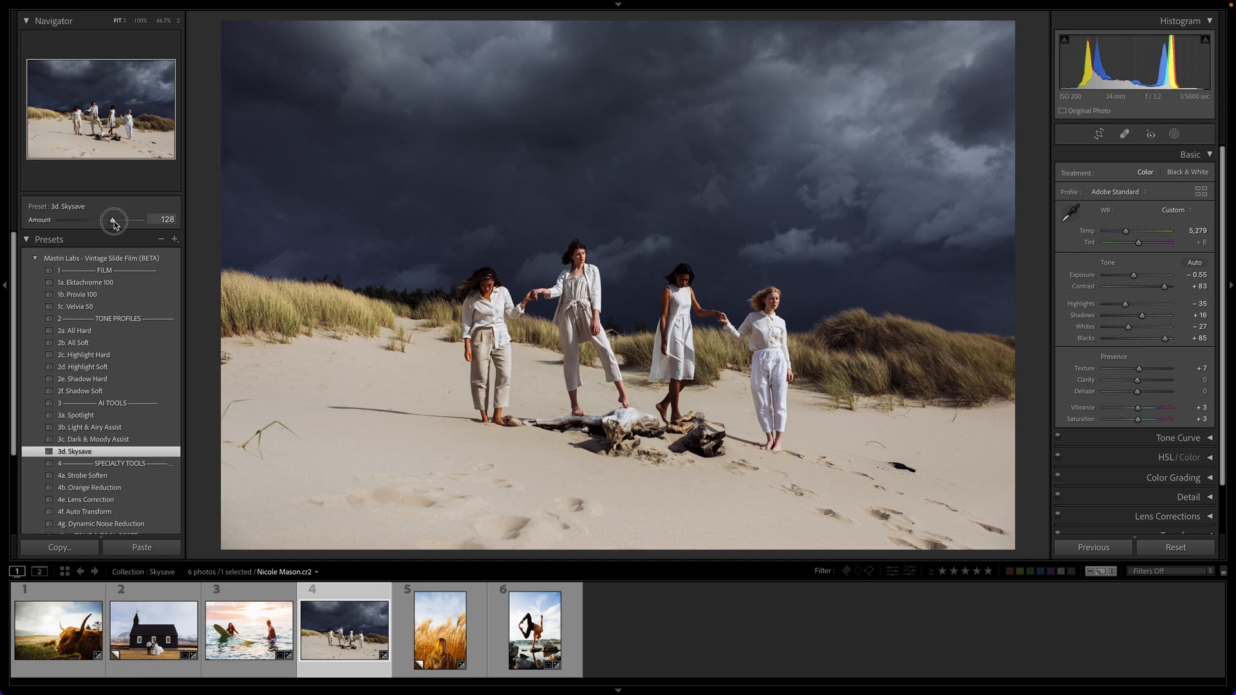
left_click_drag(113, 220, 120, 220)
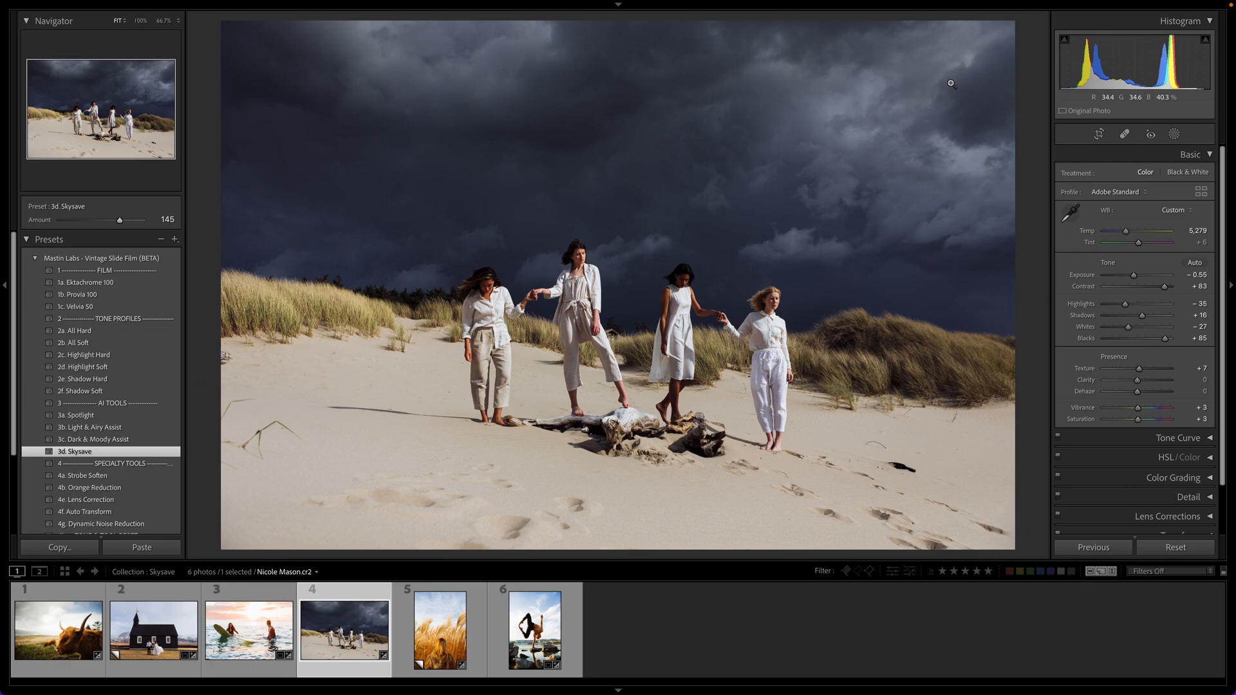
left_click_drag(1133, 276, 1137, 276)
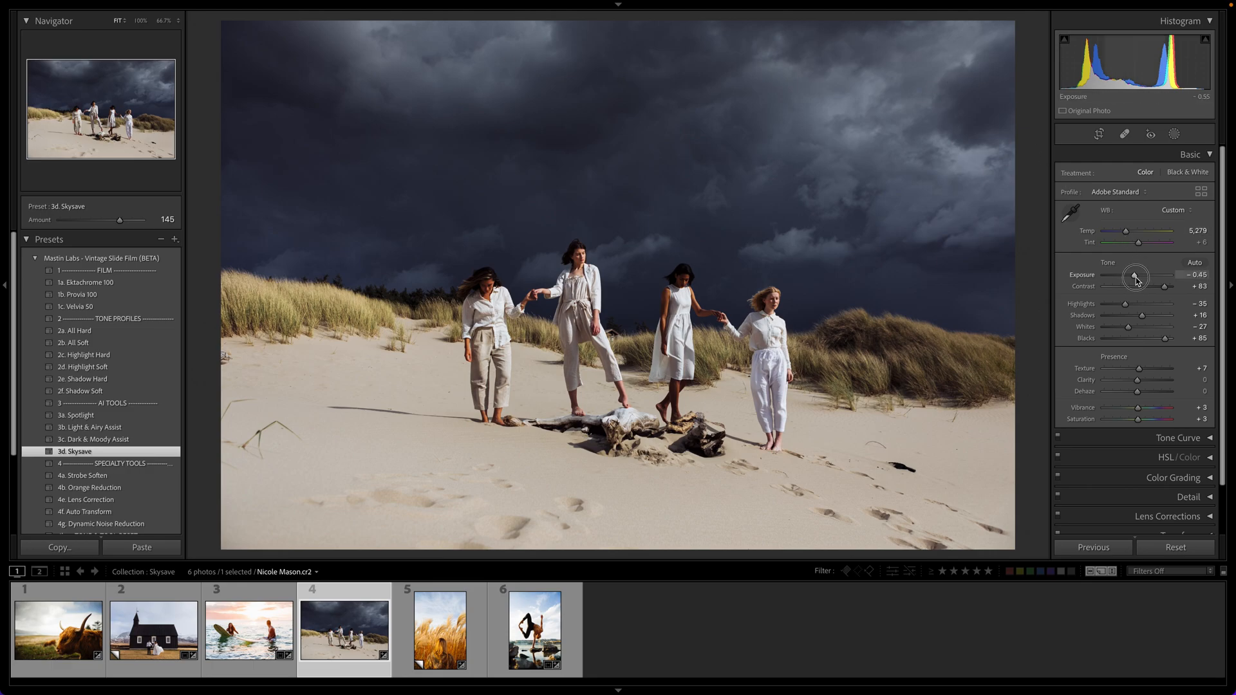
left_click_drag(1135, 277, 1143, 277)
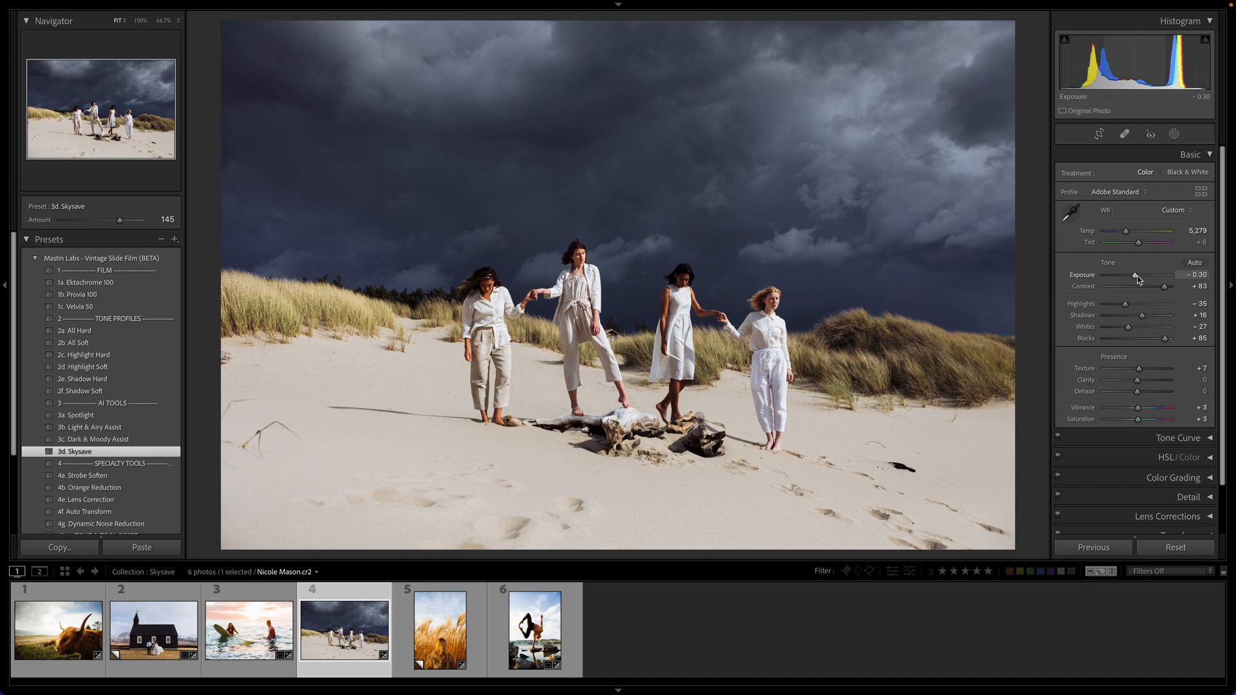
left_click_drag(1138, 275, 1133, 275)
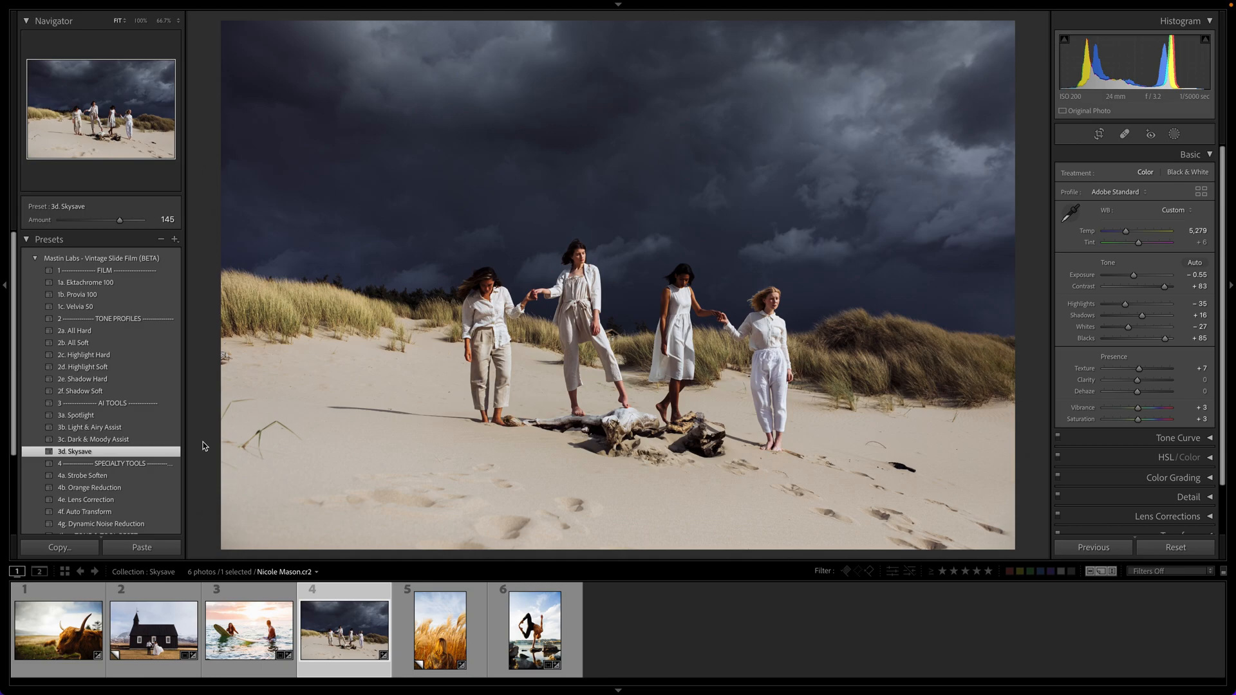
left_click(77, 415)
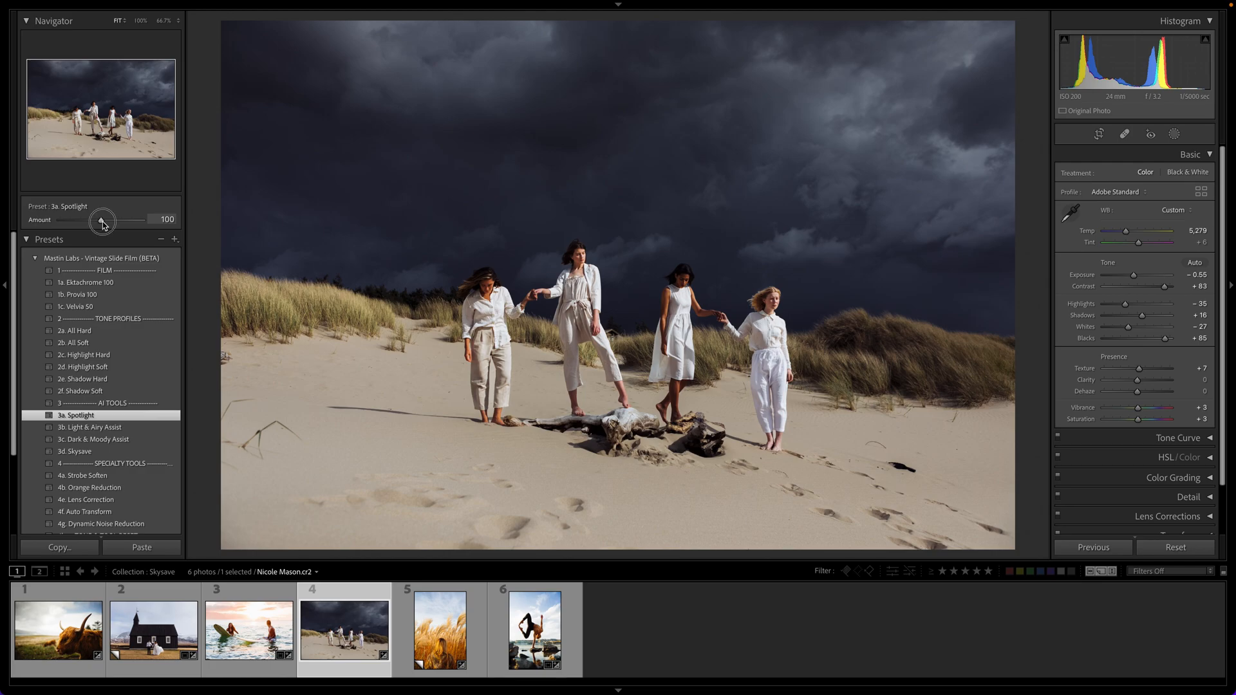
Step: Set the Spotlight amount on the dune photo to 42, then select the pampas-grass photo
left_click_drag(102, 222, 93, 221)
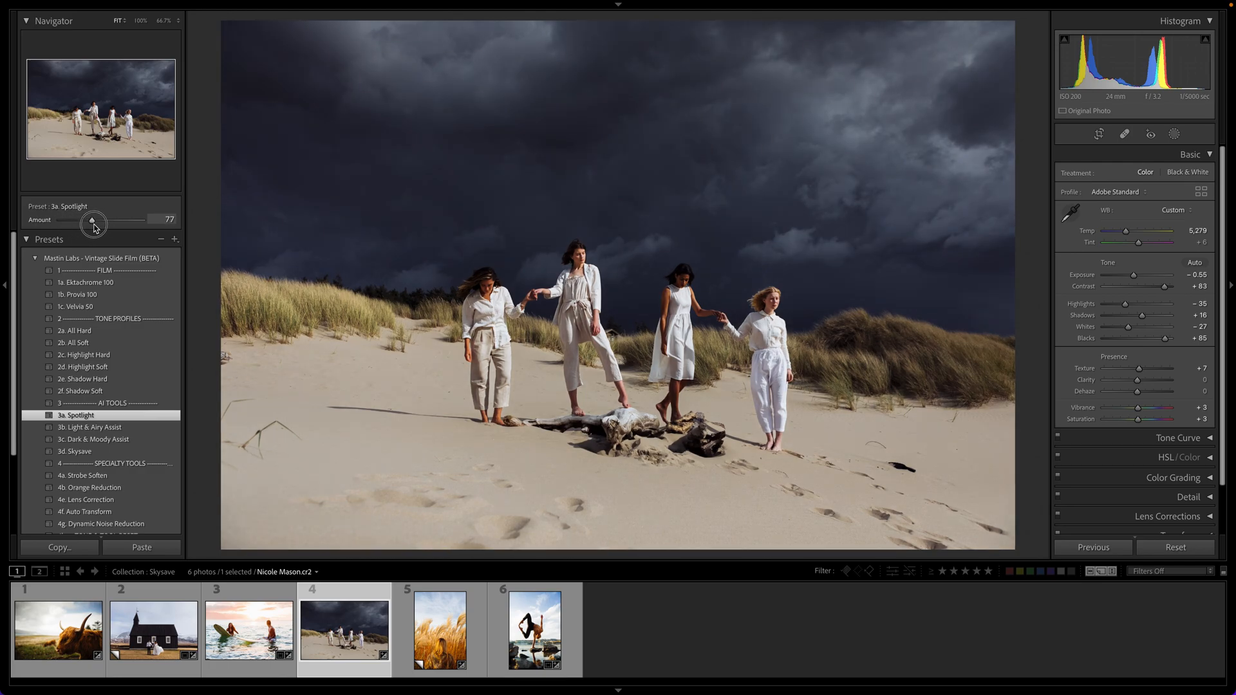
left_click_drag(112, 224, 87, 224)
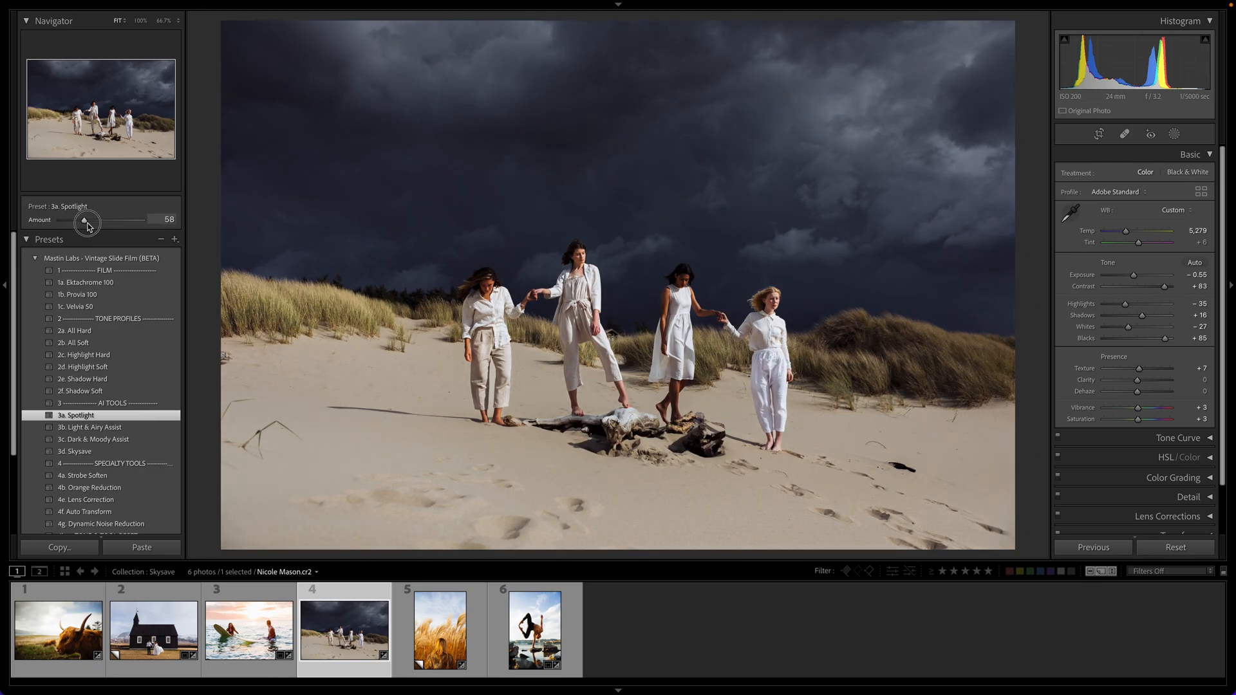
left_click_drag(87, 221, 74, 221)
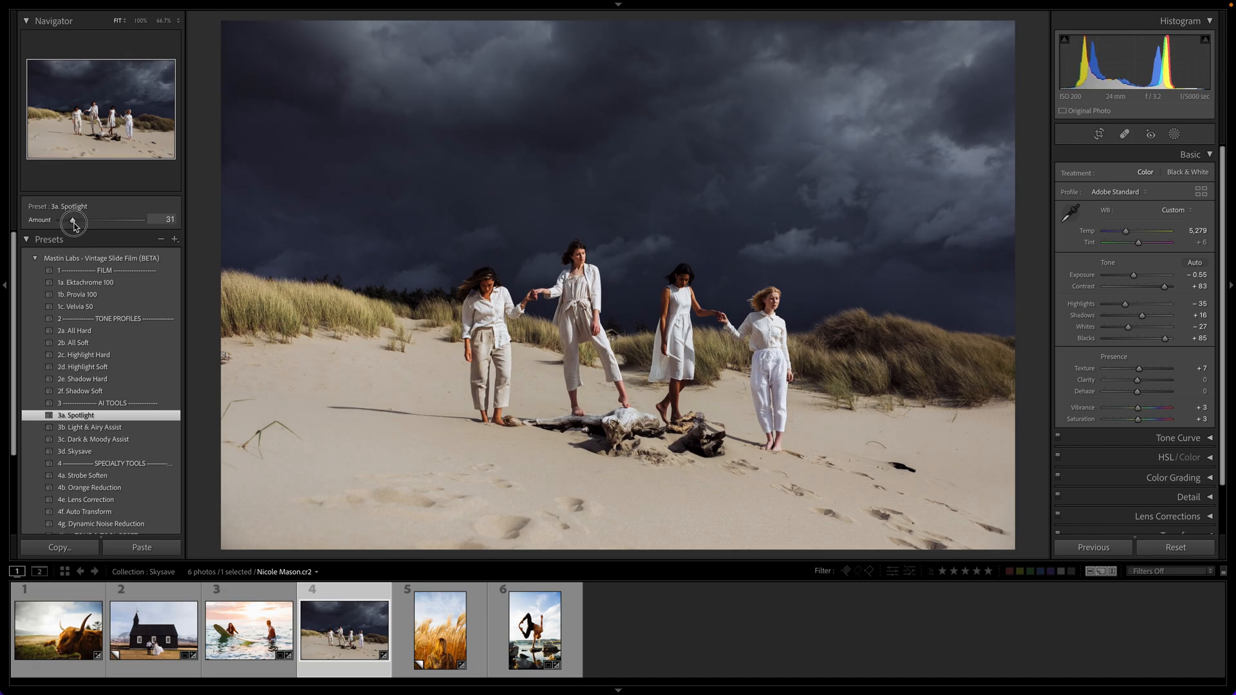
left_click_drag(74, 221, 103, 220)
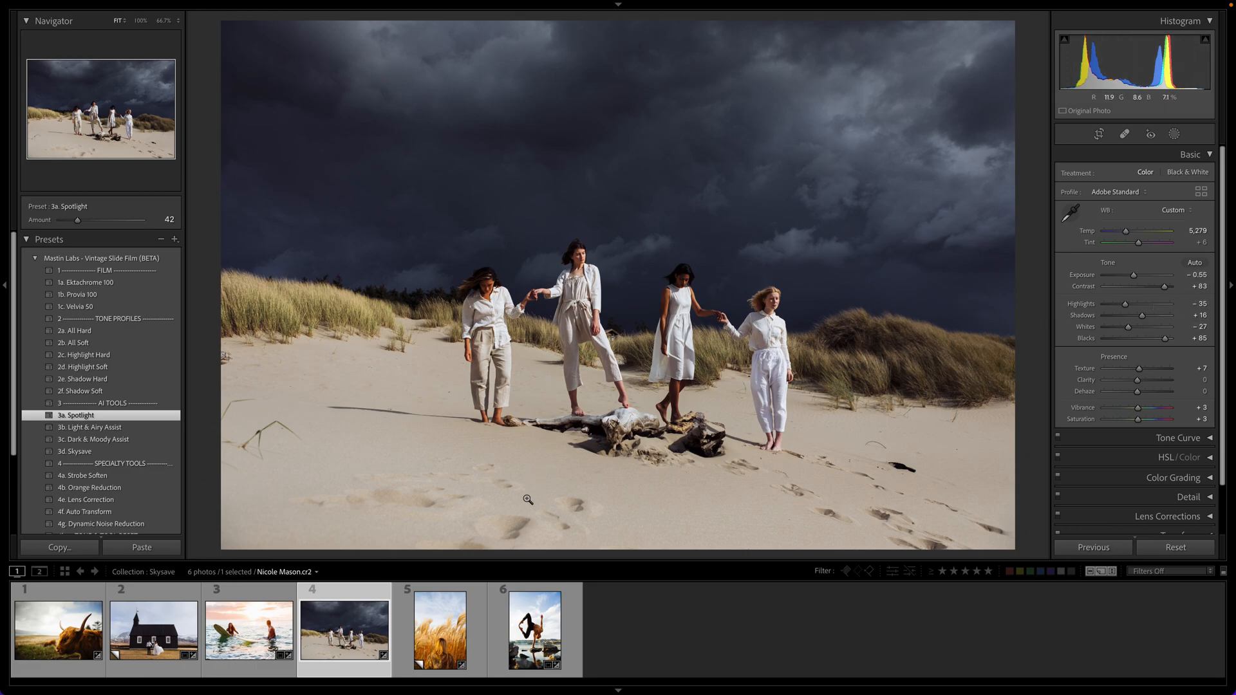
left_click(439, 629)
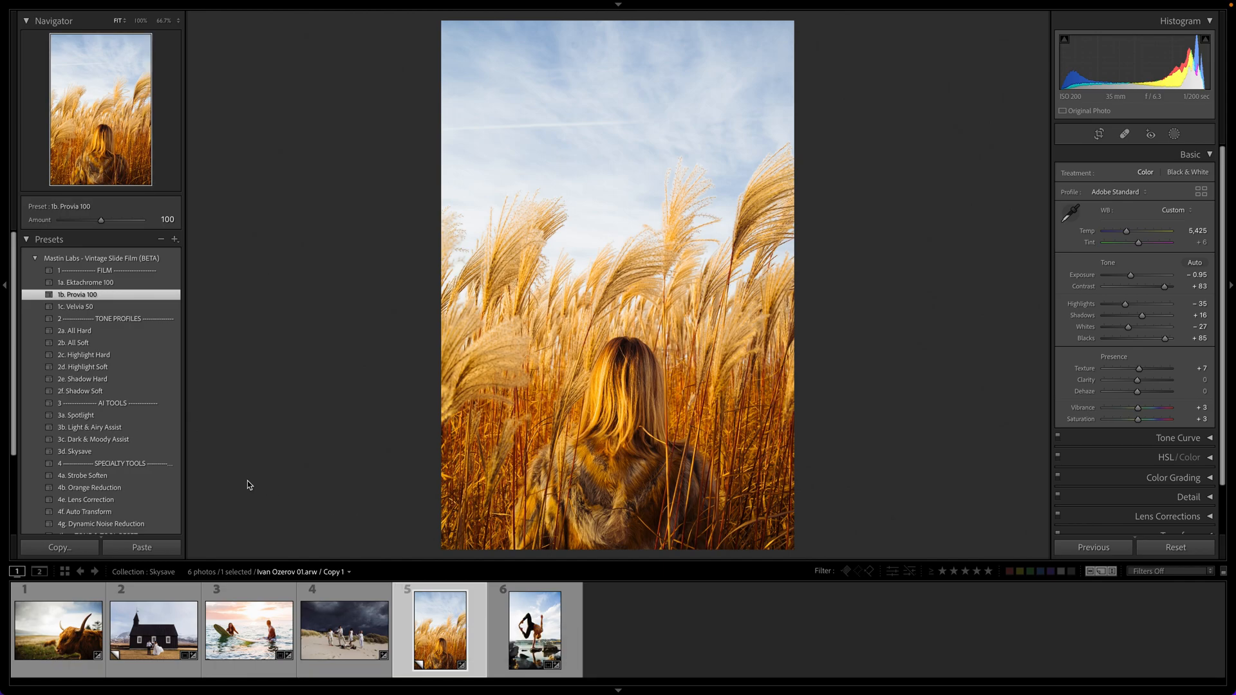
Step: Apply 3d. Skysave to the pampas-grass photo and zoom in to inspect plume edges
left_click(76, 450)
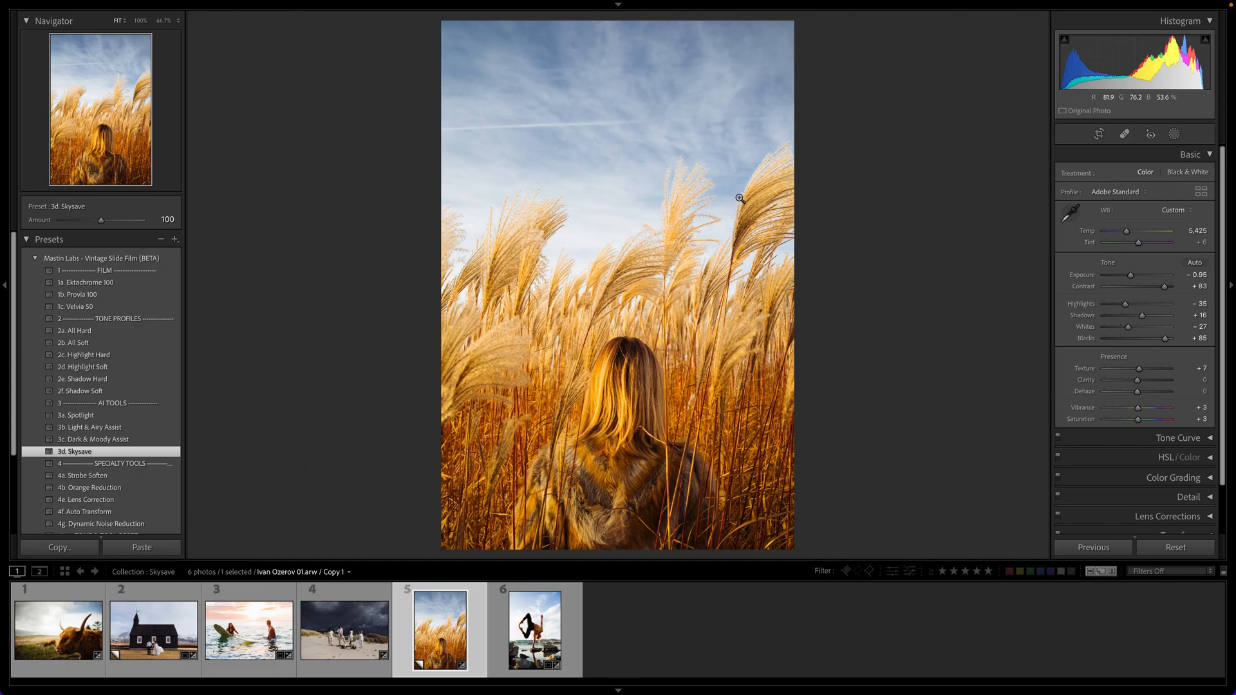
left_click(740, 197)
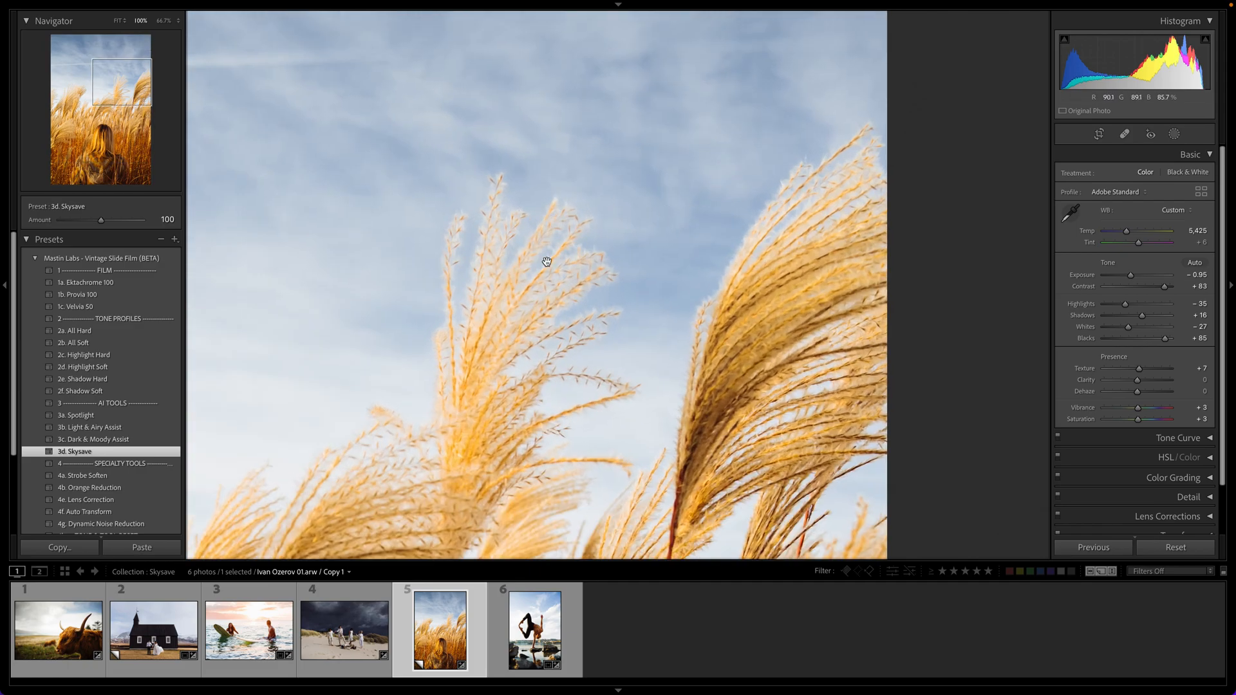
left_click(544, 261)
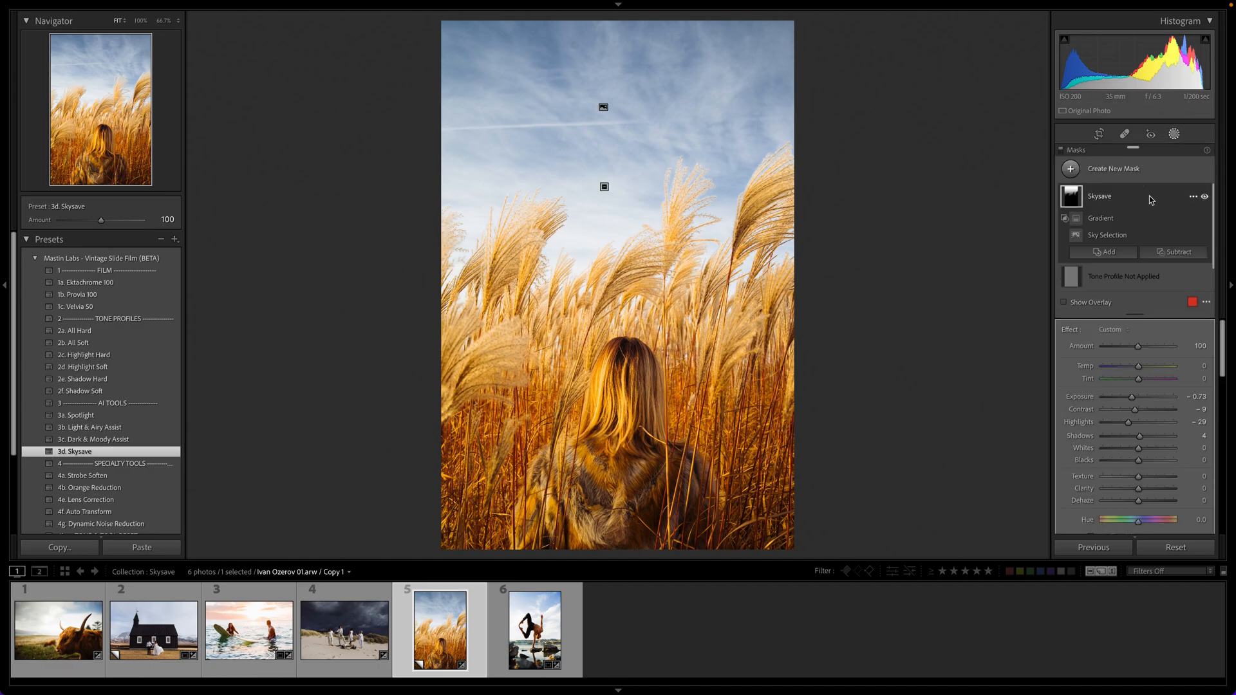
Step: Add a Subtract Brush to the Skysave mask and paint over the wheat plumes
left_click(1175, 251)
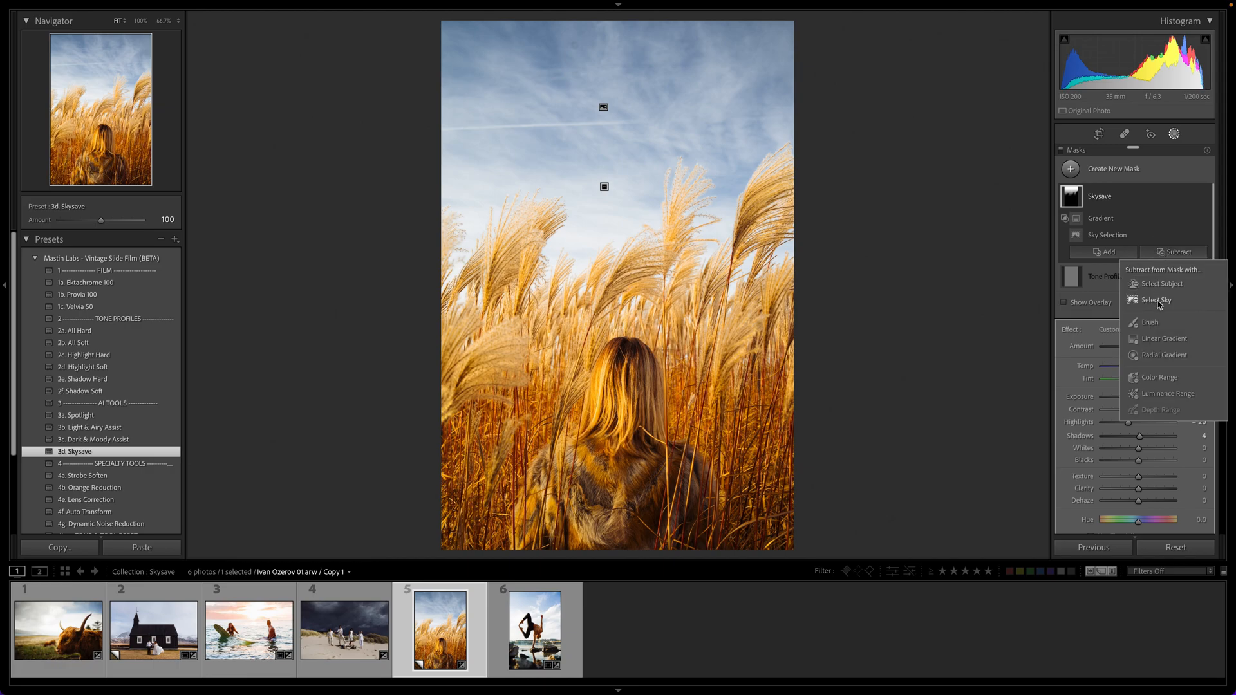
left_click(1149, 322)
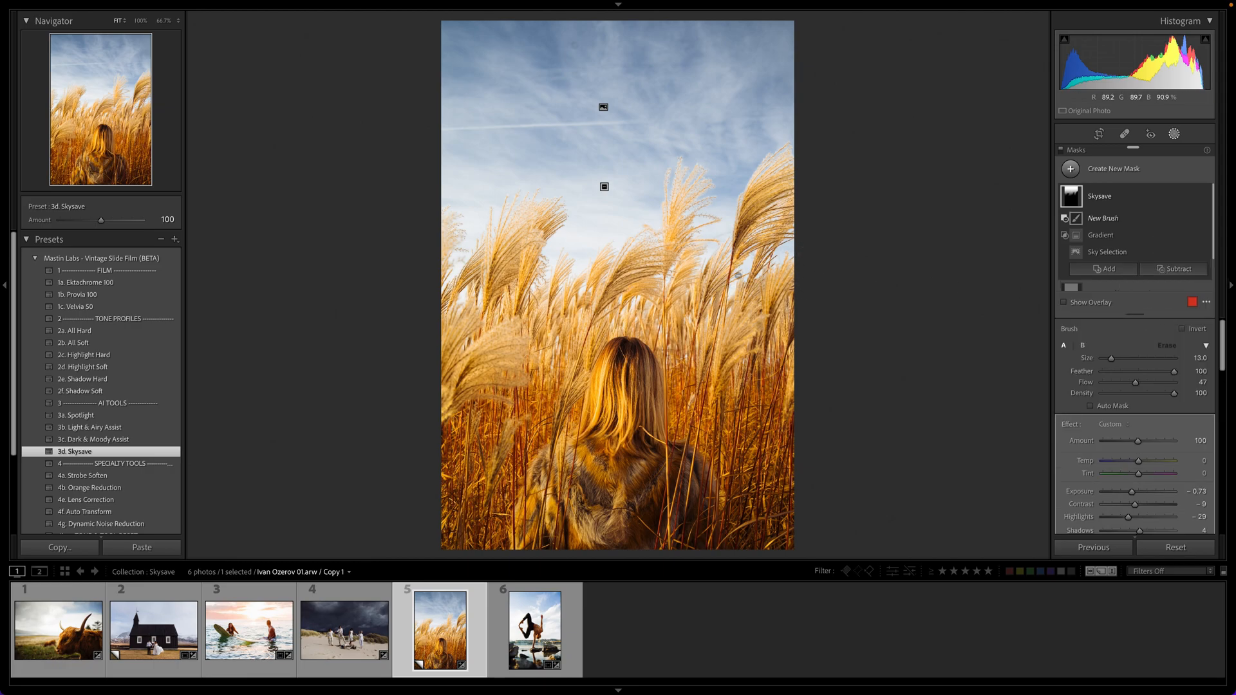
left_click_drag(1119, 358, 1151, 357)
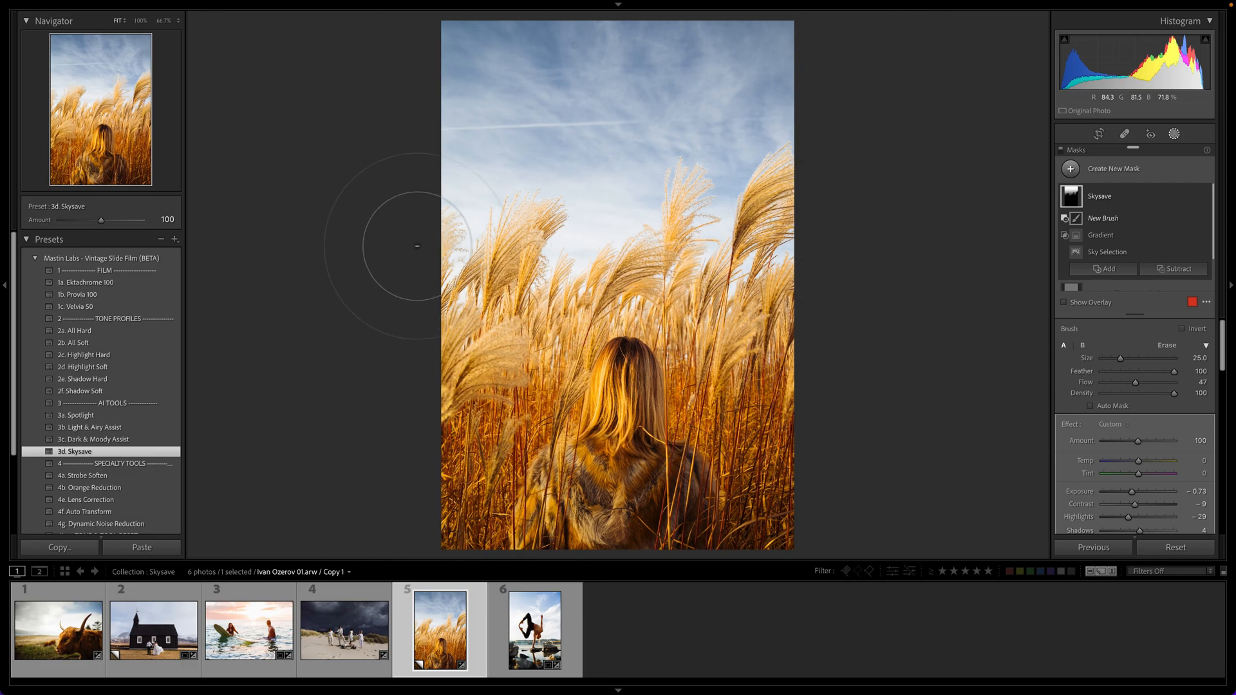
mouse_move(592, 227)
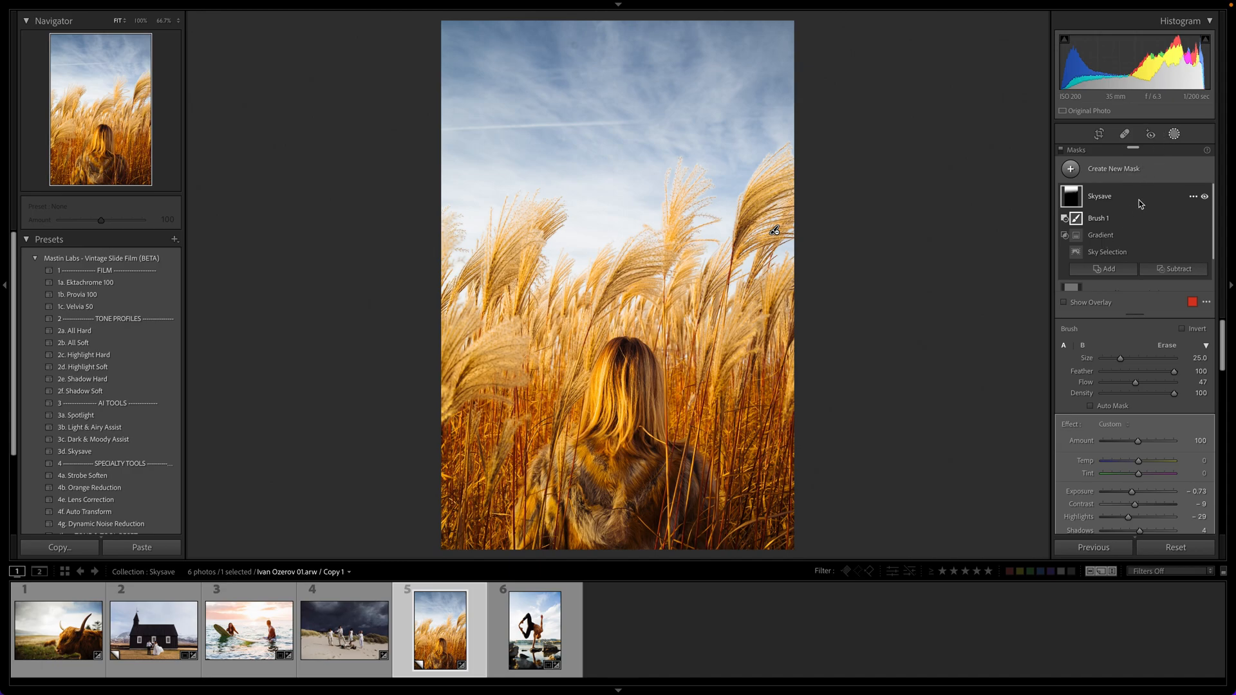
Step: Swing the Skysave mask Amount between 9 and 200, finally leaving it at 57
left_click(1098, 196)
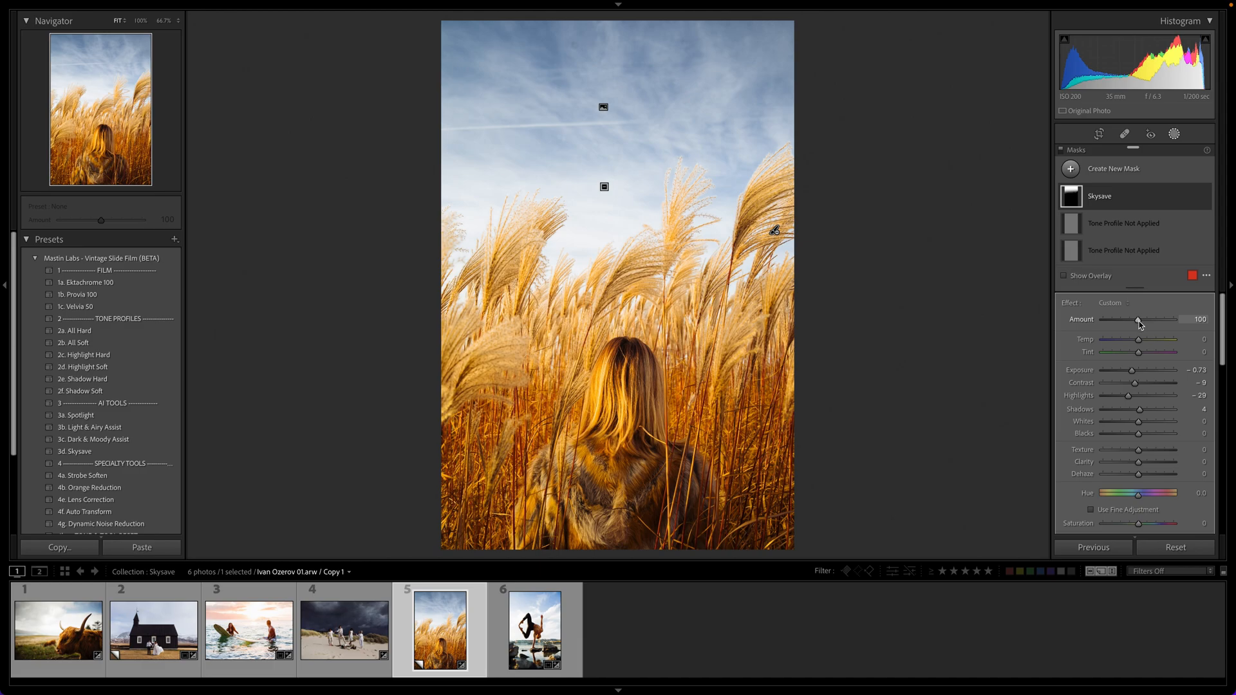
left_click_drag(1138, 319, 1116, 319)
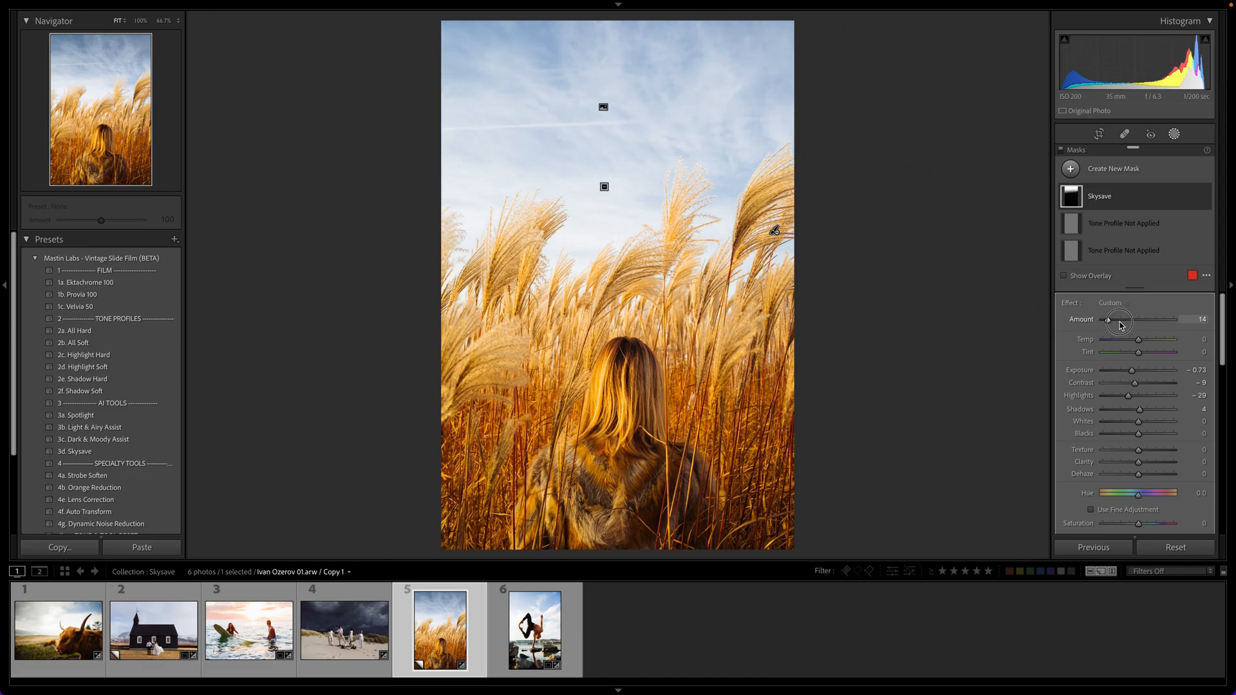
left_click_drag(1117, 320, 1141, 320)
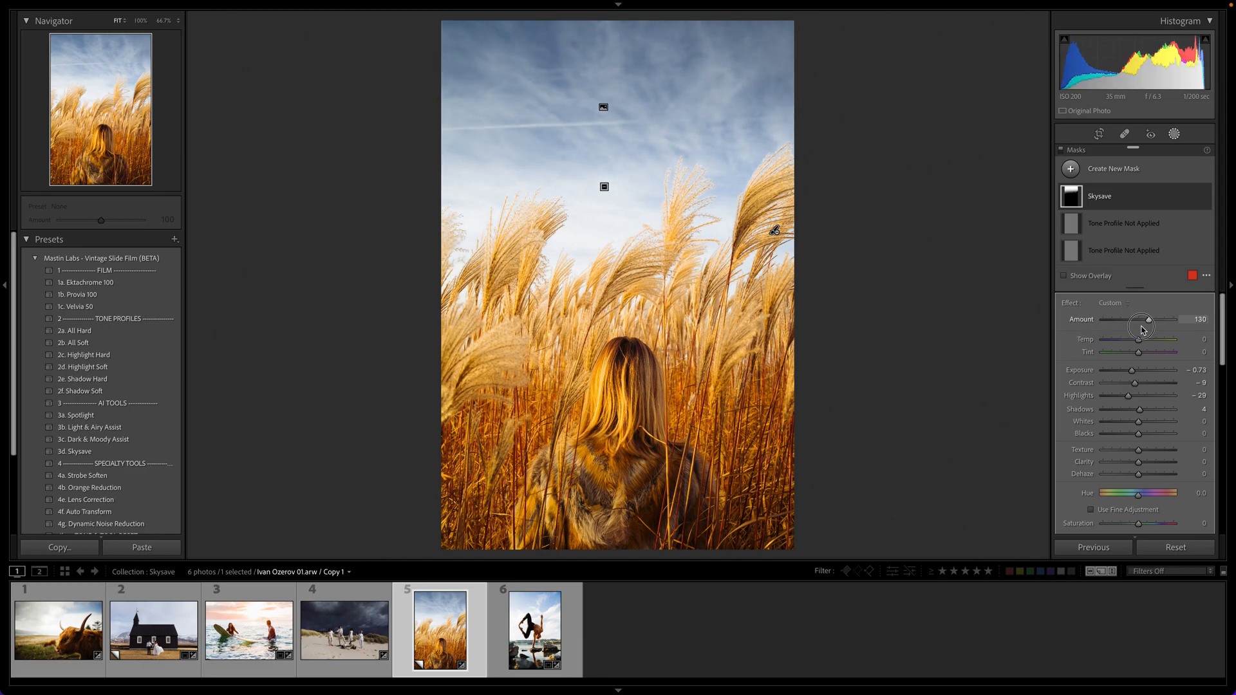
left_click_drag(1147, 319, 1111, 319)
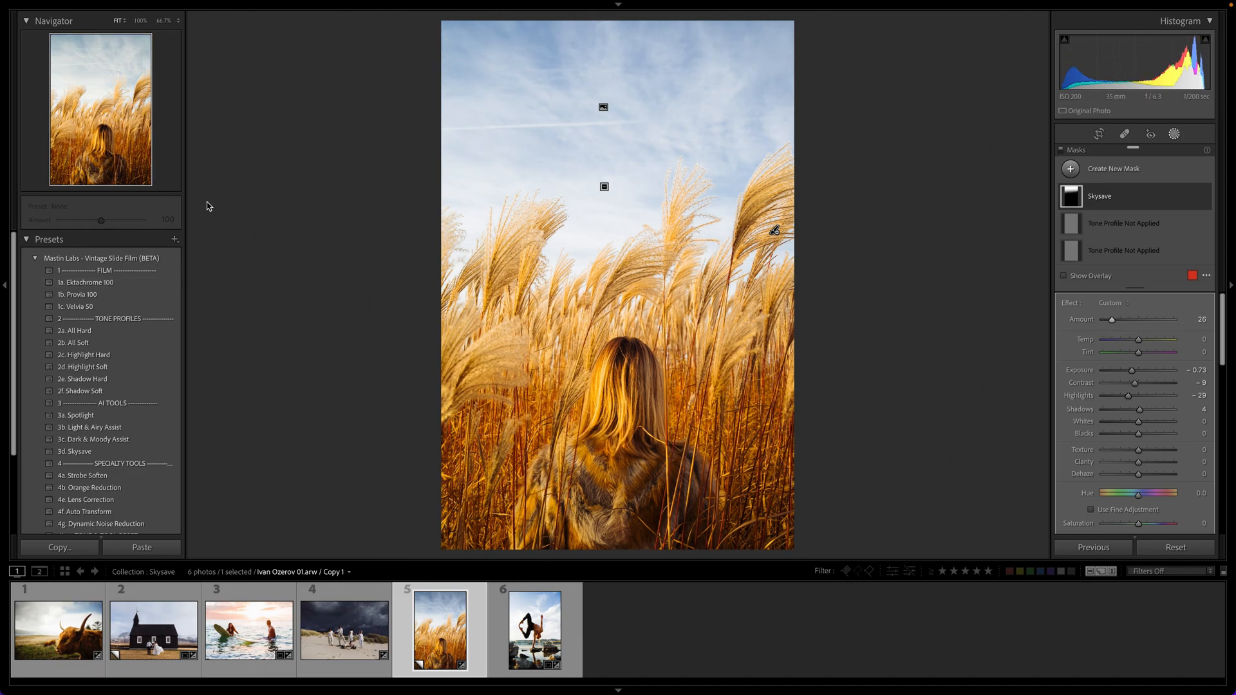
mouse_move(124, 213)
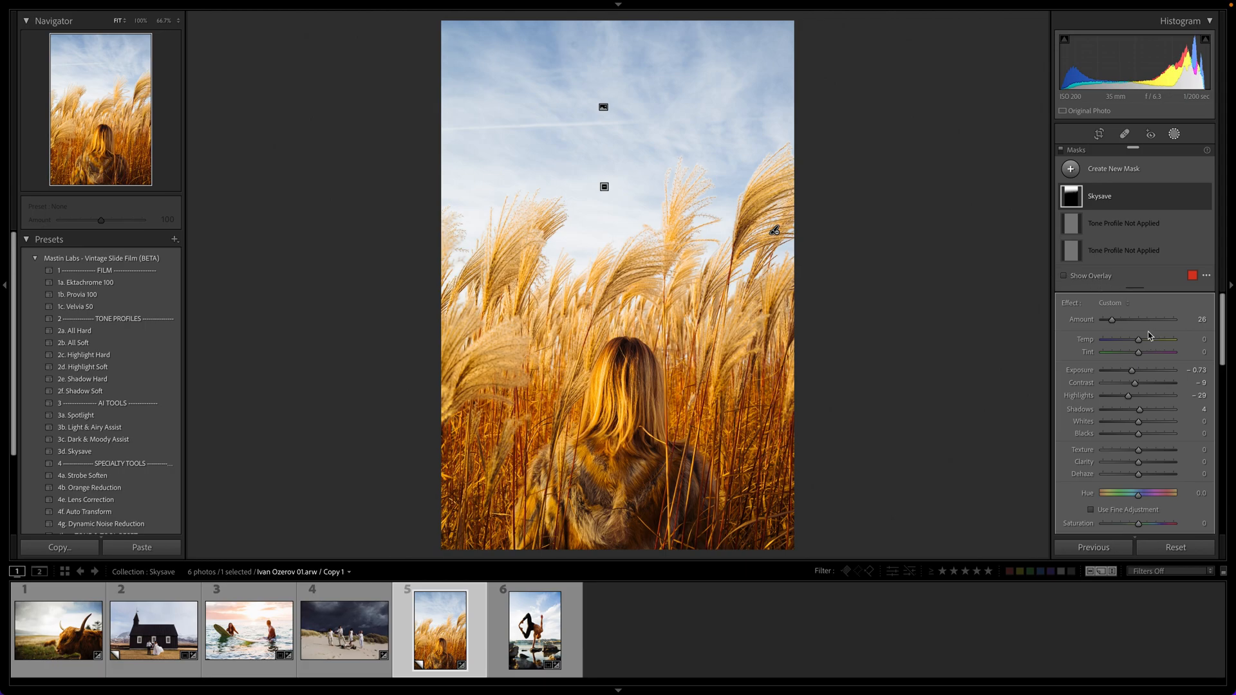
left_click_drag(1130, 319, 1123, 319)
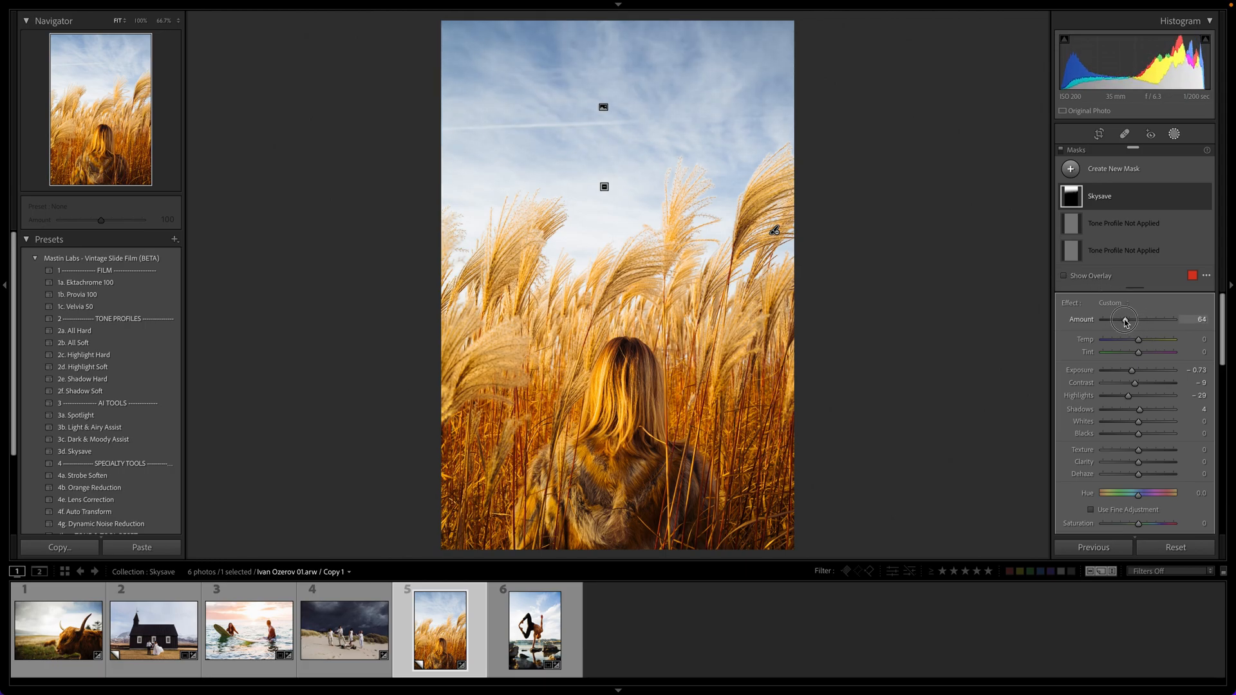
left_click_drag(1124, 319, 1105, 316)
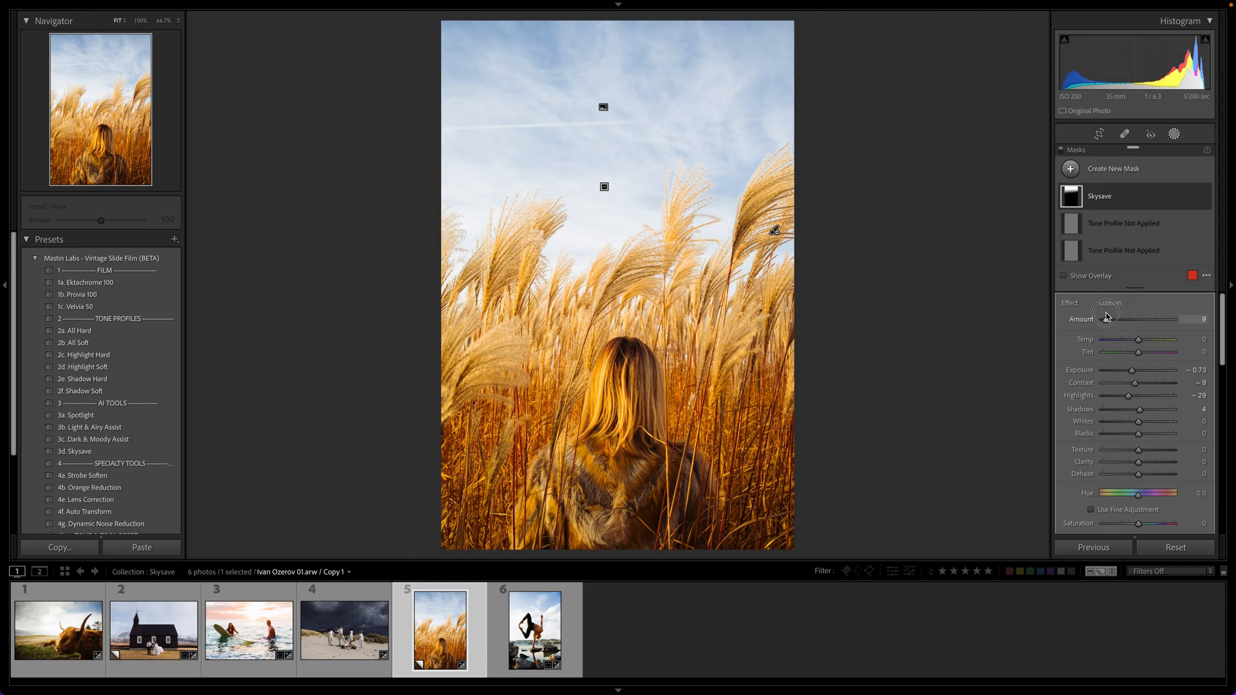
left_click_drag(1119, 319, 1159, 319)
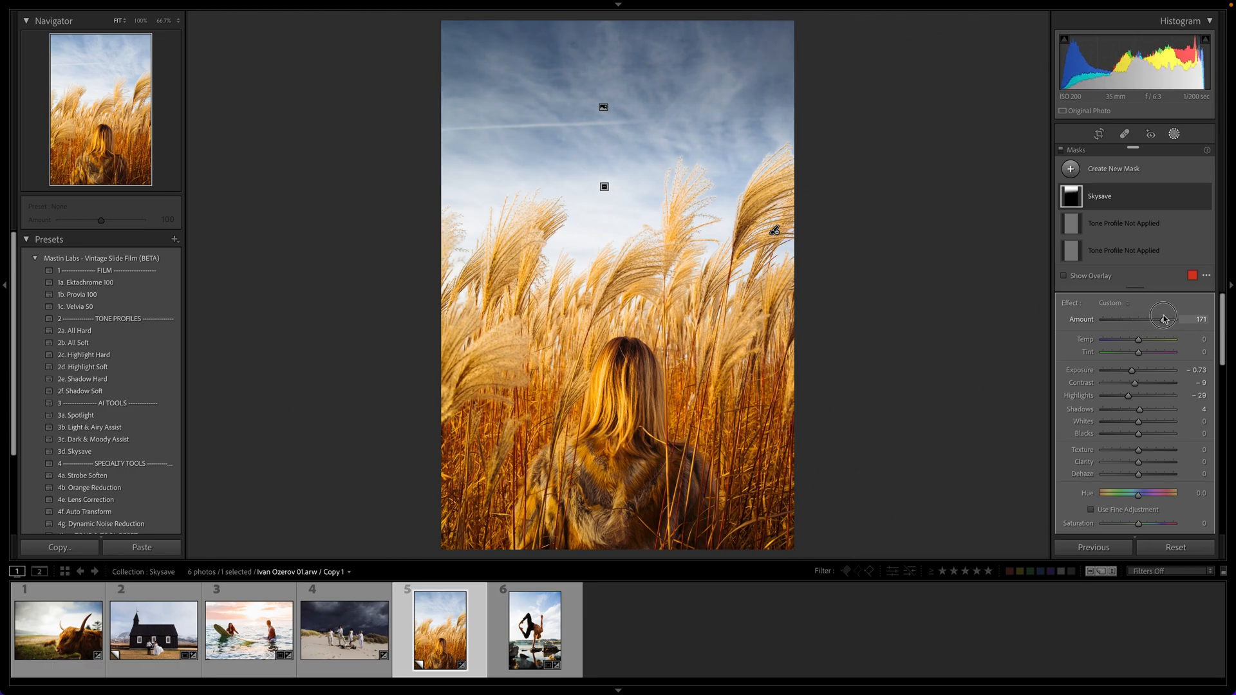
left_click_drag(1162, 319, 1180, 319)
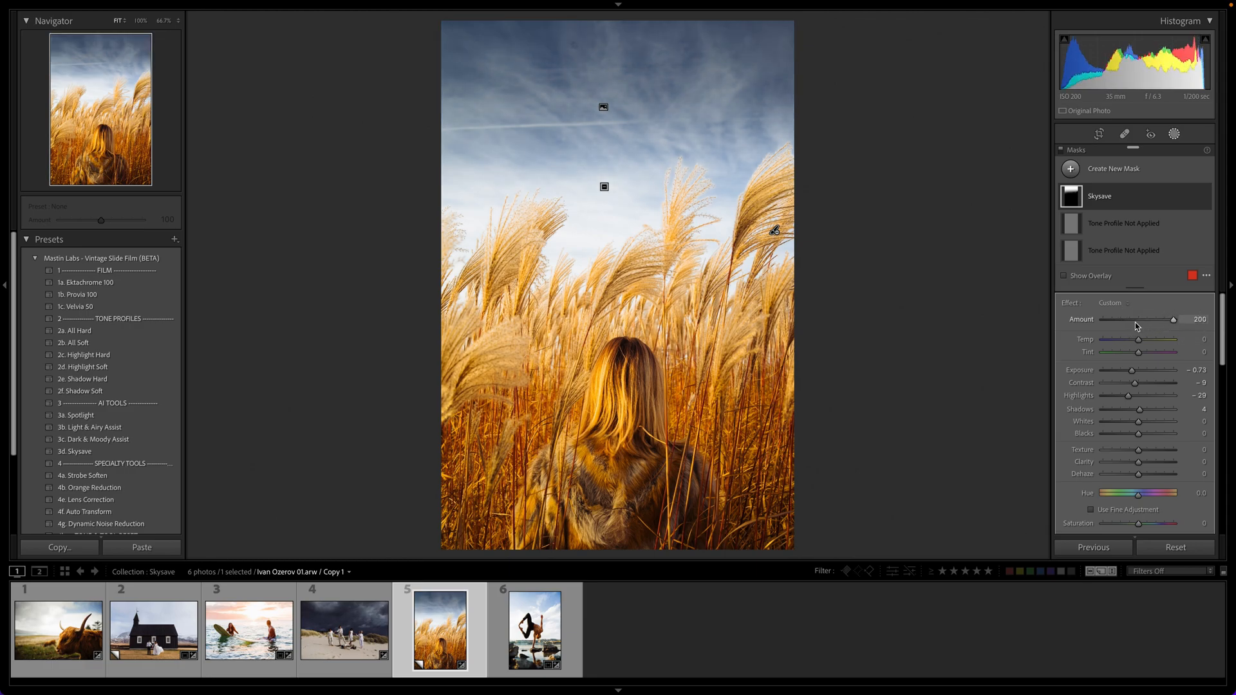
left_click_drag(1175, 319, 1138, 319)
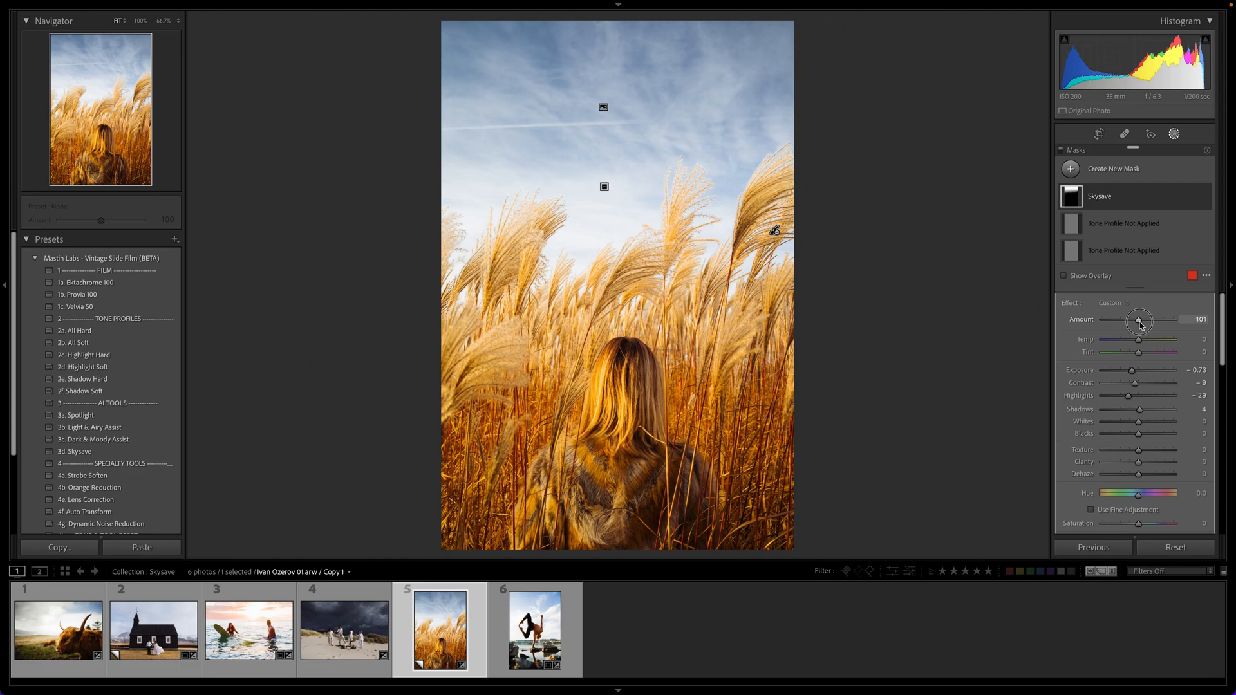
left_click_drag(1138, 319, 1127, 319)
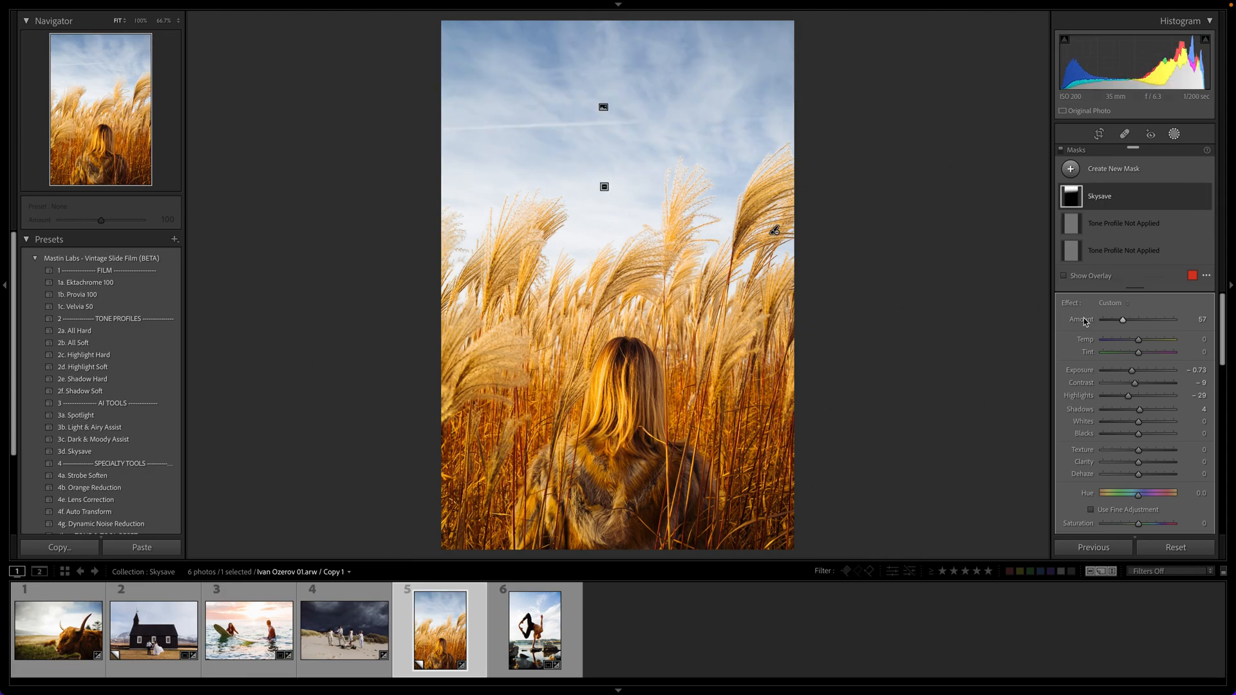
Step: Apply the 3d. Skysave preset to dancer photo 6, replacing Velvia 50
left_click(534, 629)
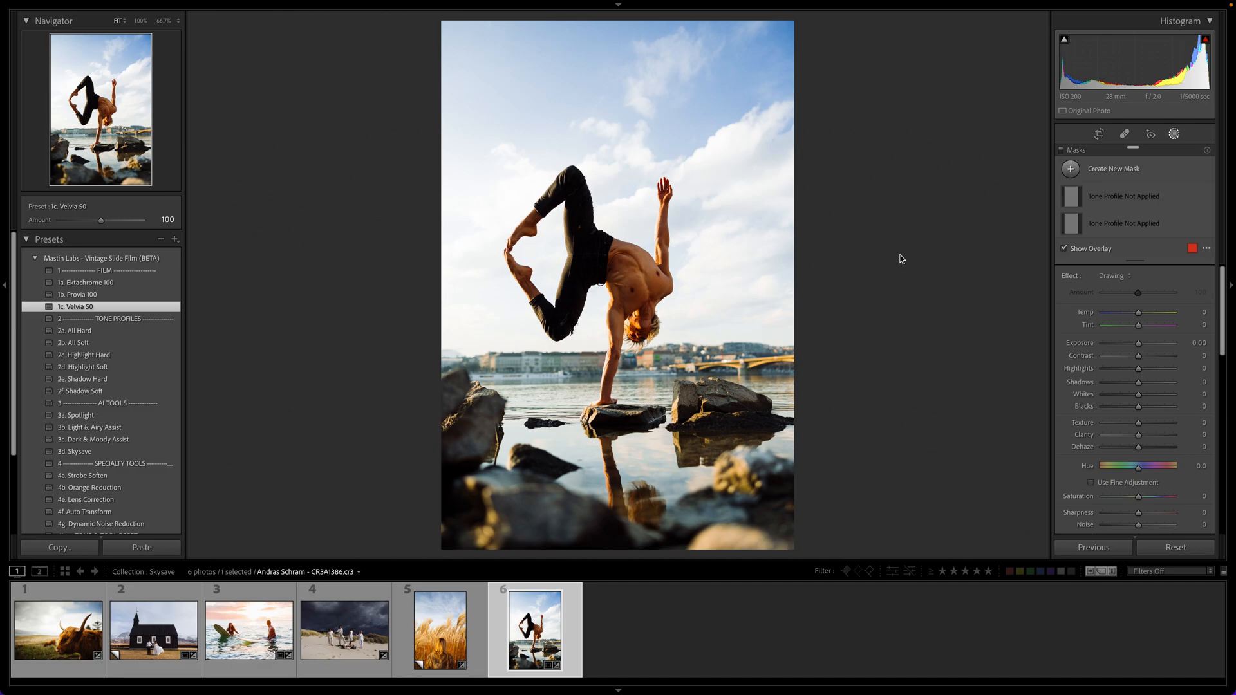
left_click(1174, 134)
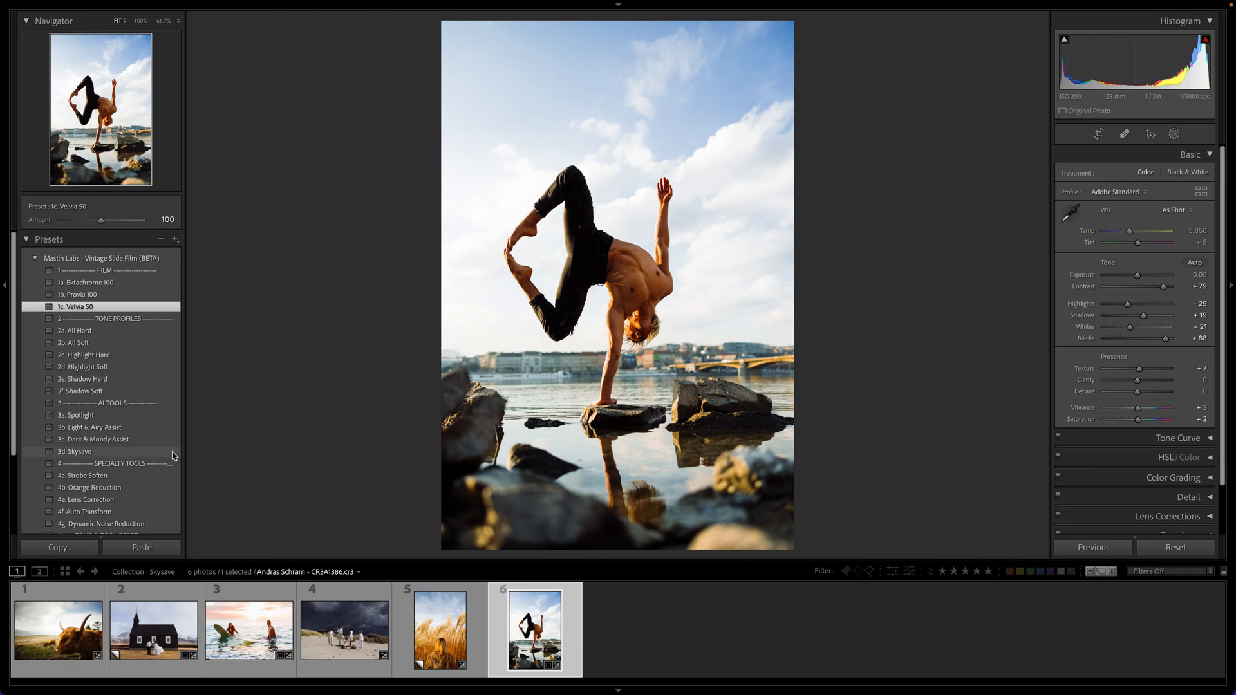
left_click(75, 450)
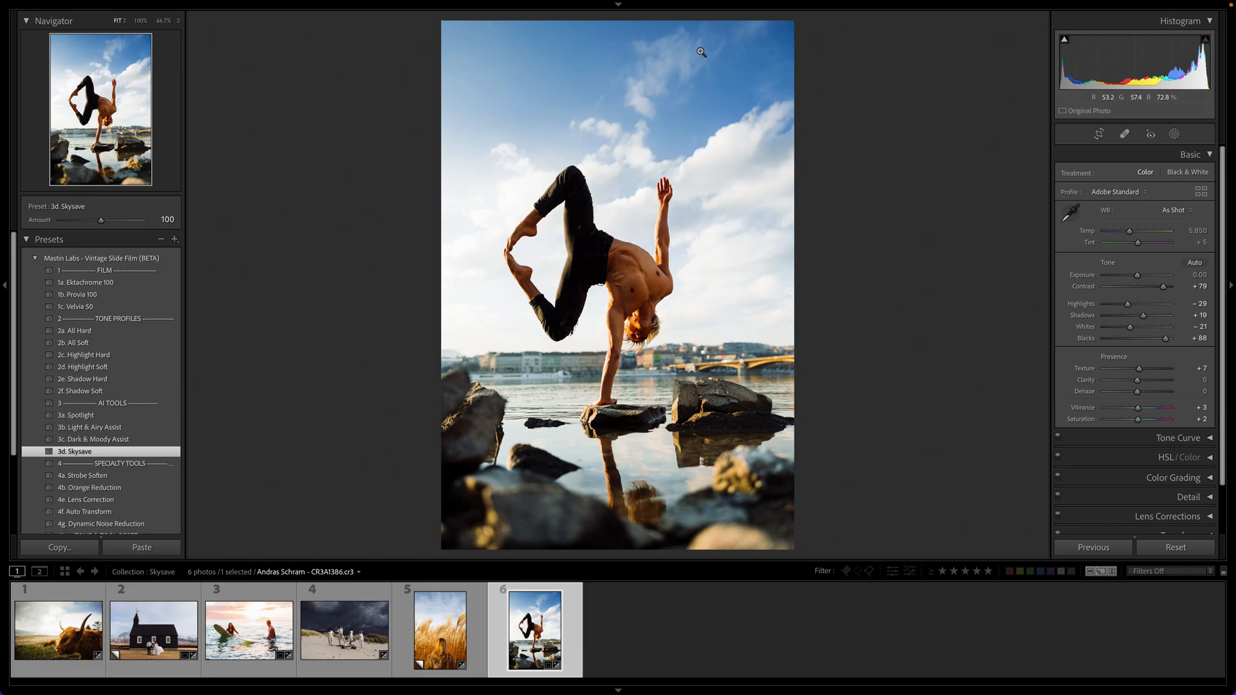
mouse_move(641, 136)
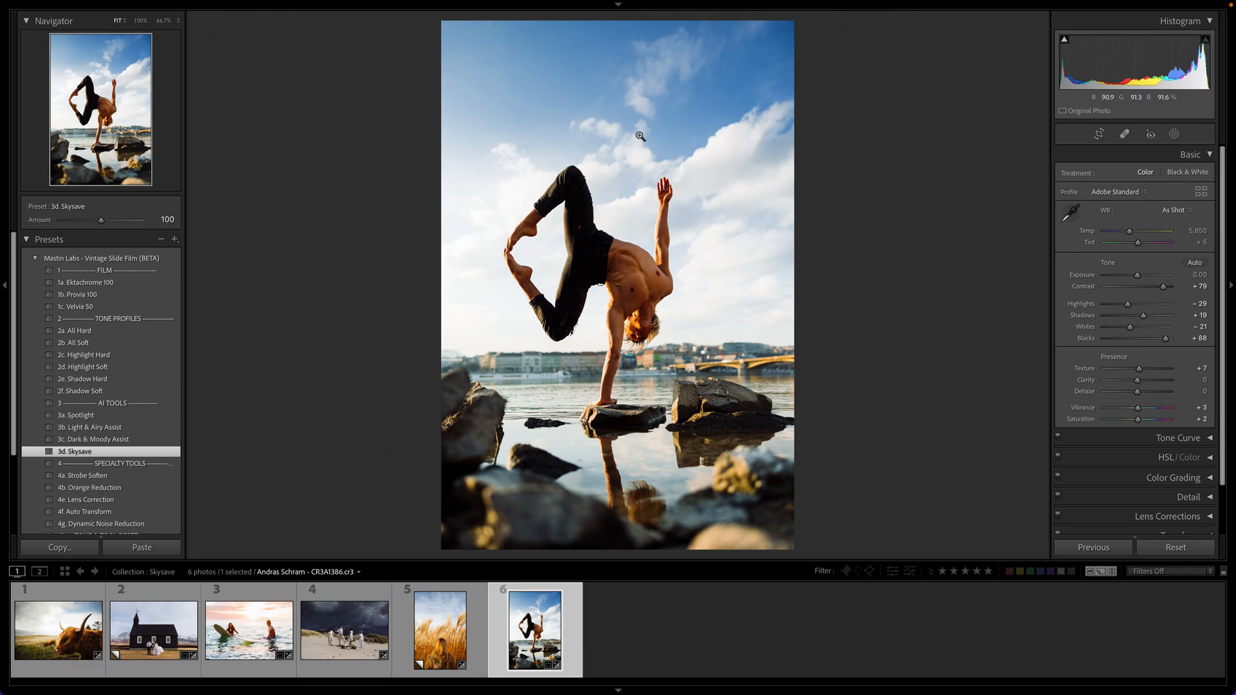
mouse_move(614, 176)
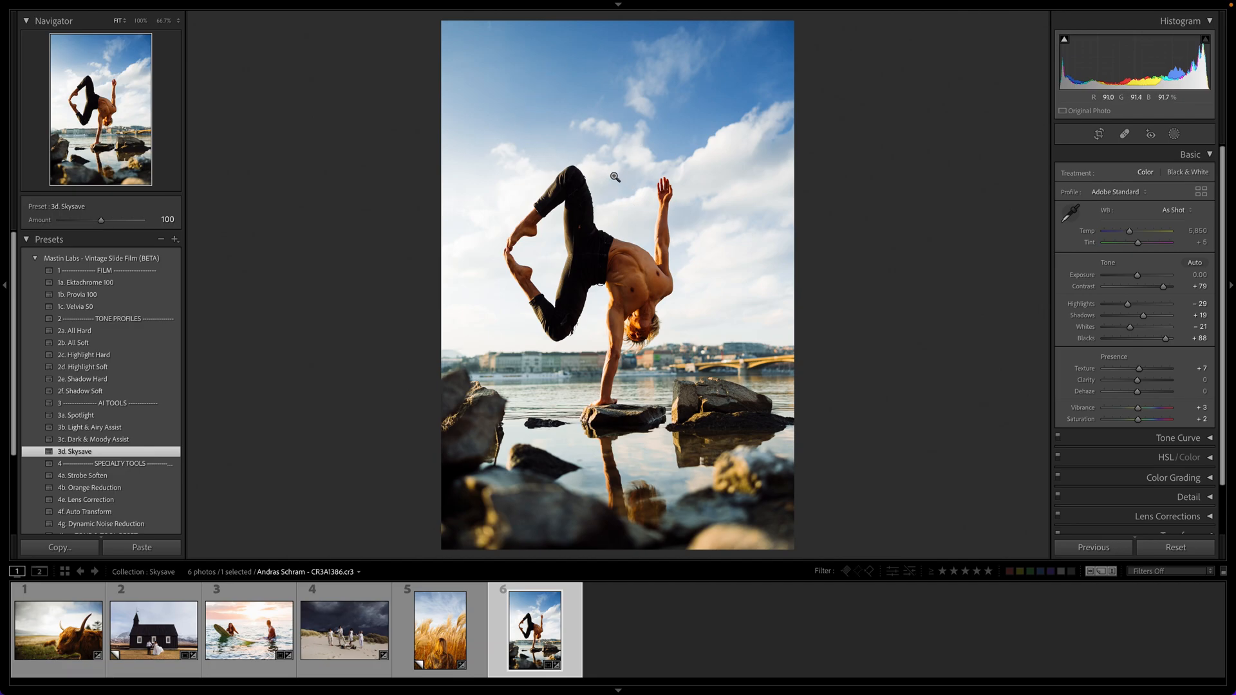
mouse_move(494, 190)
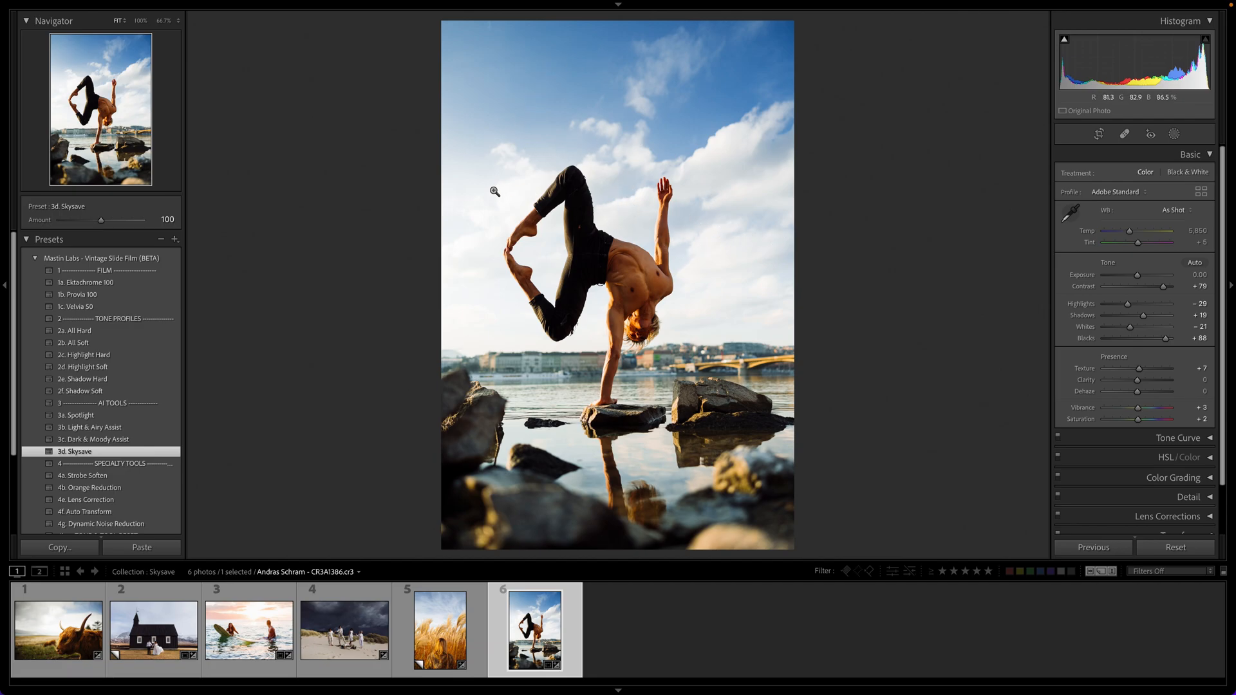
mouse_move(641, 90)
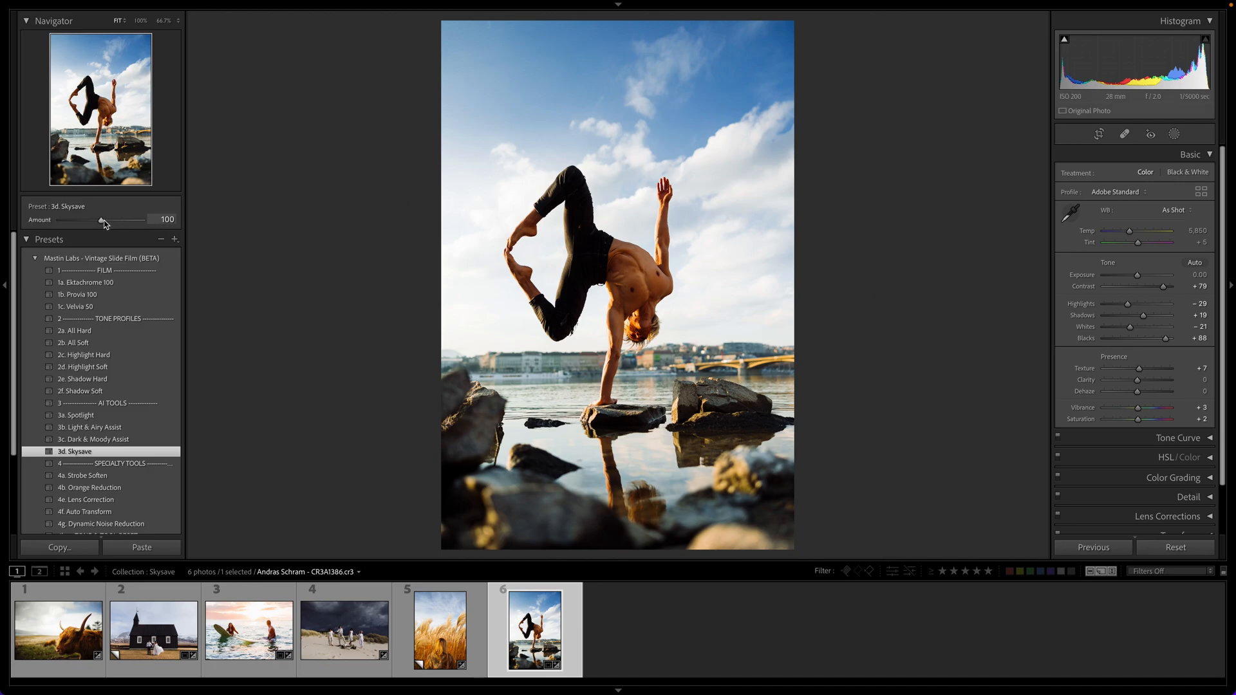
Step: Boost the Skysave preset to double strength and raise Exposure to +0.35
left_click_drag(102, 220, 143, 220)
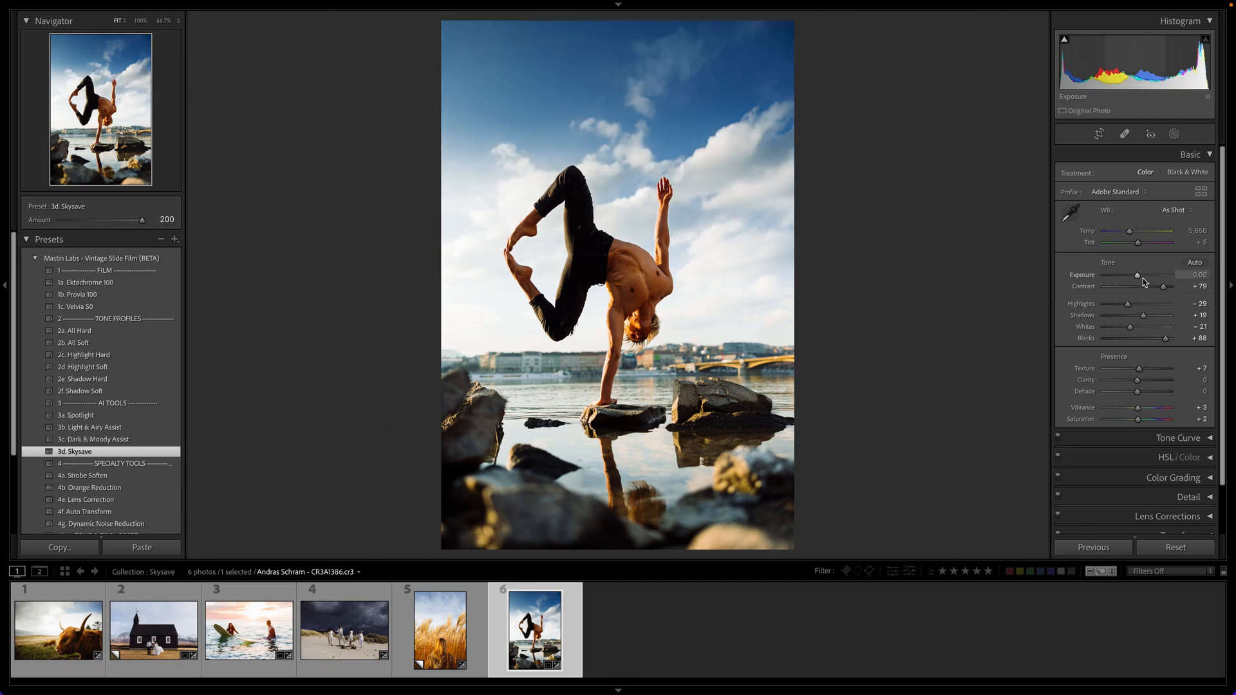
left_click_drag(1137, 274, 1141, 275)
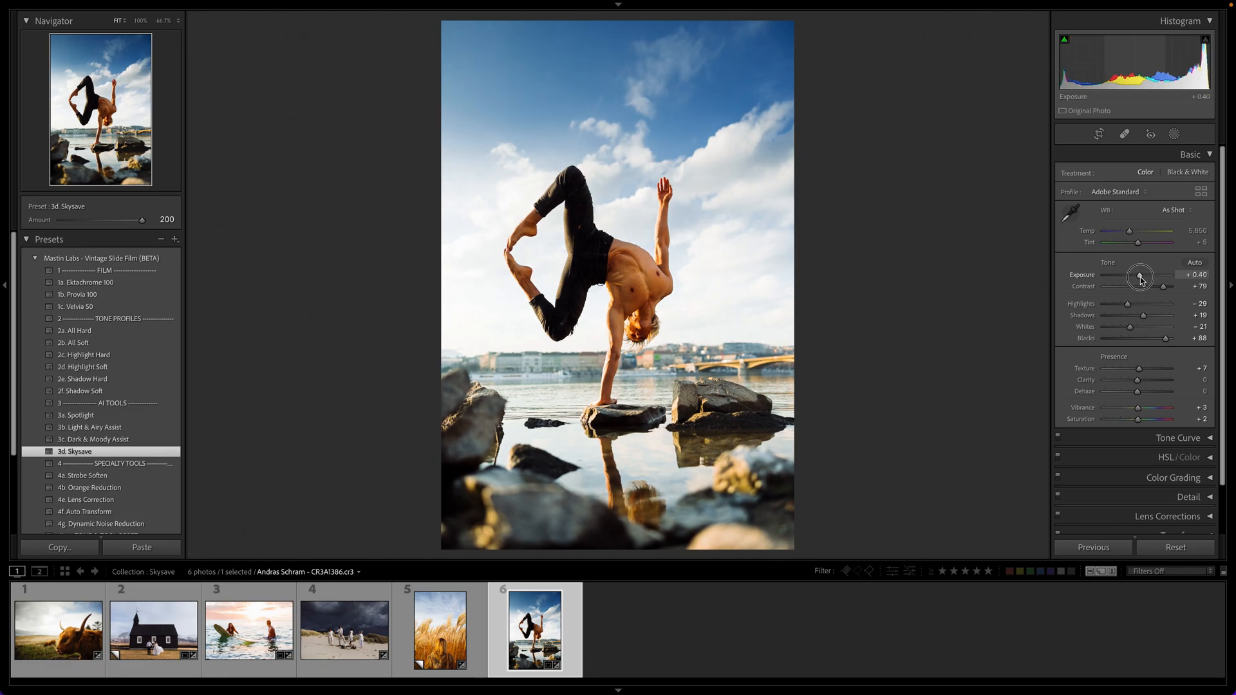
left_click_drag(1139, 275, 1142, 275)
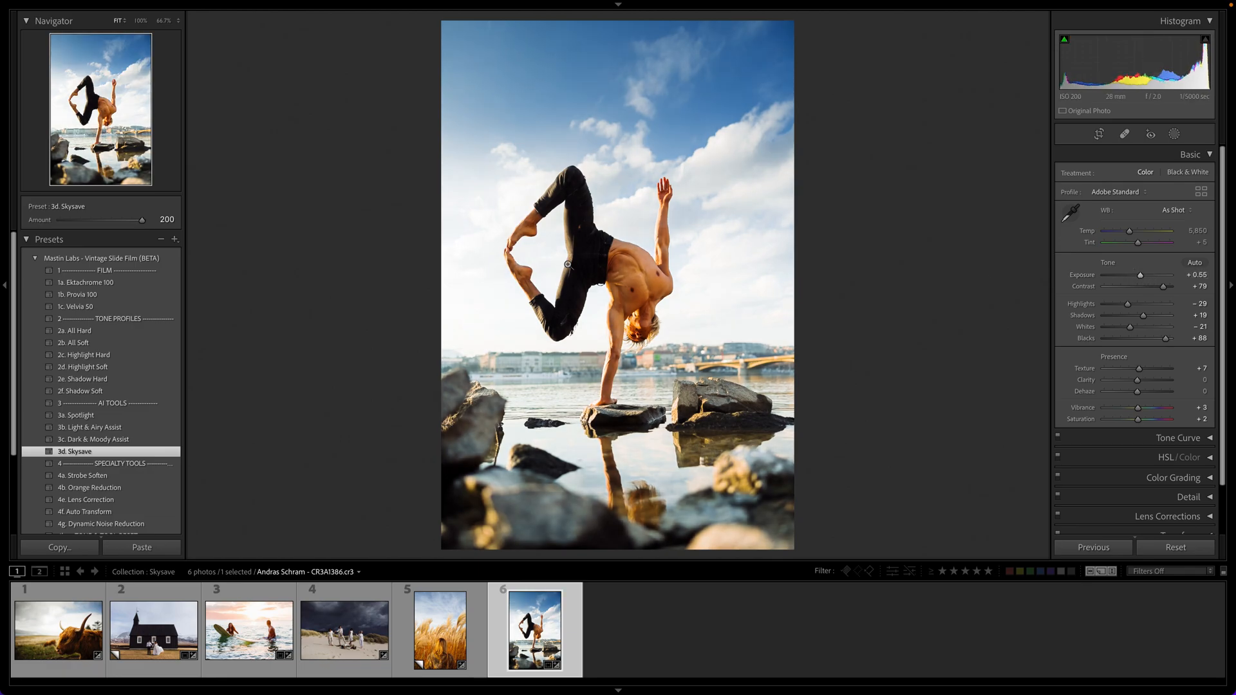
Step: Test the Skysave preset Amount between 0 and 145, settling at exactly 100
left_click_drag(143, 218, 138, 219)
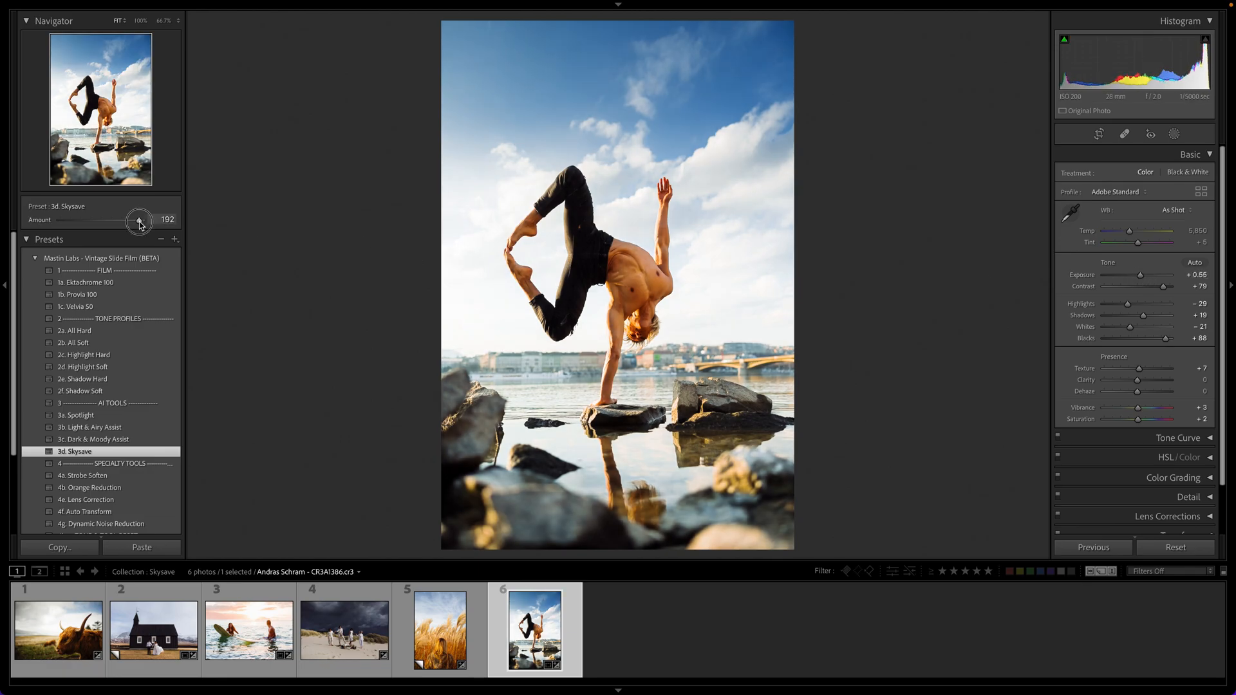
left_click_drag(139, 220, 117, 220)
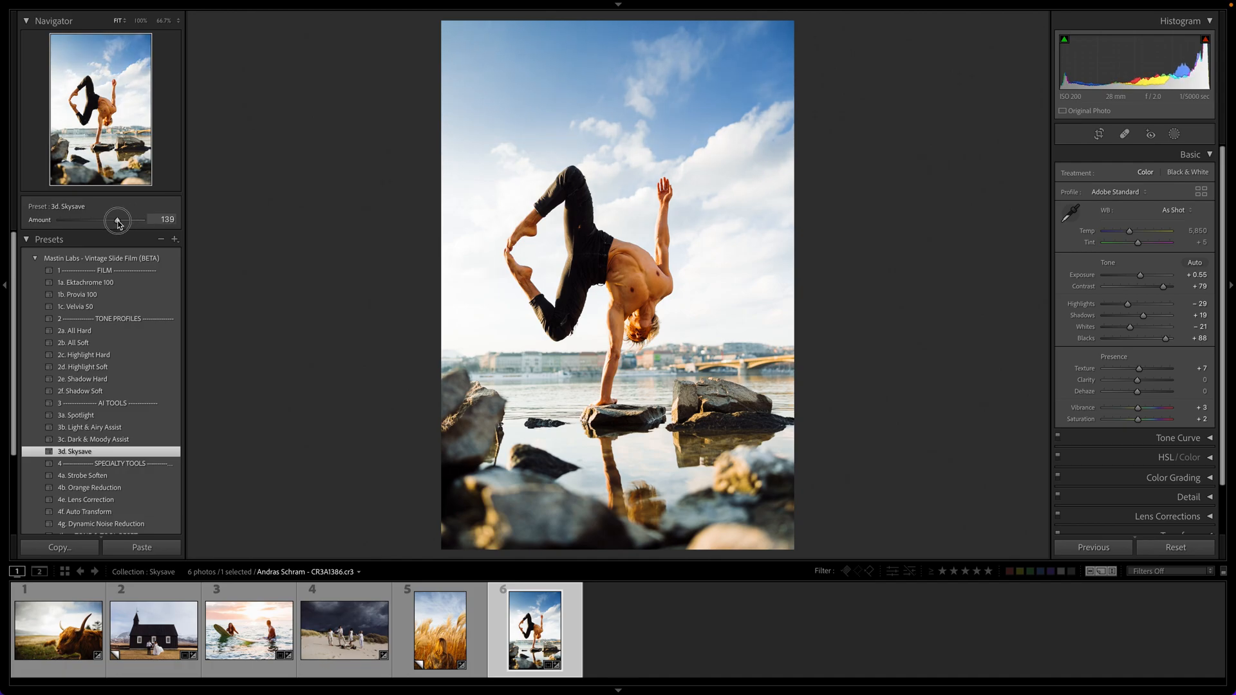
left_click_drag(119, 221, 123, 220)
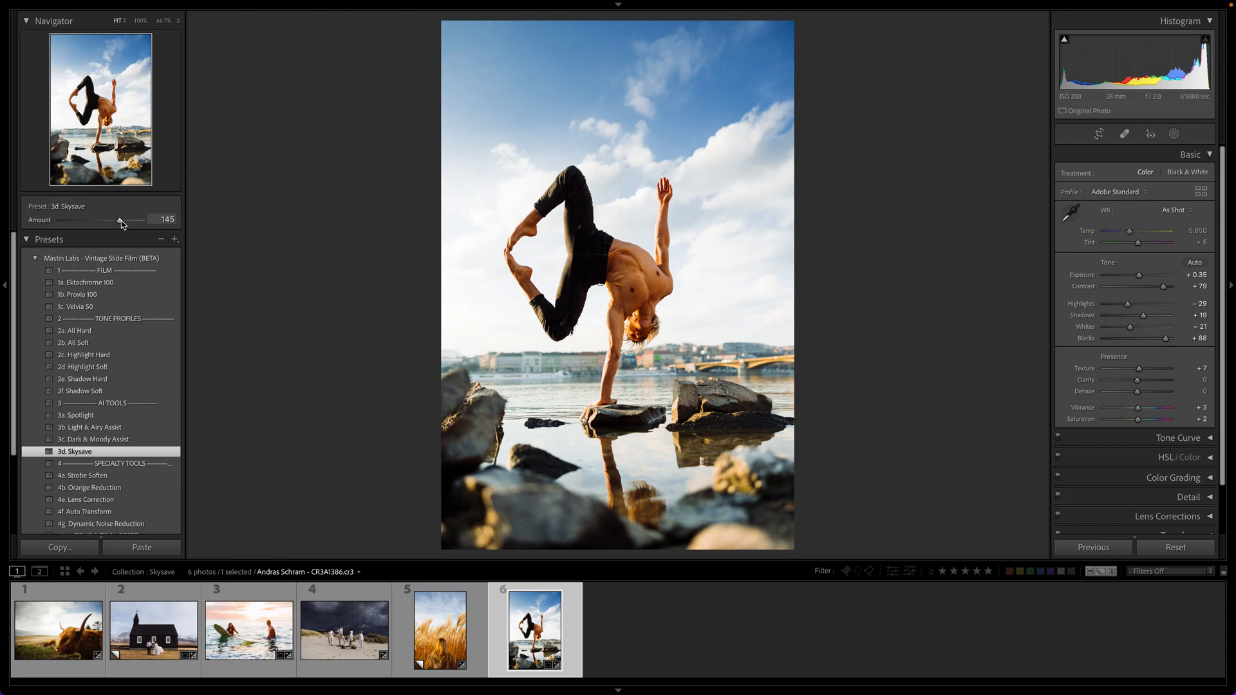
left_click_drag(120, 220, 111, 220)
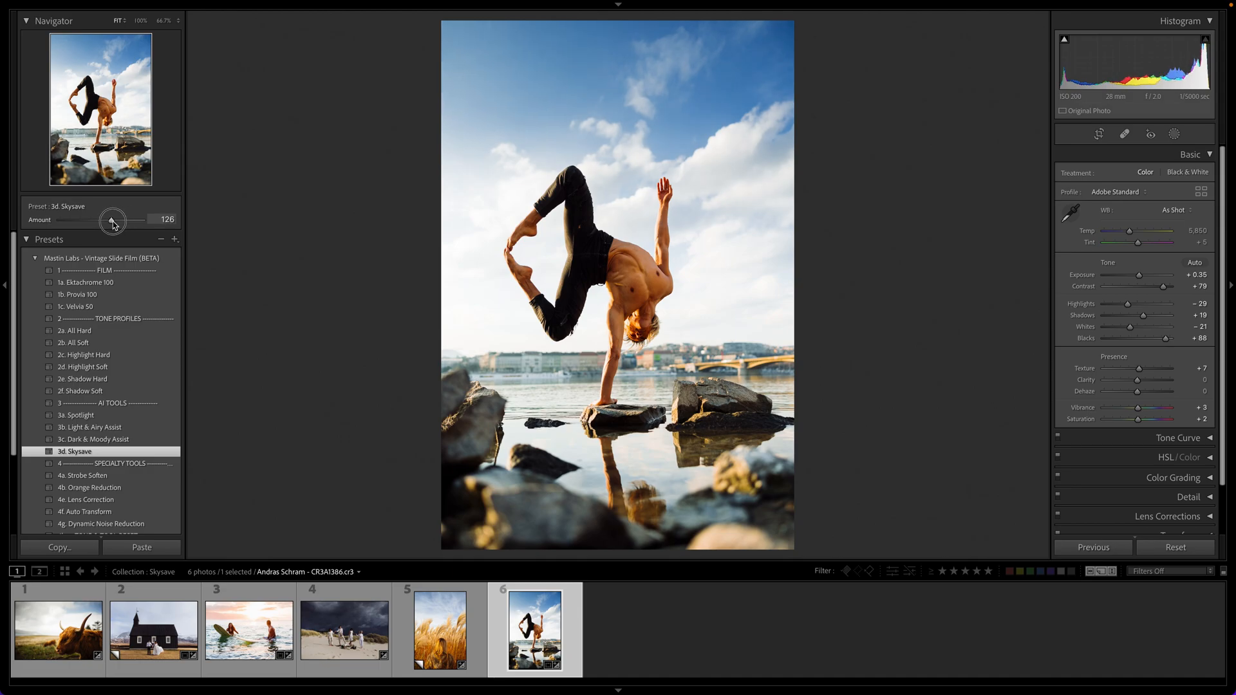
left_click_drag(112, 221, 59, 220)
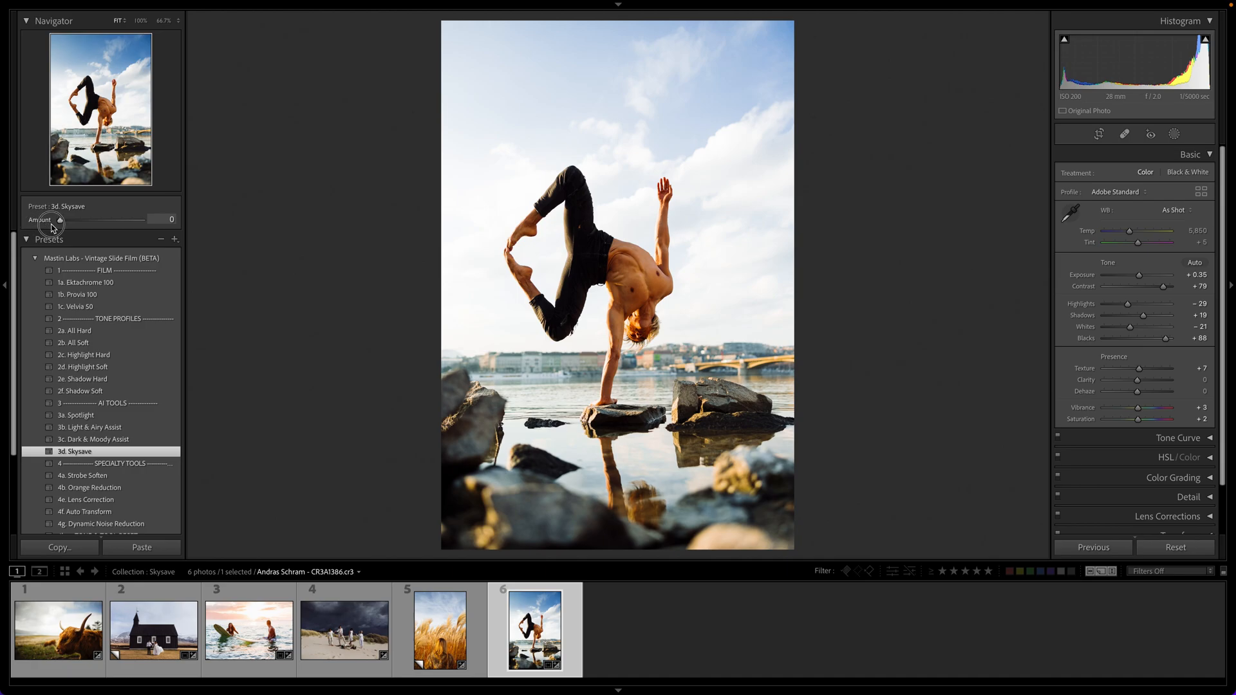
left_click_drag(60, 221, 102, 222)
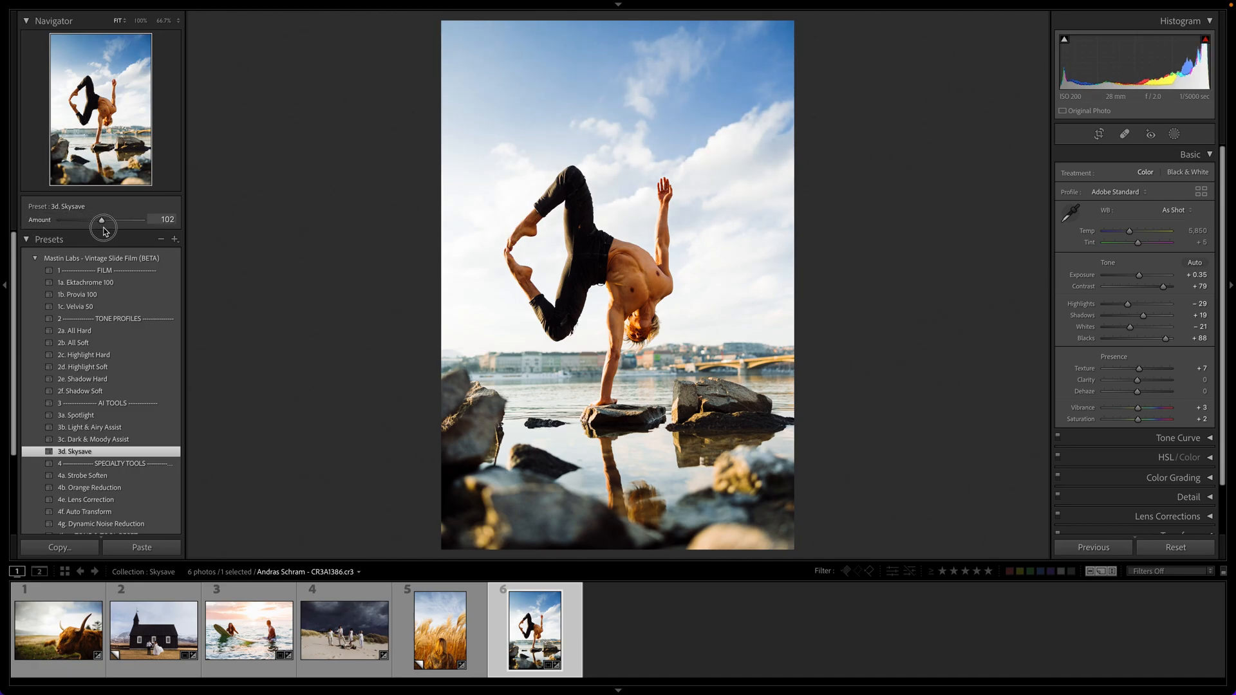
left_click_drag(103, 223, 93, 224)
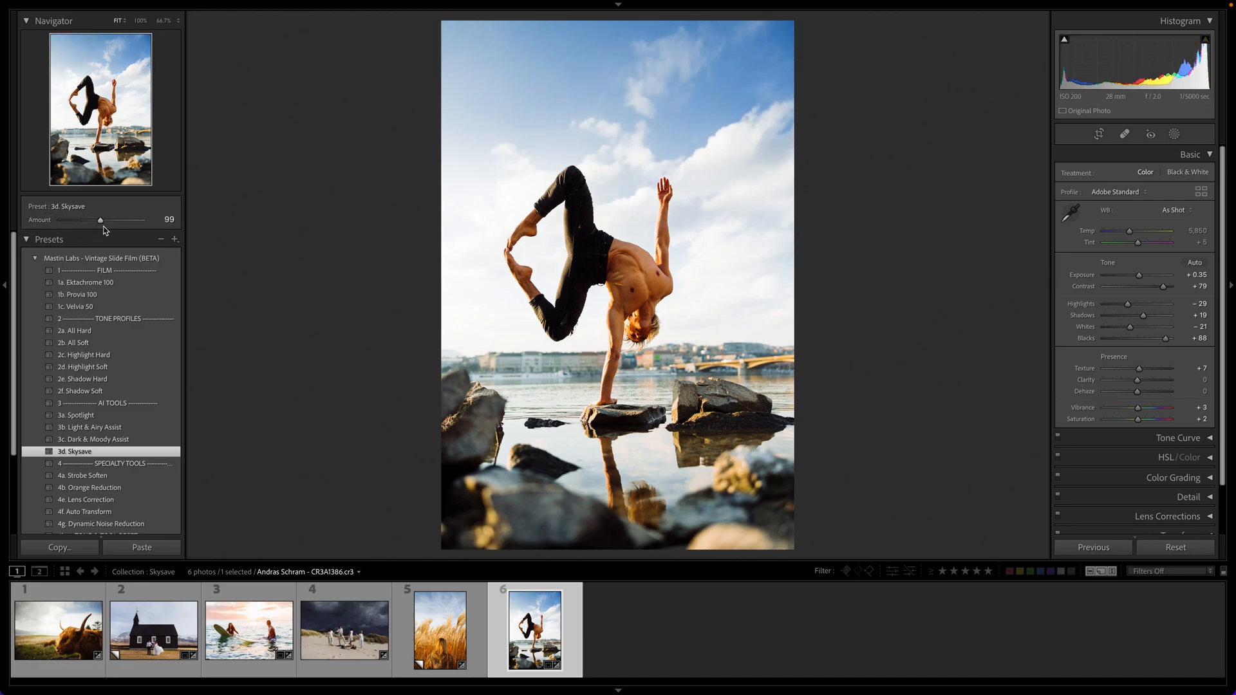
left_click_drag(102, 220, 101, 220)
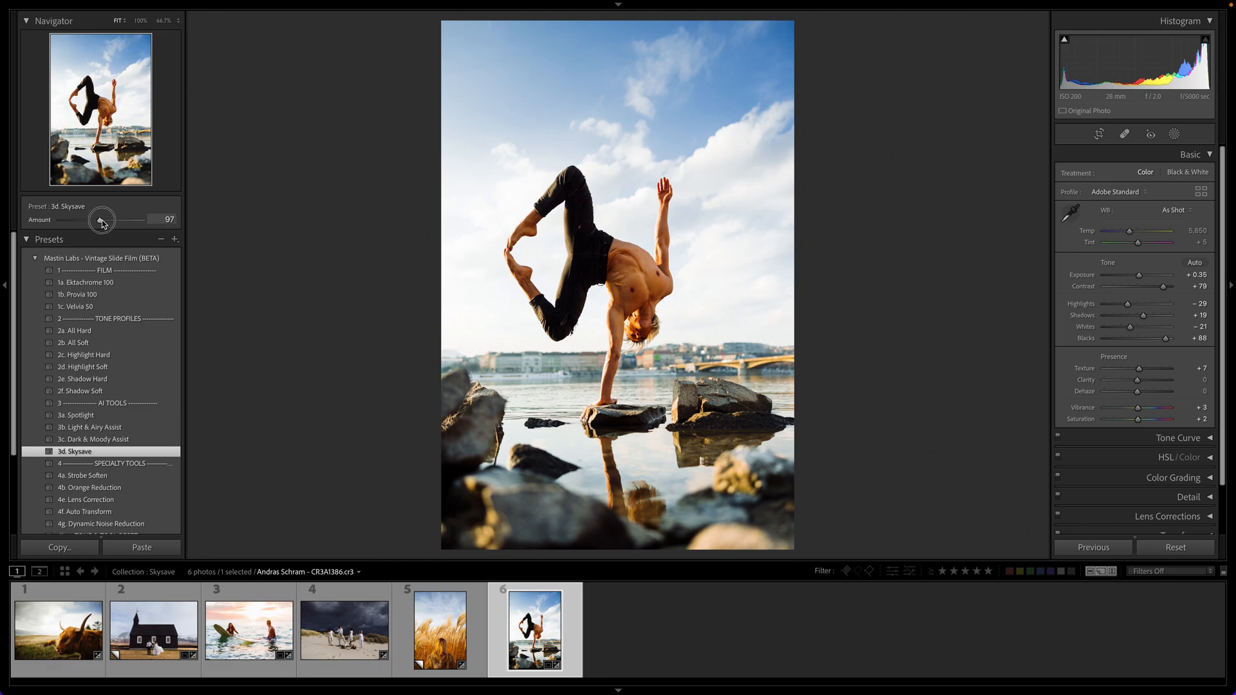
left_click_drag(101, 220, 104, 220)
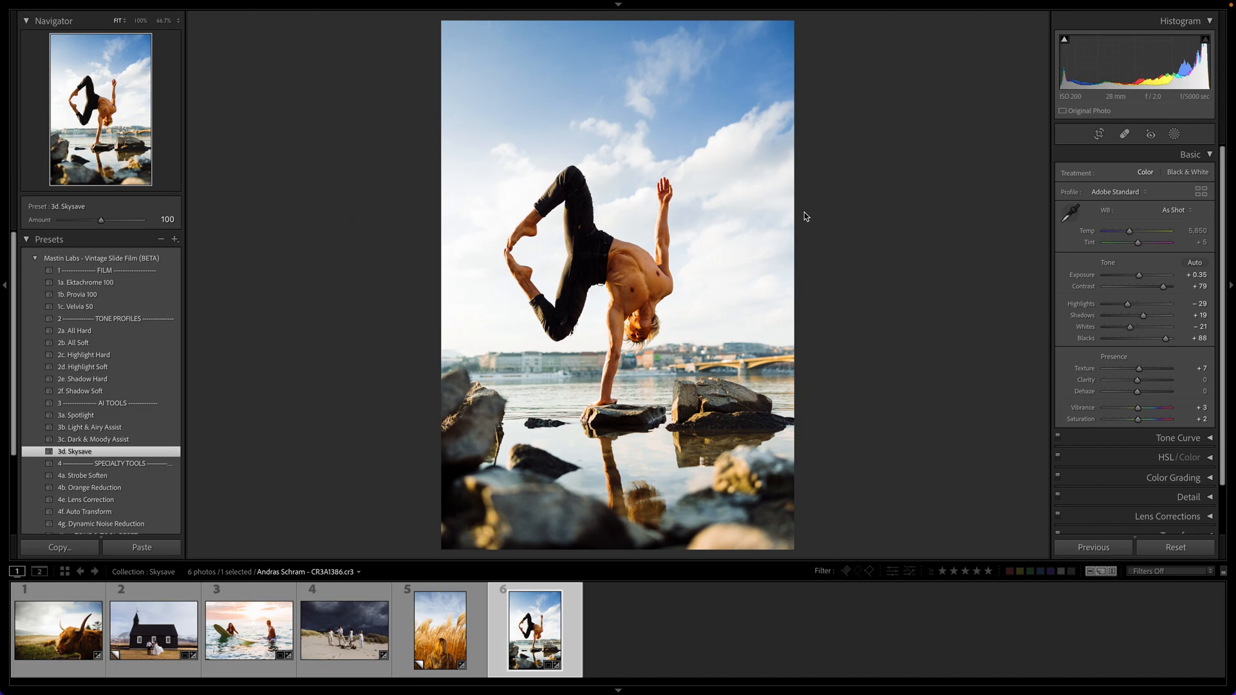
mouse_move(668, 668)
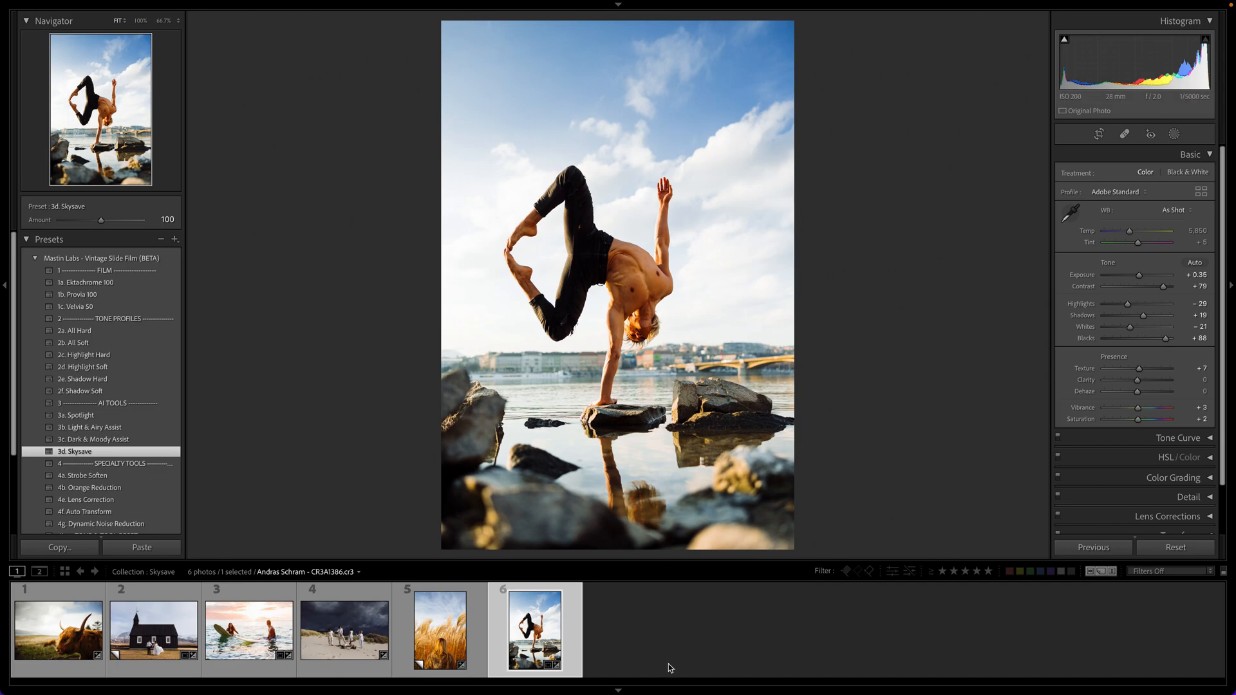